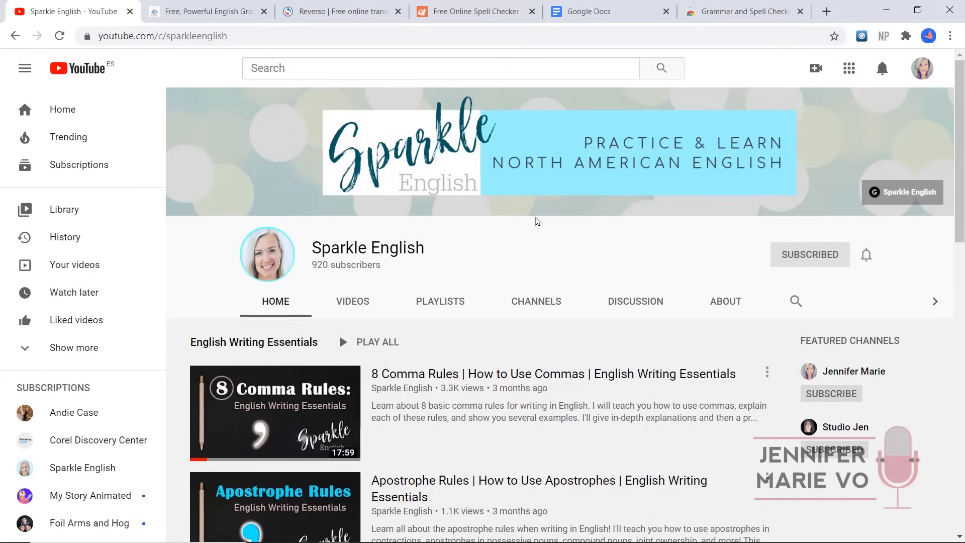
pyautogui.moveTo(325, 100)
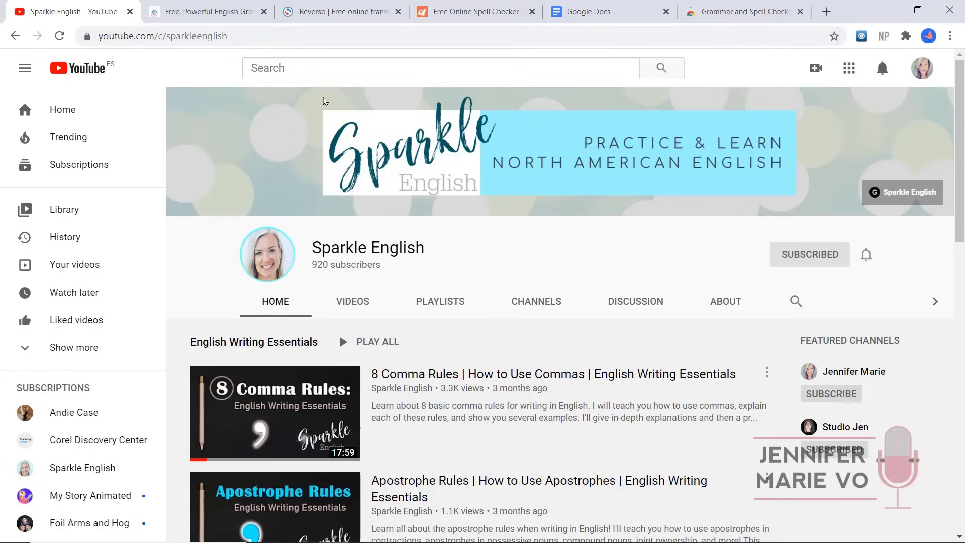
pyautogui.moveTo(391, 143)
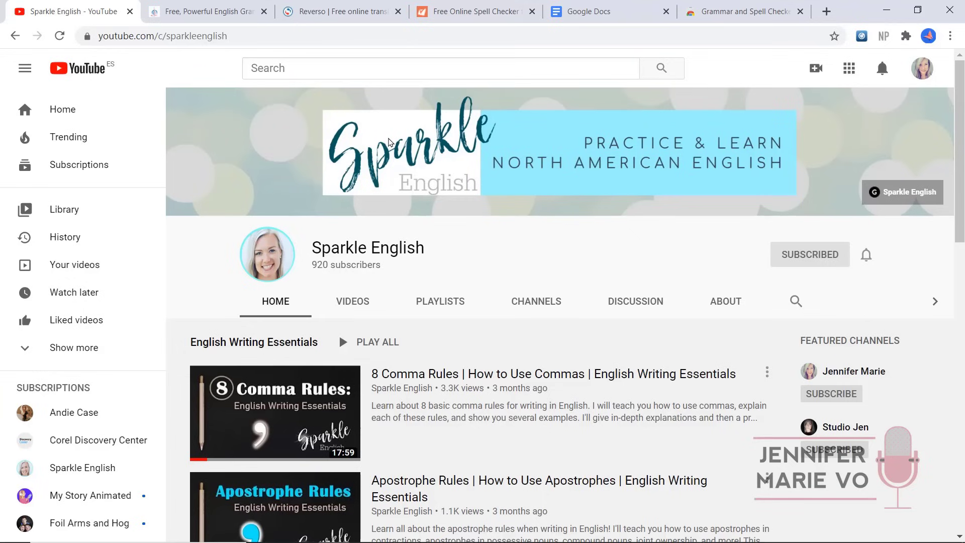
pyautogui.moveTo(525, 315)
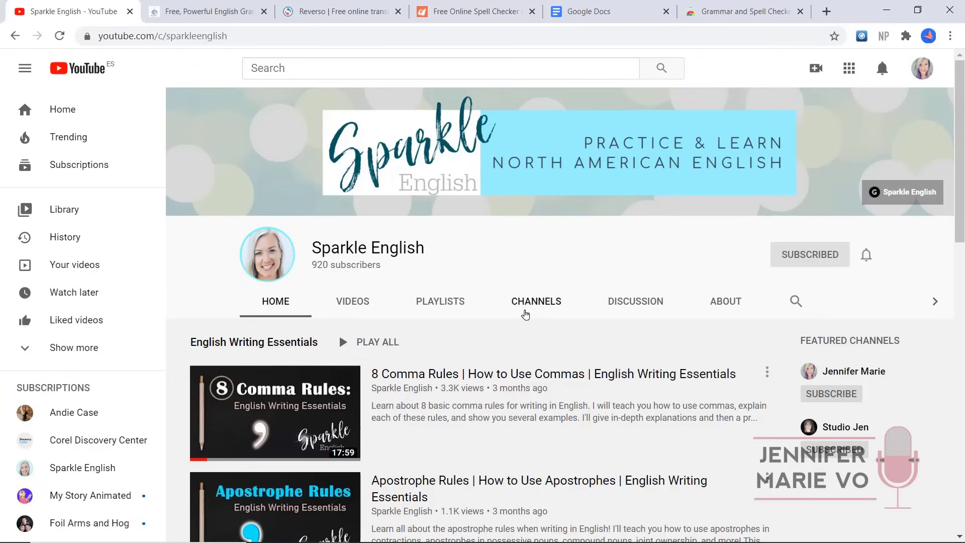
pyautogui.scroll(-3)
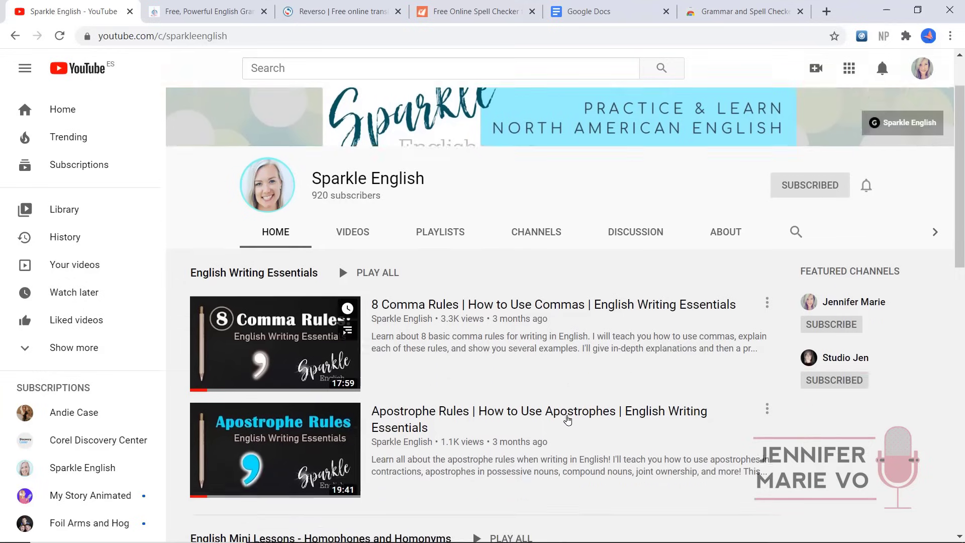
pyautogui.scroll(-3)
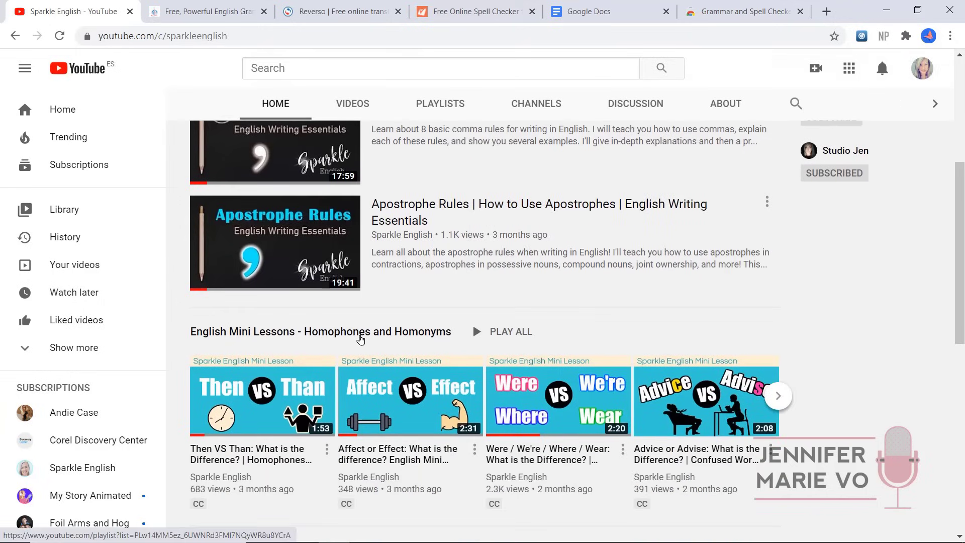
pyautogui.moveTo(389, 343)
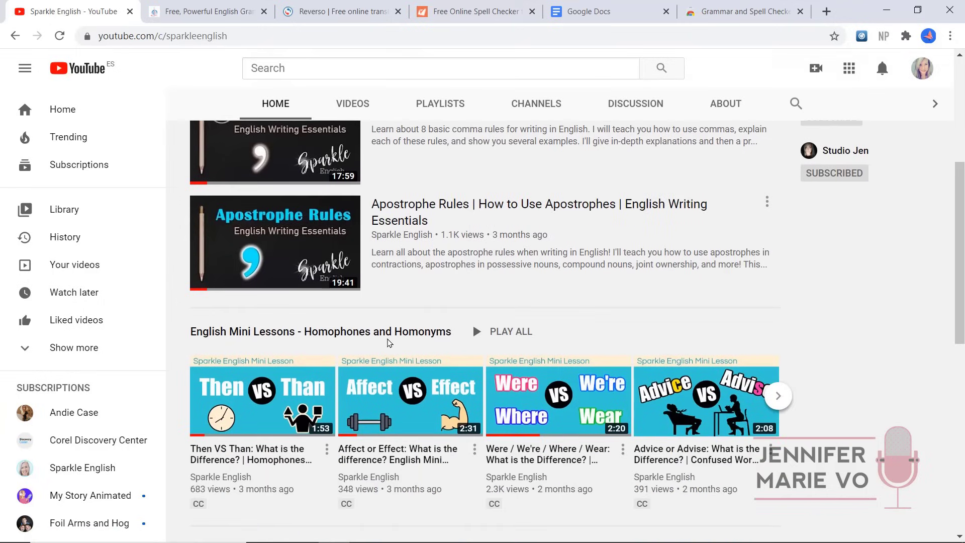
pyautogui.moveTo(470, 401)
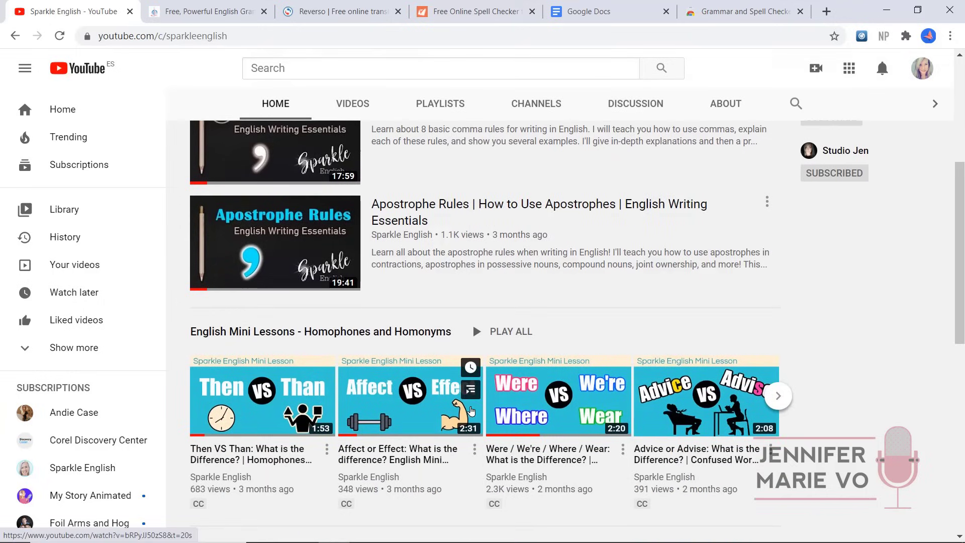
pyautogui.moveTo(803, 403)
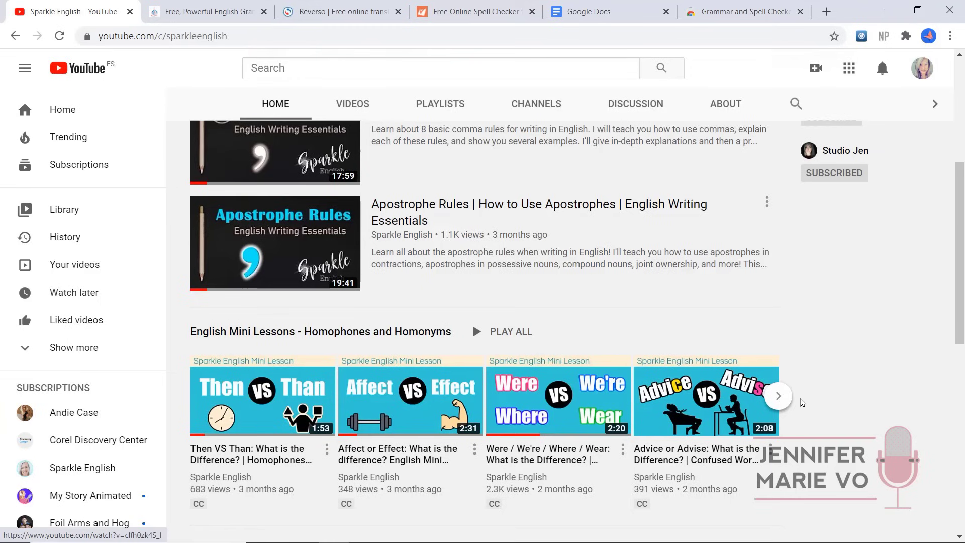
pyautogui.click(779, 395)
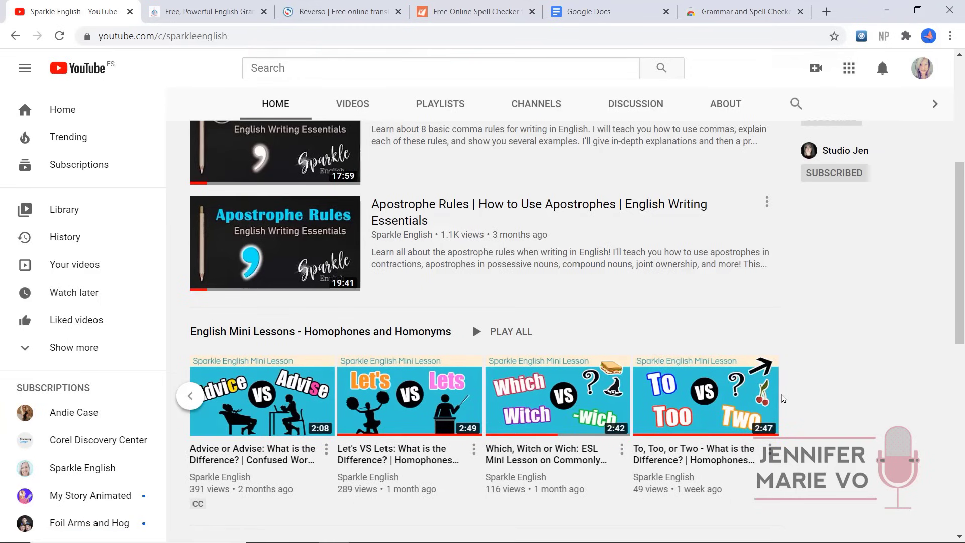
pyautogui.moveTo(765, 397)
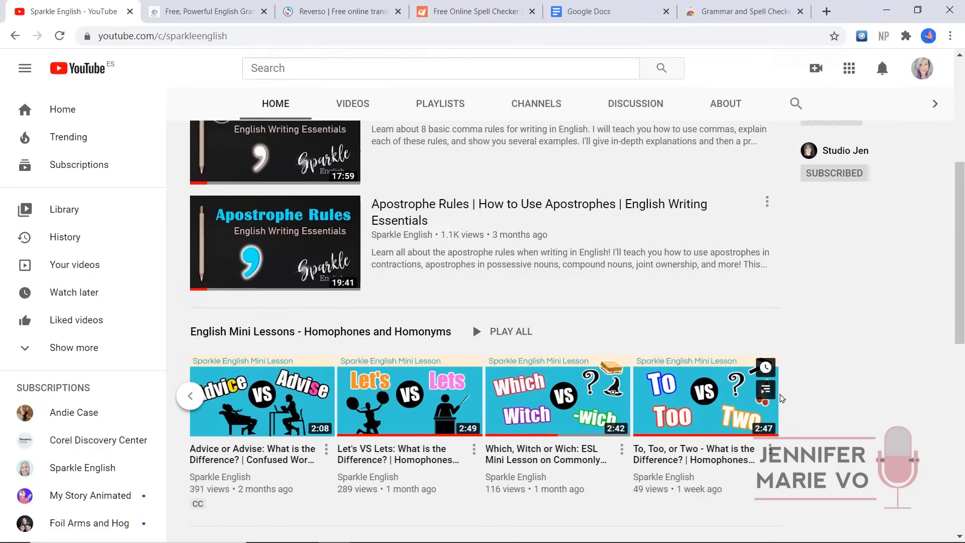
pyautogui.scroll(-3)
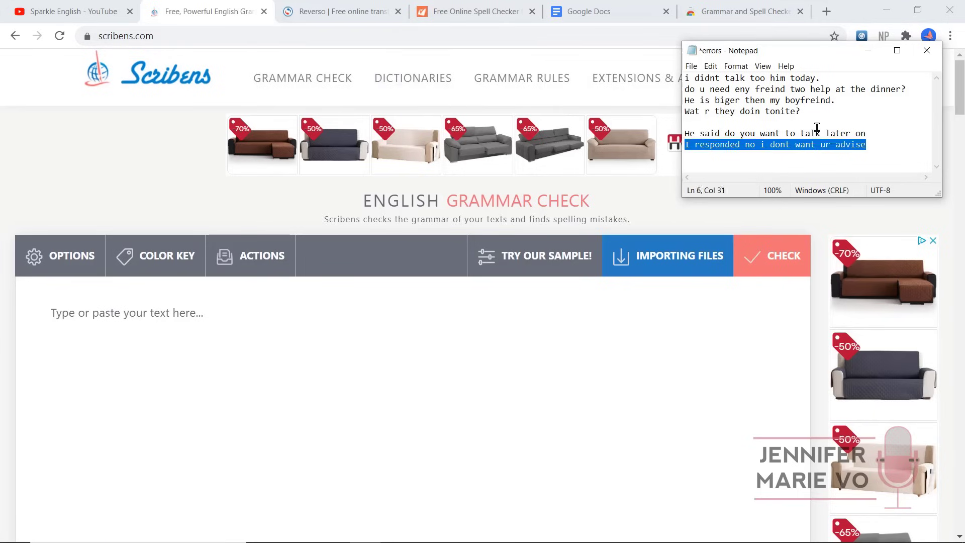
# - Paste the six error-filled sample sentences into Scribens and open Importing Files
pyautogui.press('ctrl+a')
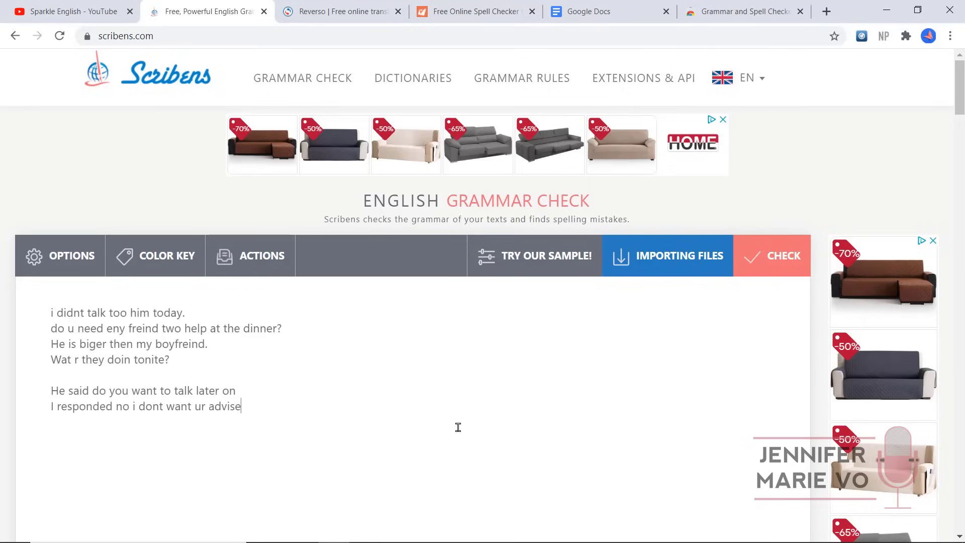
pyautogui.moveTo(111, 330)
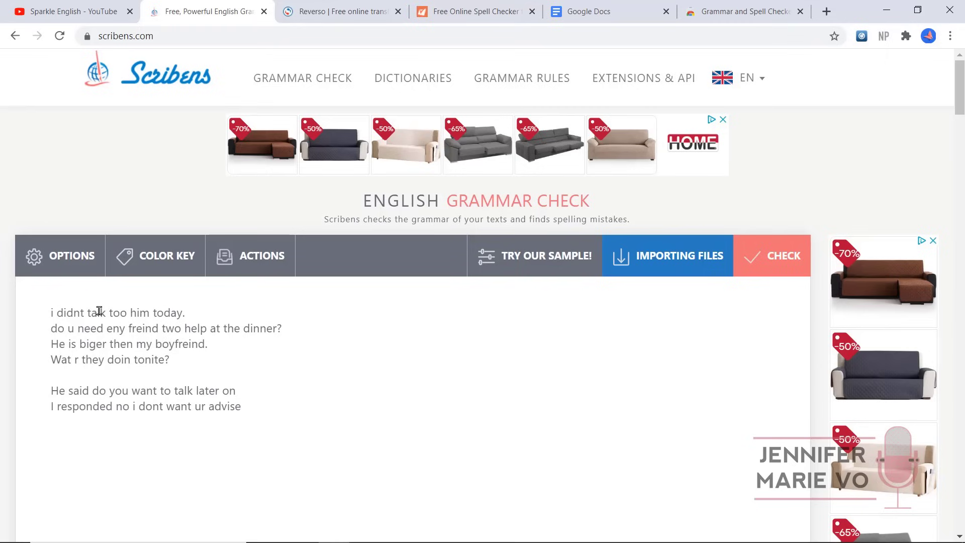
pyautogui.click(667, 255)
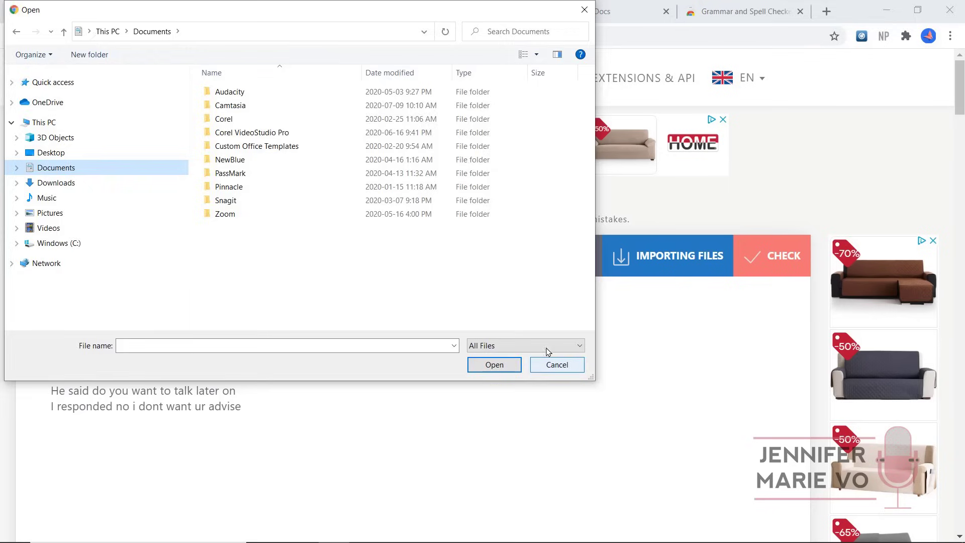
# - Cancel the file dialog and save Scribens options with American English vocabulary
pyautogui.click(556, 364)
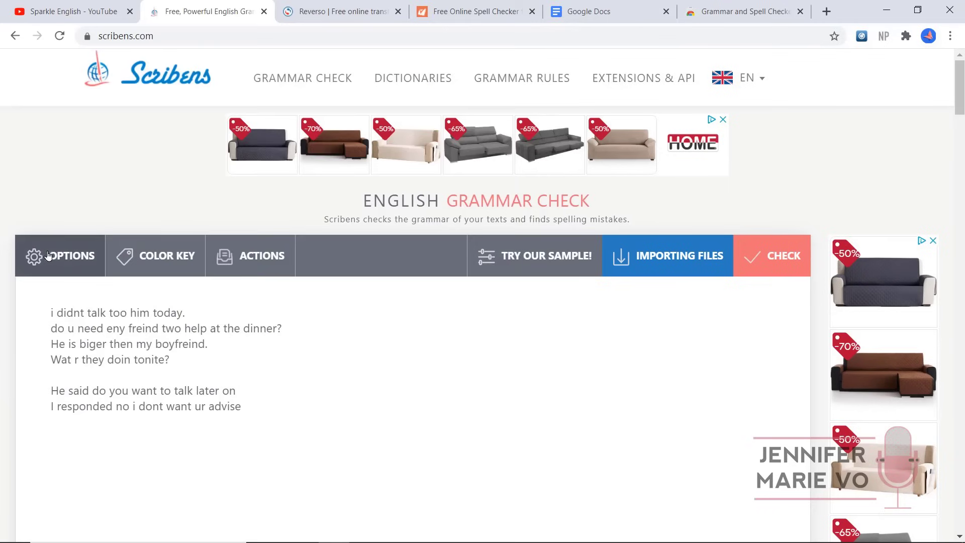
pyautogui.click(60, 256)
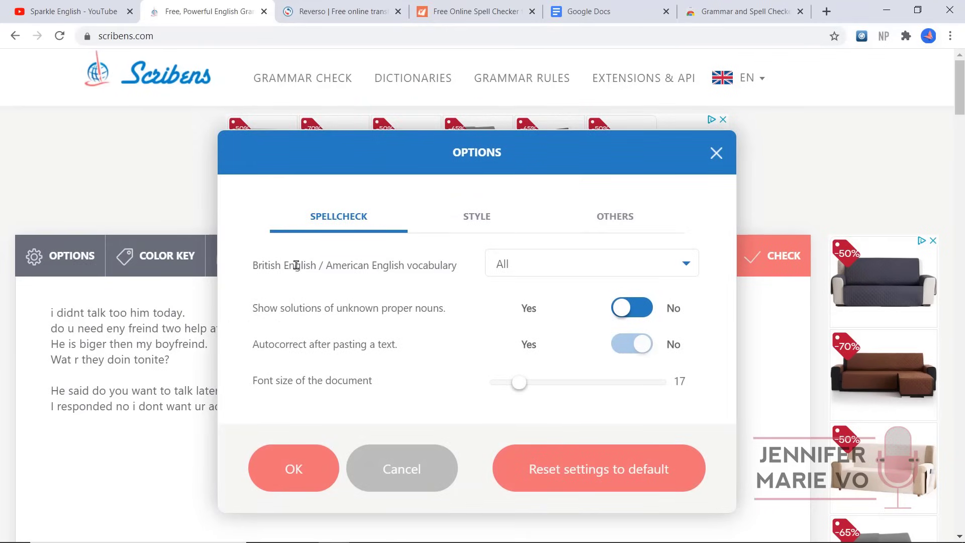
pyautogui.moveTo(553, 268)
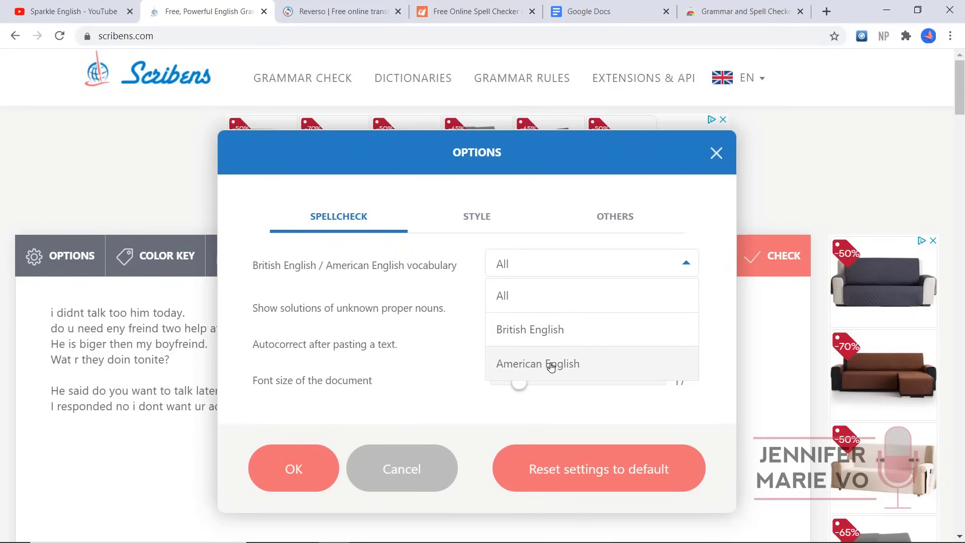
pyautogui.moveTo(535, 375)
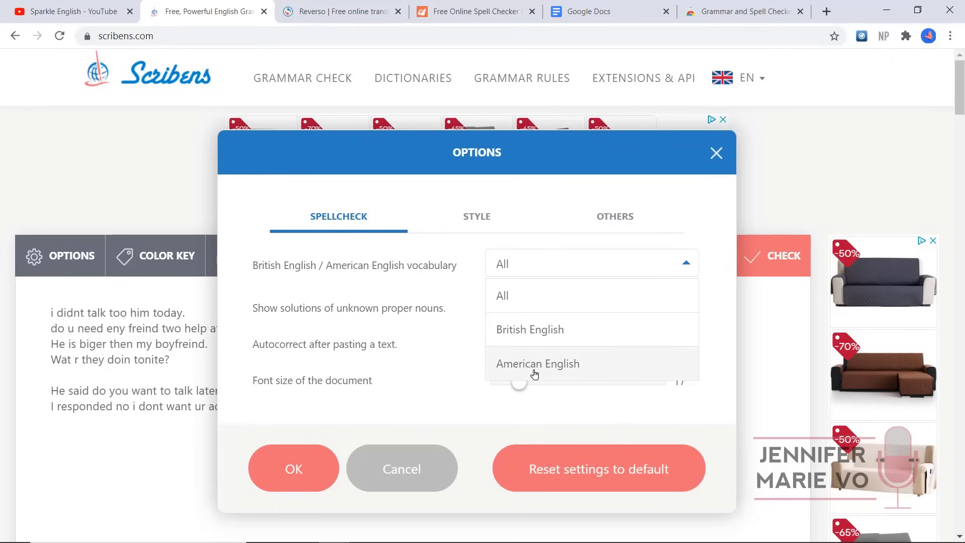
pyautogui.click(537, 363)
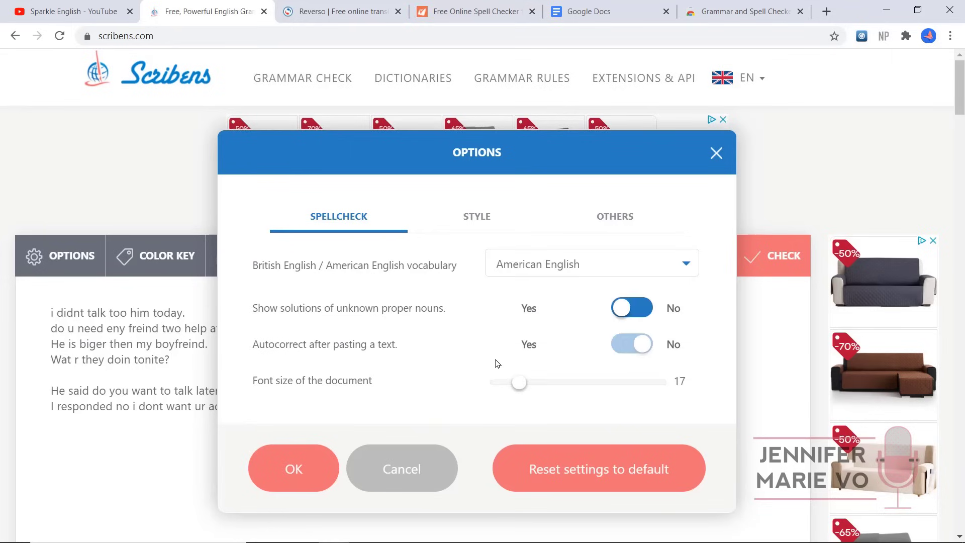
pyautogui.moveTo(294, 468)
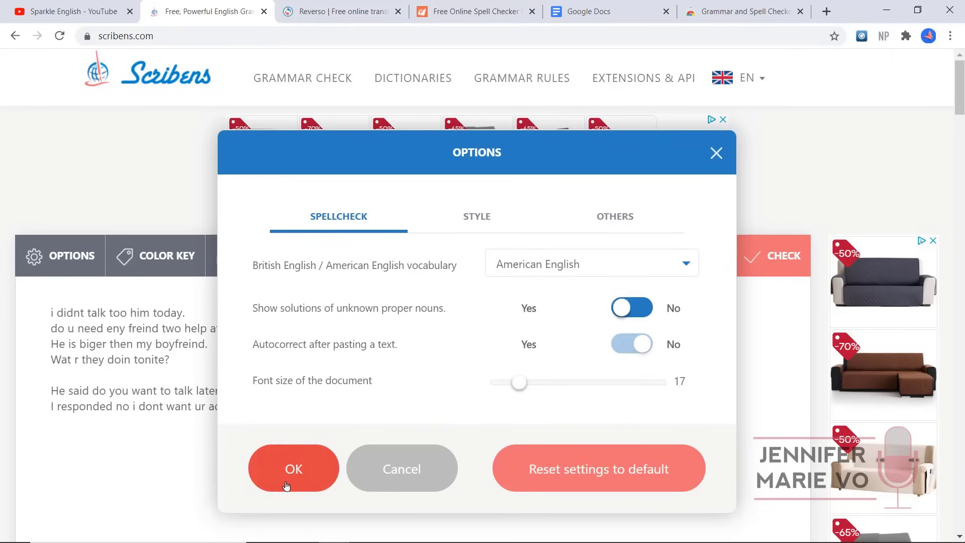
pyautogui.click(293, 469)
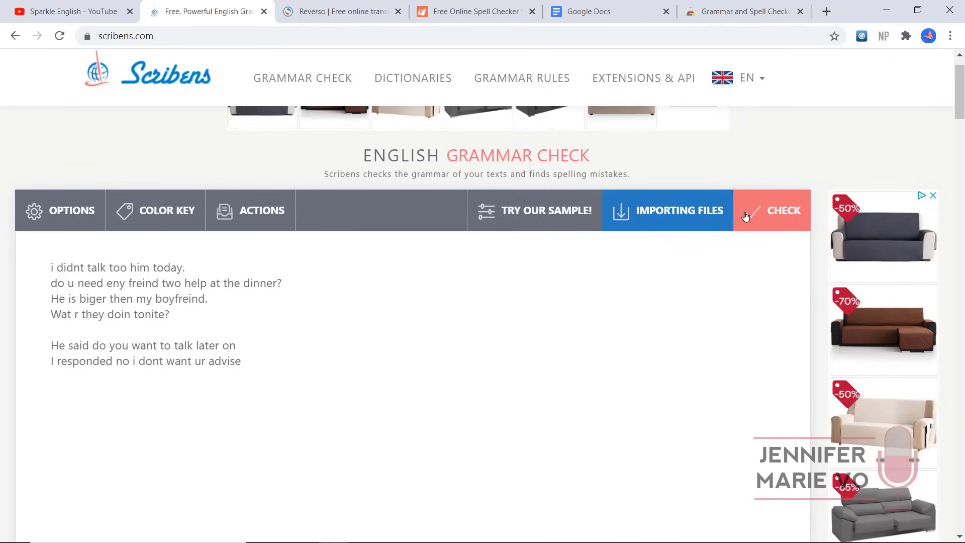
# - Run the Scribens check, accept 'didn't', and view the capitalisation rule for 'do'
pyautogui.click(783, 210)
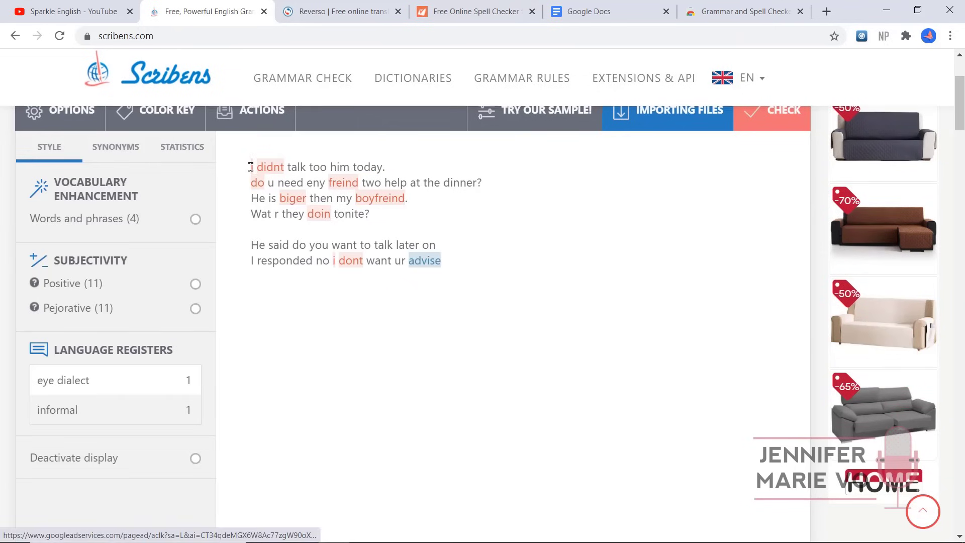
pyautogui.click(271, 167)
pyautogui.write("'")
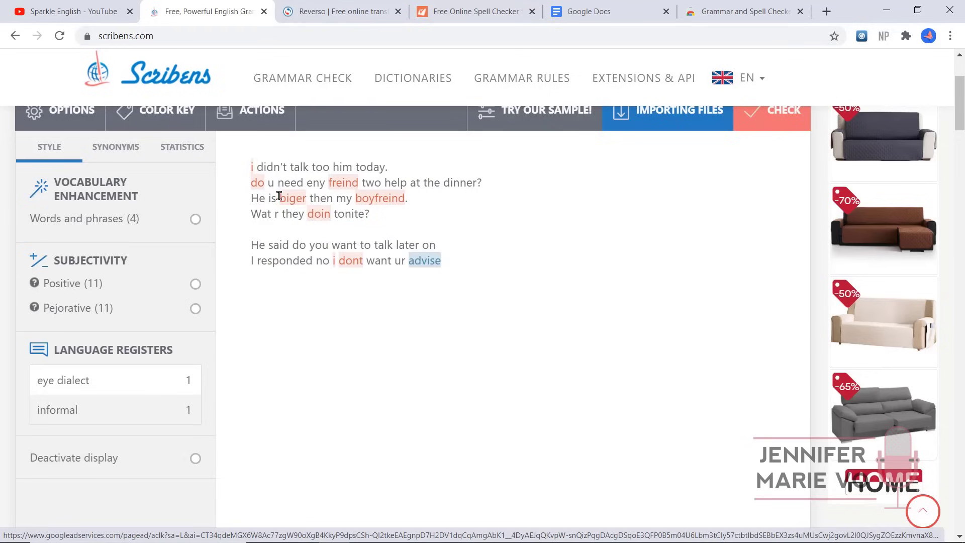
pyautogui.click(256, 182)
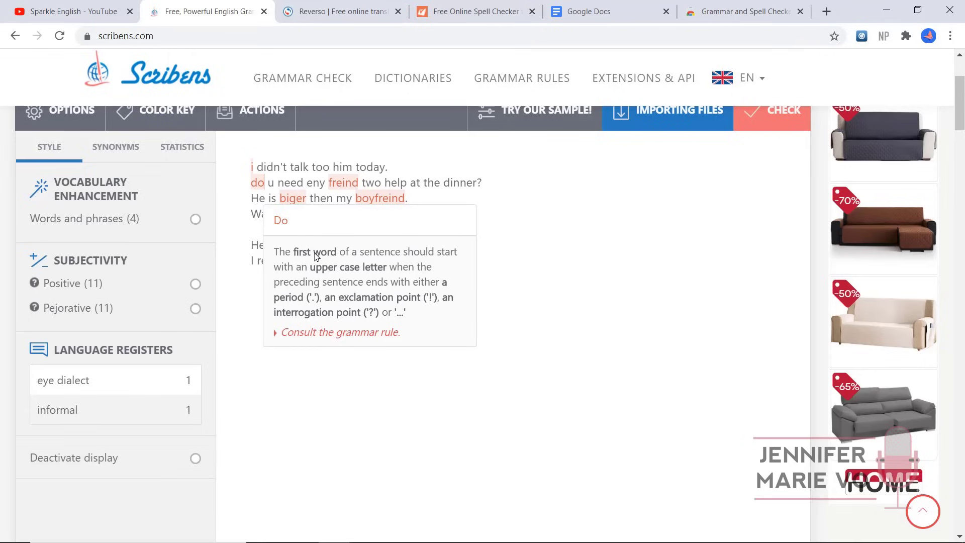
pyautogui.moveTo(394, 275)
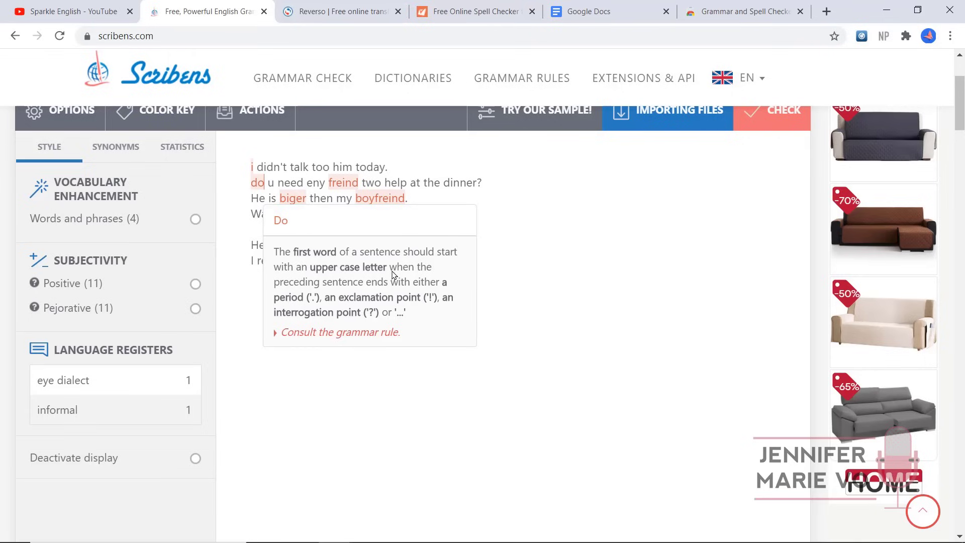
pyautogui.moveTo(291, 230)
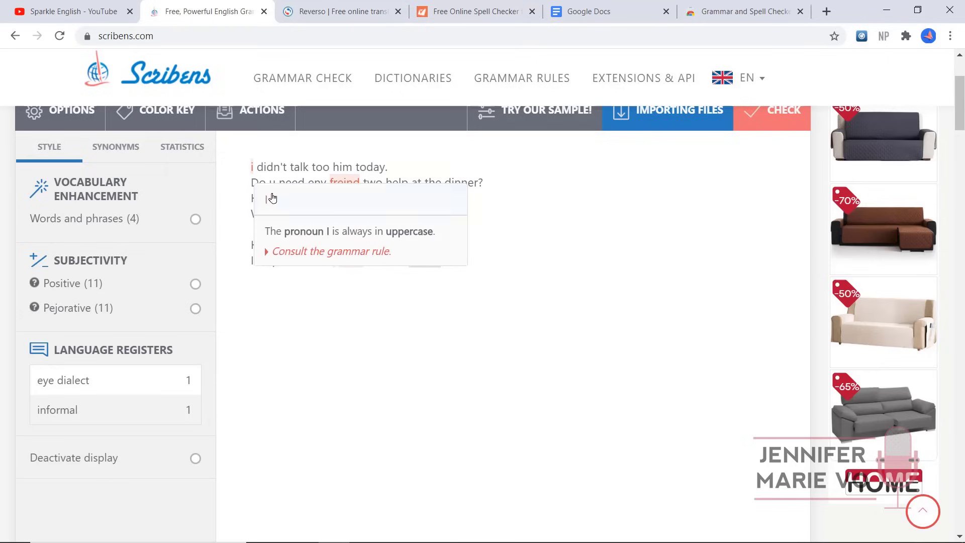
pyautogui.moveTo(294, 239)
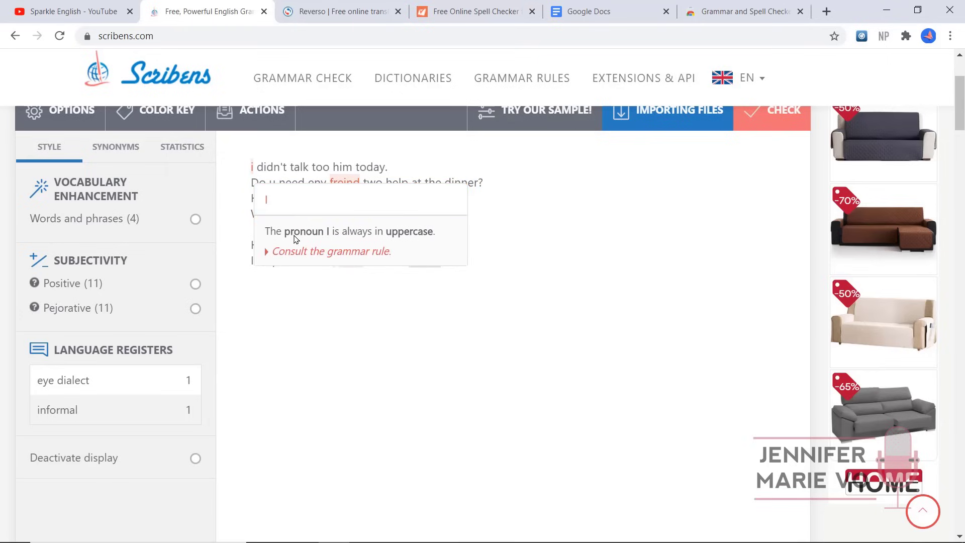
pyautogui.moveTo(350, 215)
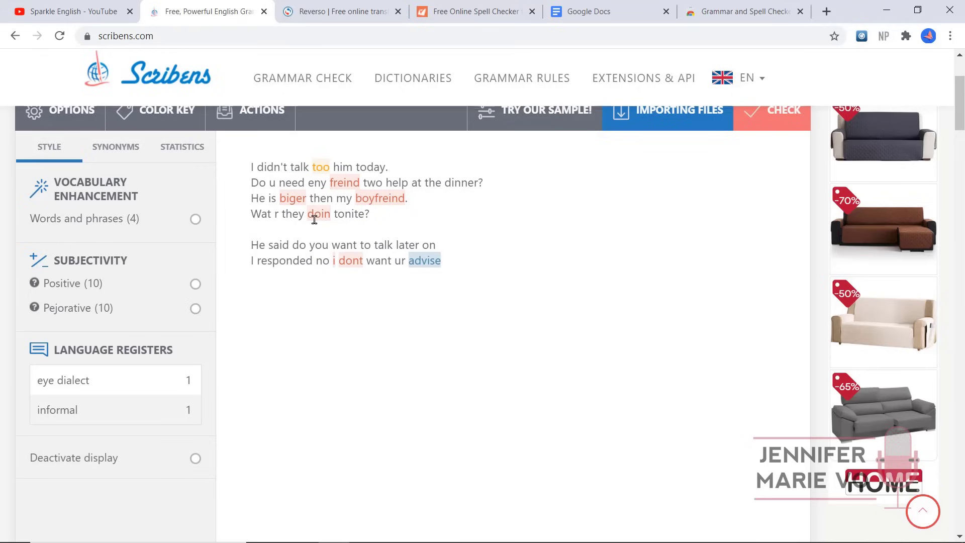
pyautogui.moveTo(325, 204)
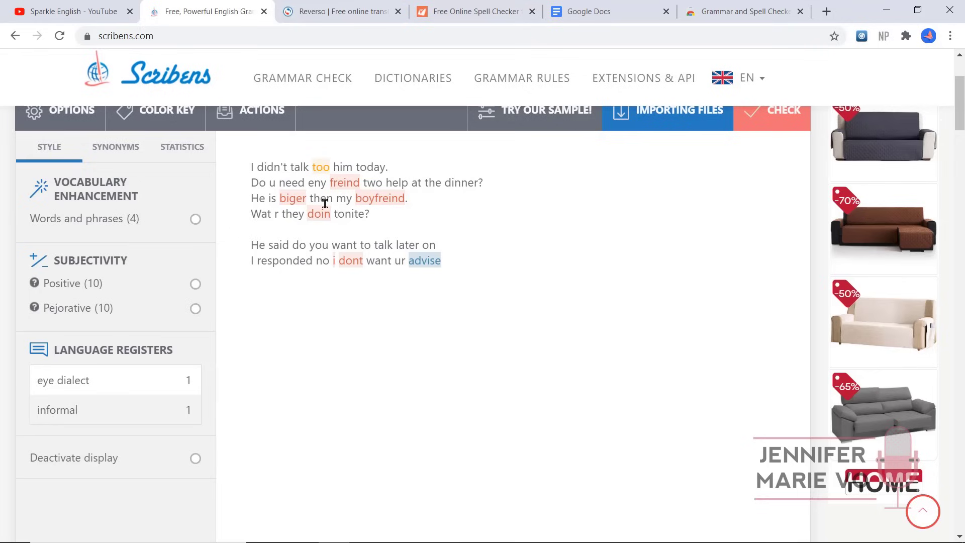
# - Apply Scribens' fixes: 'doing', capital 'I', 'don't', and a period after 'advise'
pyautogui.click(321, 167)
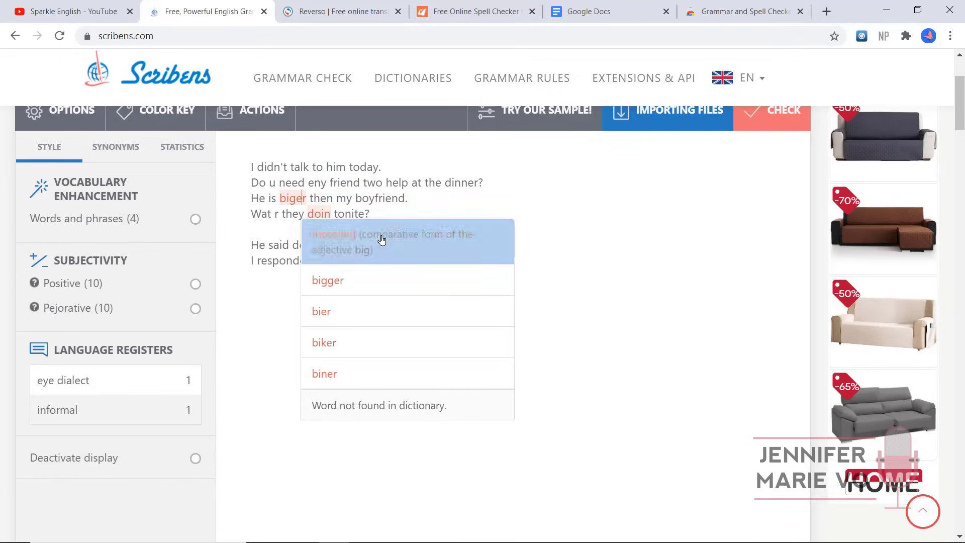
pyautogui.moveTo(370, 288)
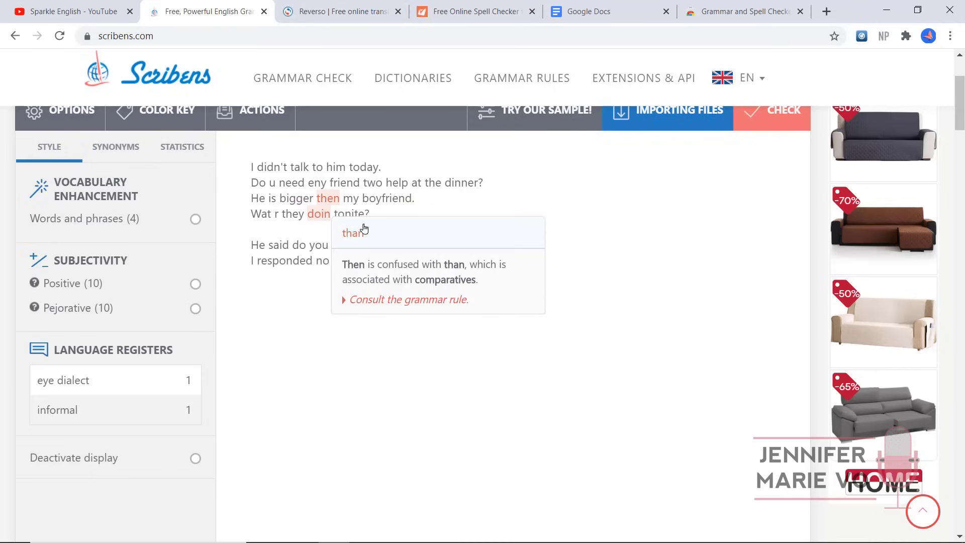
pyautogui.moveTo(410, 279)
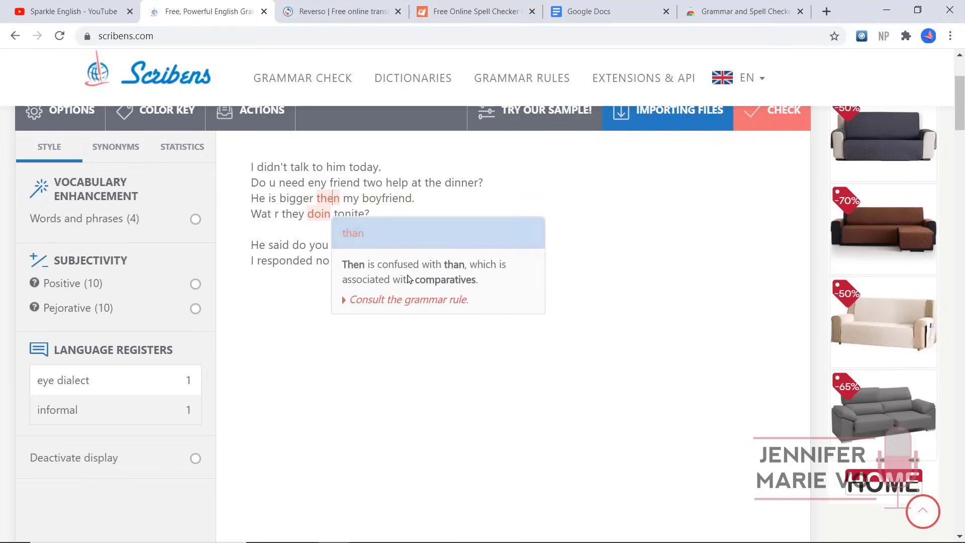
pyautogui.moveTo(469, 287)
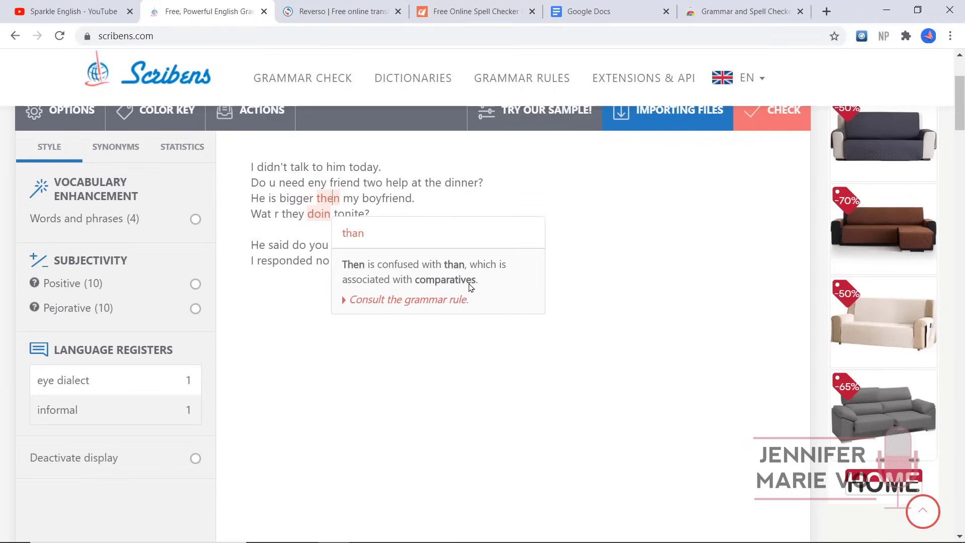
pyautogui.moveTo(353, 233)
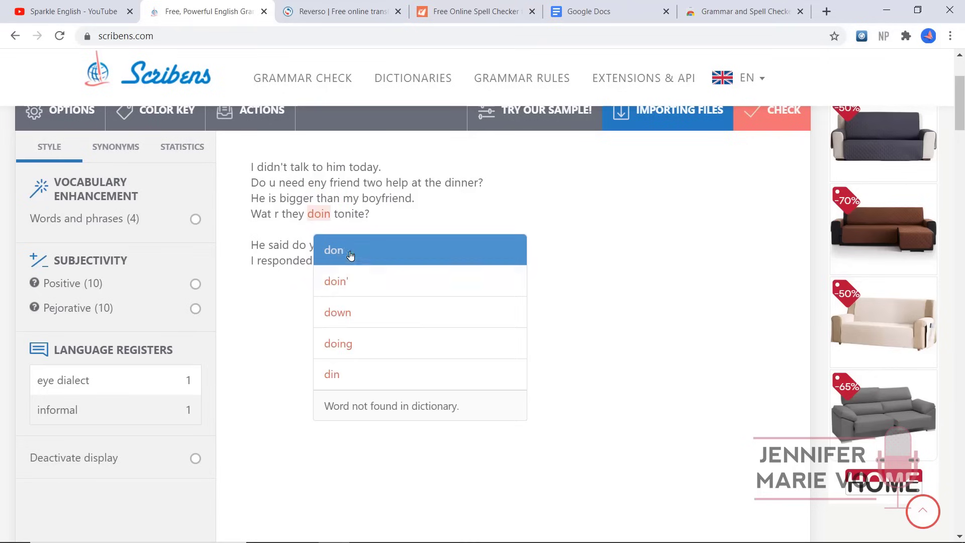
pyautogui.click(338, 343)
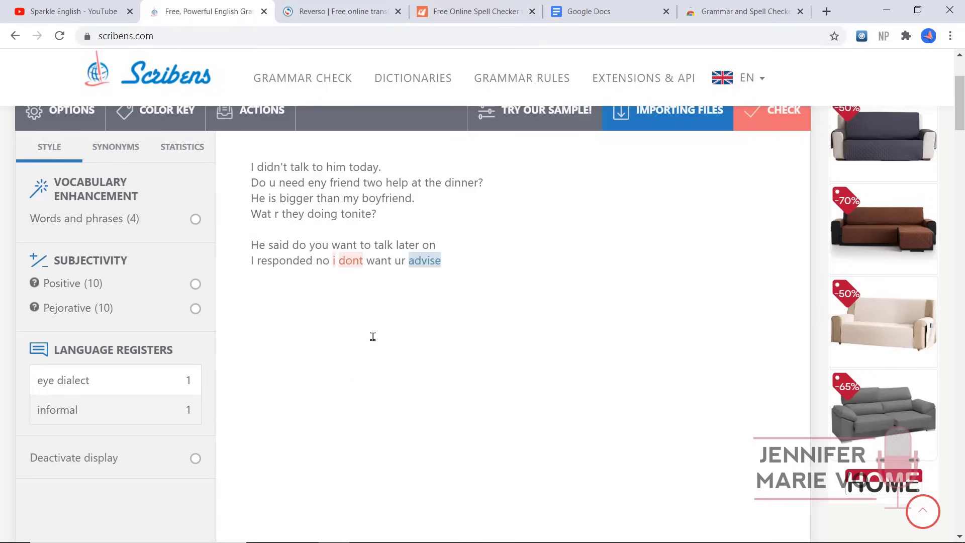
pyautogui.click(349, 260)
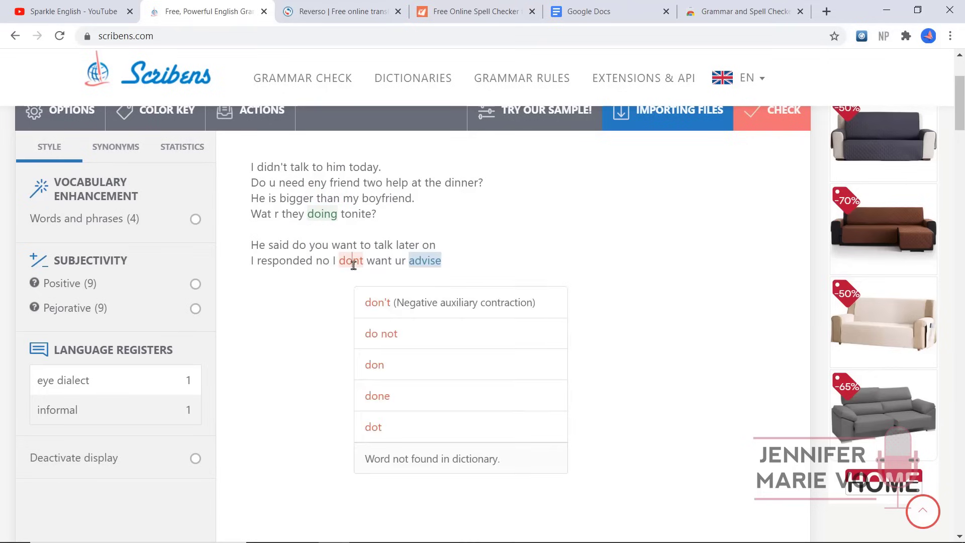
pyautogui.click(378, 302)
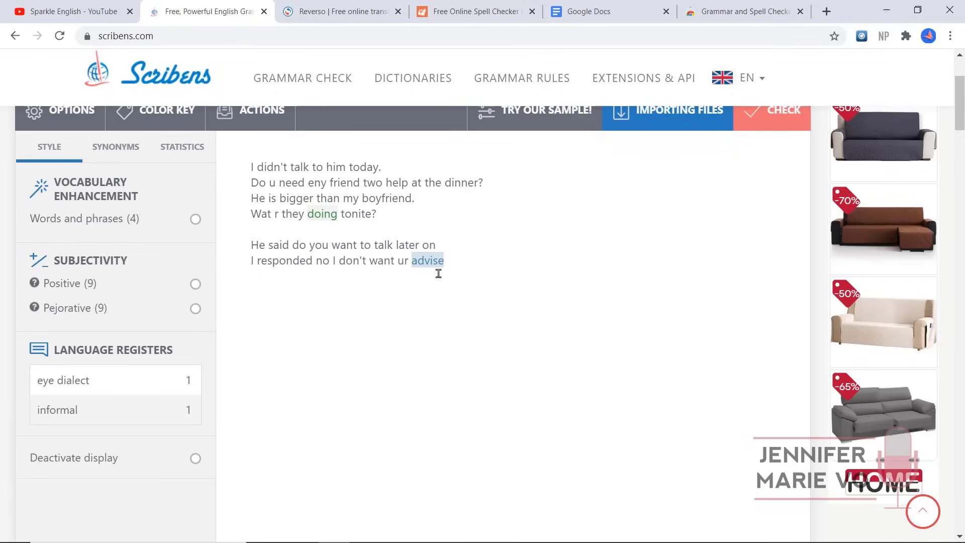
pyautogui.click(428, 260)
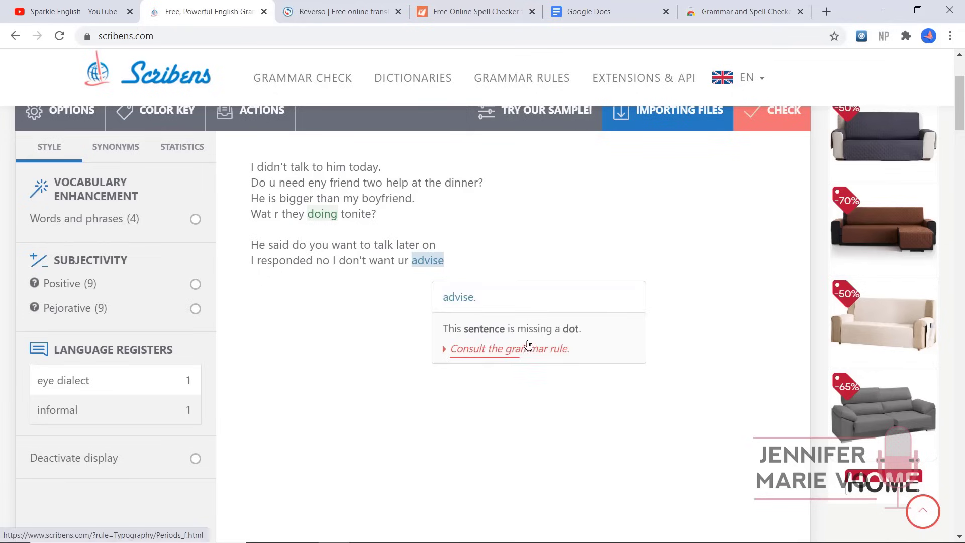
pyautogui.moveTo(565, 346)
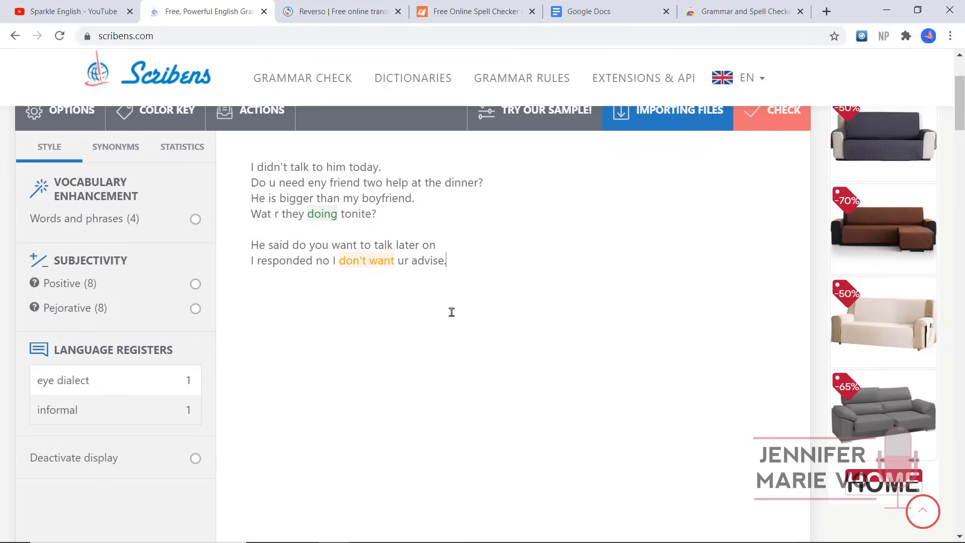
pyautogui.doubleClick(442, 260)
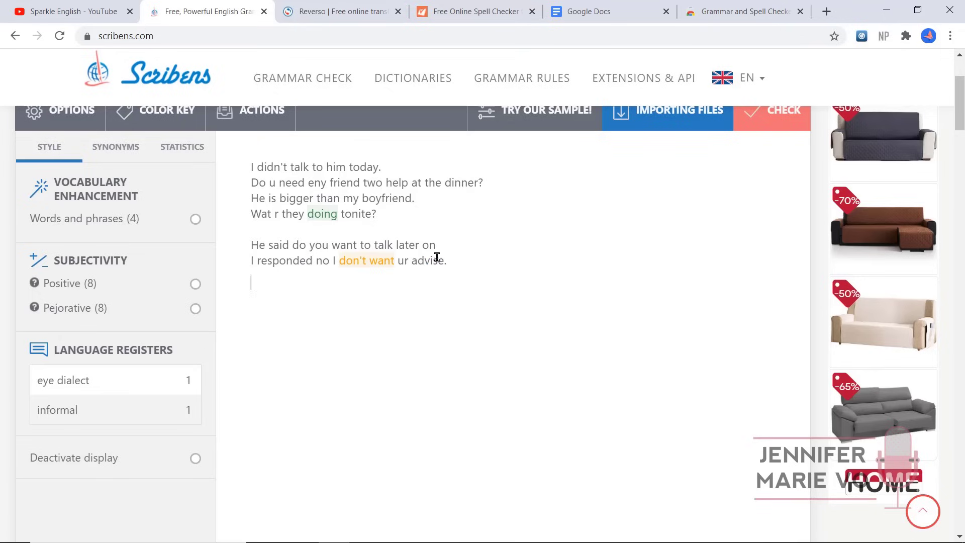
pyautogui.moveTo(418, 279)
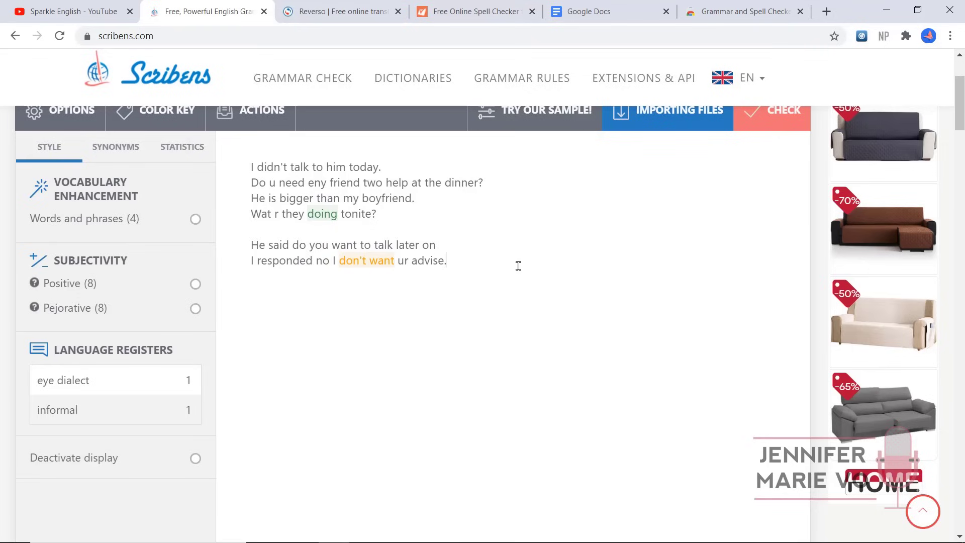
pyautogui.moveTo(505, 243)
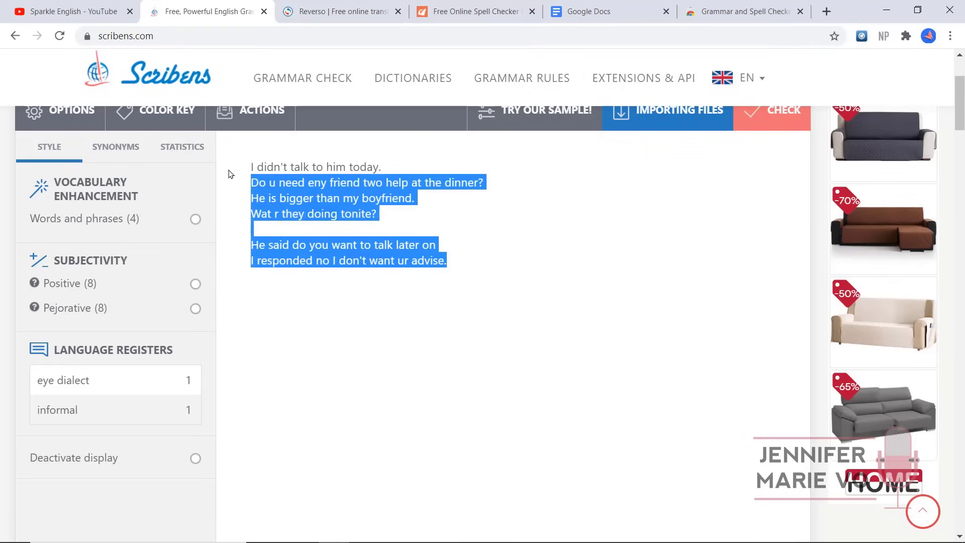
pyautogui.scroll(3)
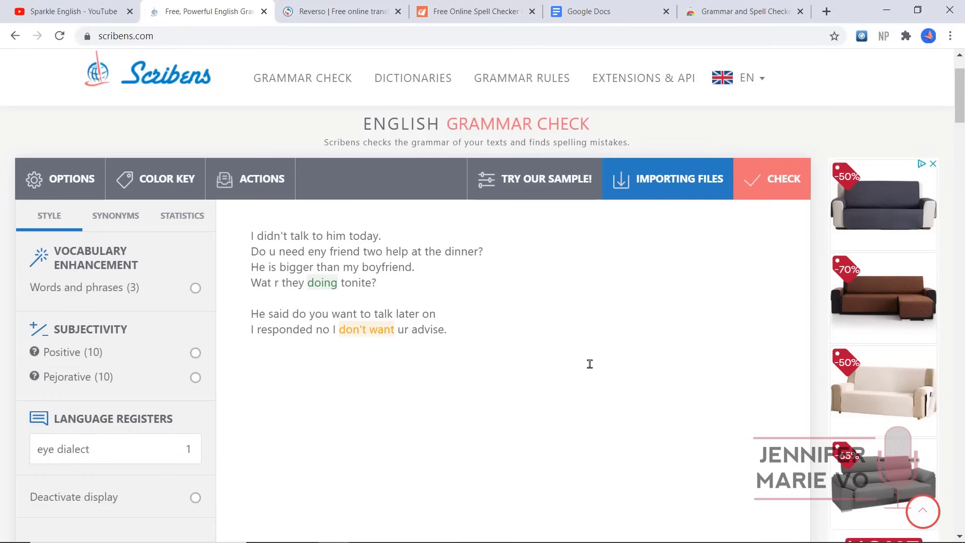
pyautogui.moveTo(520, 327)
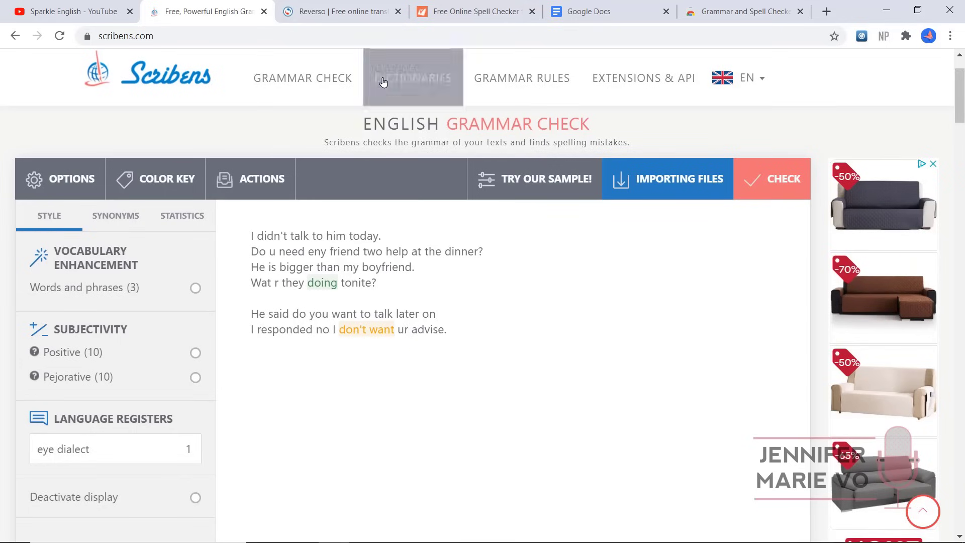
# - Paste the error-filled sample into Reverso and run its spell check
pyautogui.click(339, 11)
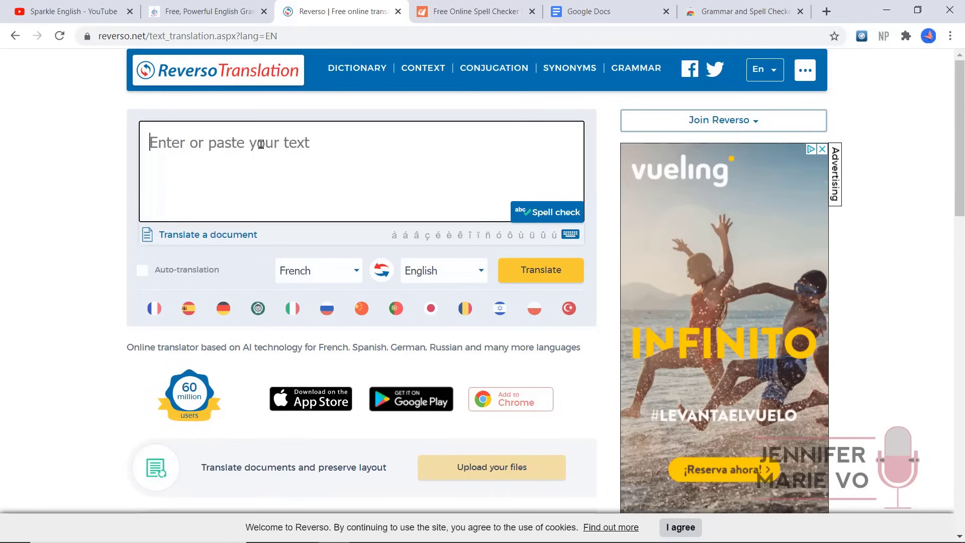
pyautogui.moveTo(546, 212)
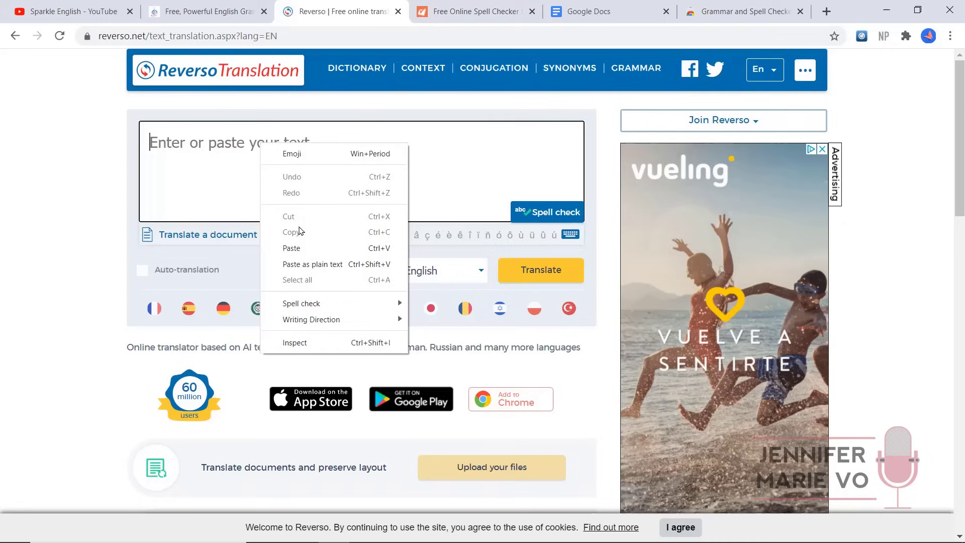
pyautogui.click(291, 248)
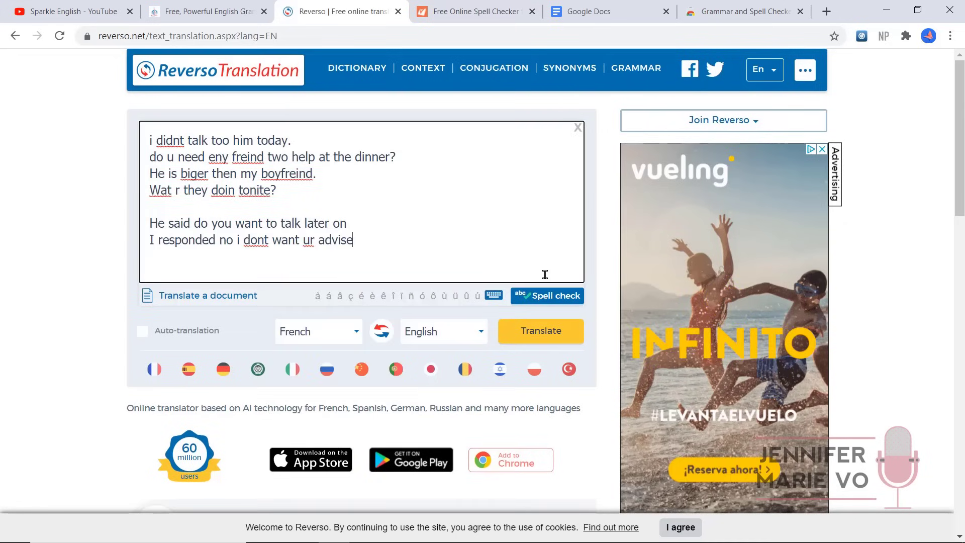
pyautogui.moveTo(546, 297)
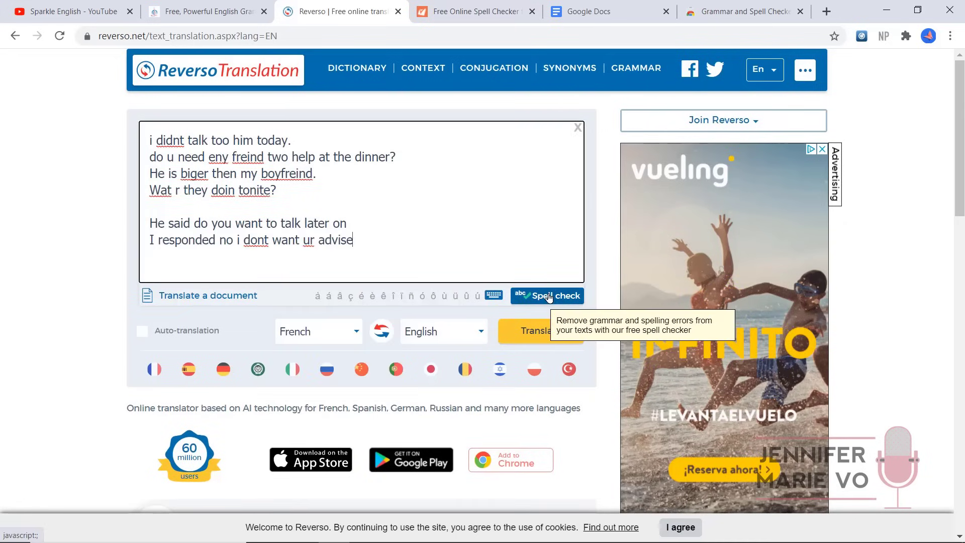
pyautogui.click(546, 296)
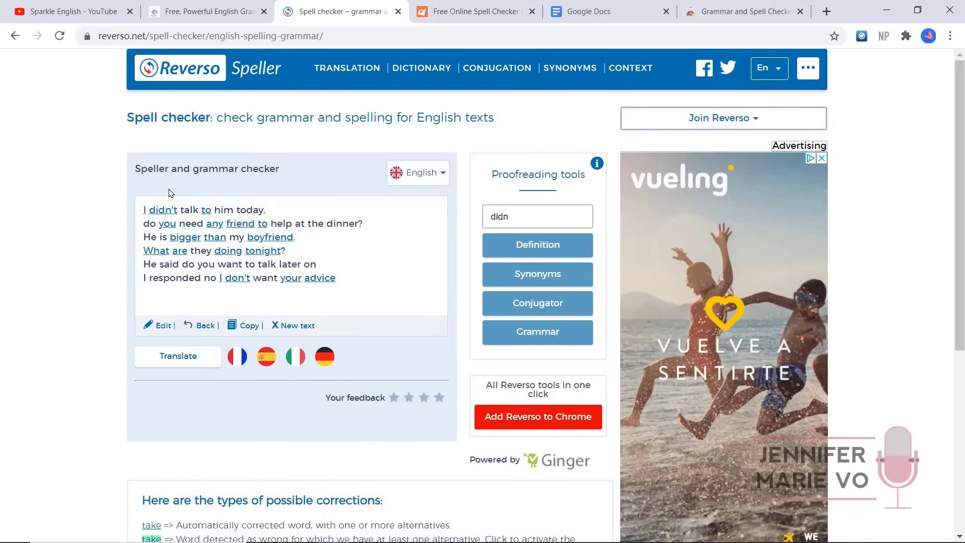
pyautogui.moveTo(354, 291)
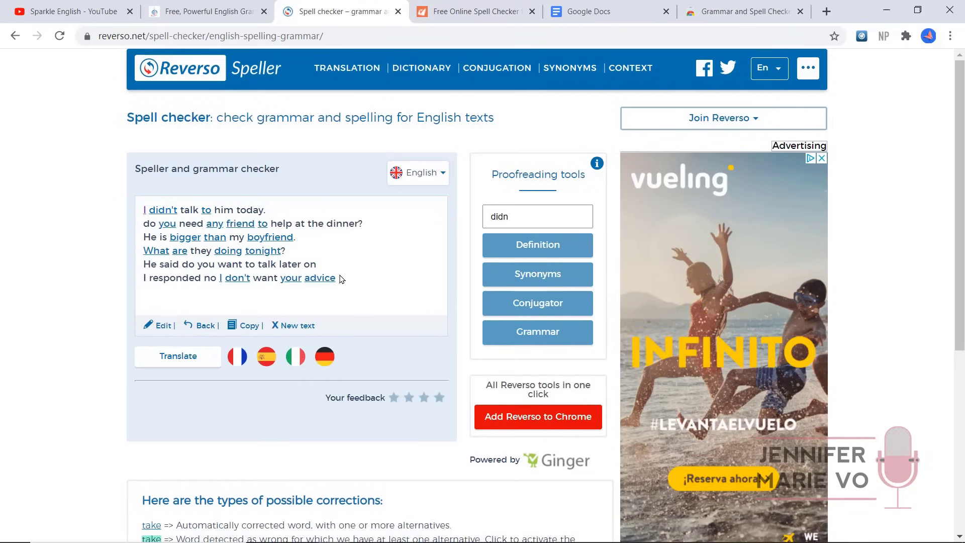
pyautogui.moveTo(143, 219)
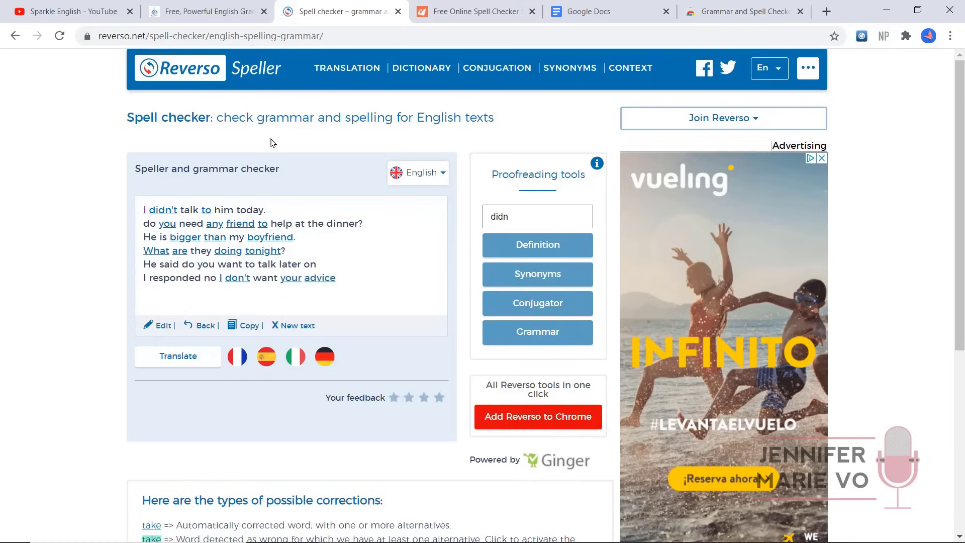
pyautogui.moveTo(214, 224)
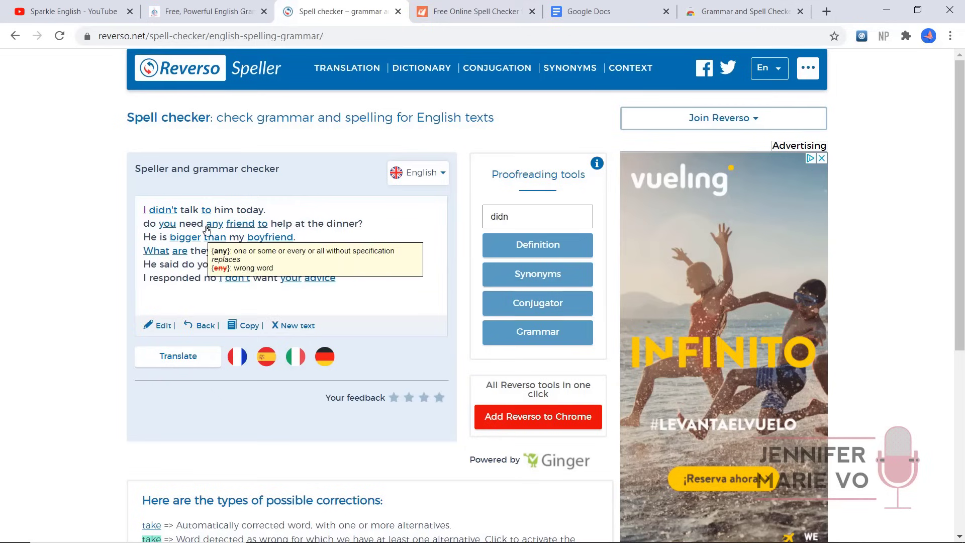
pyautogui.moveTo(263, 223)
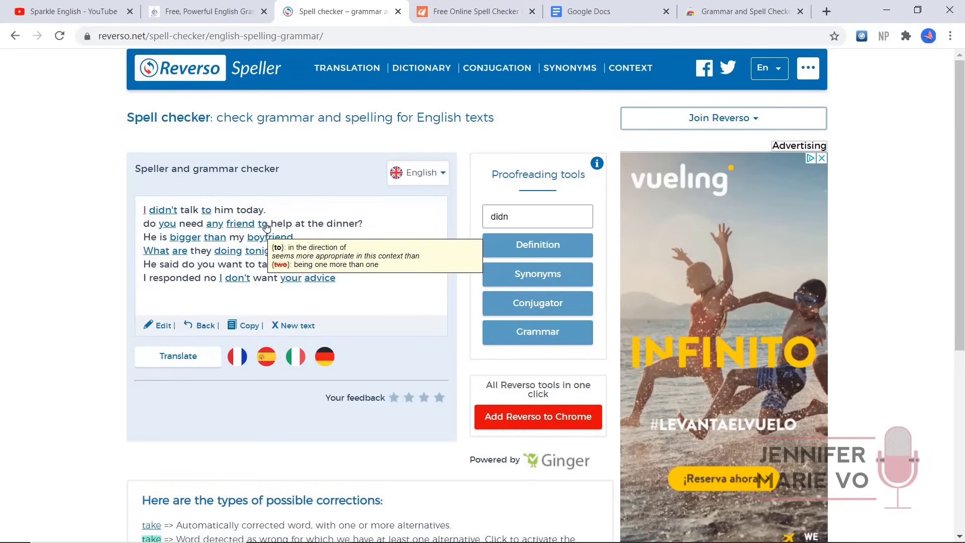
pyautogui.moveTo(185, 237)
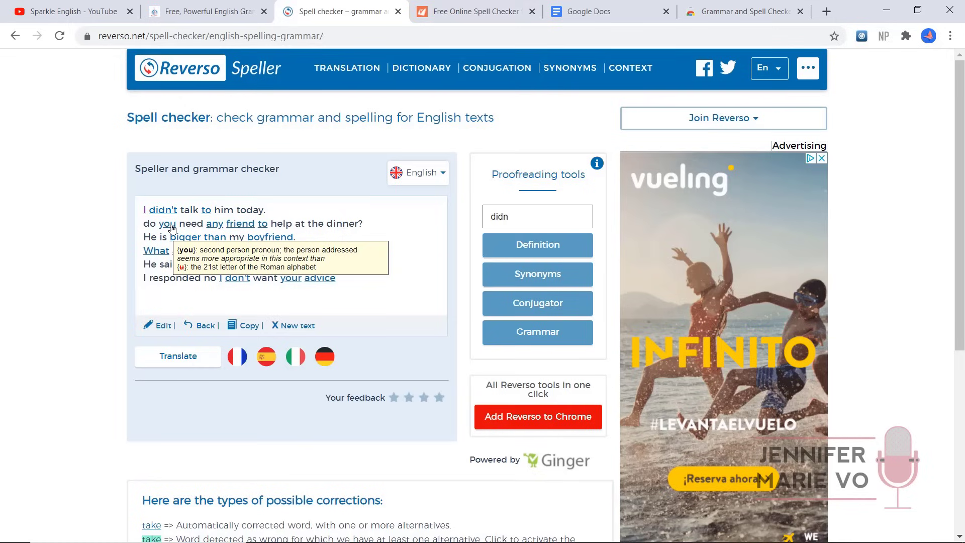
pyautogui.moveTo(195, 227)
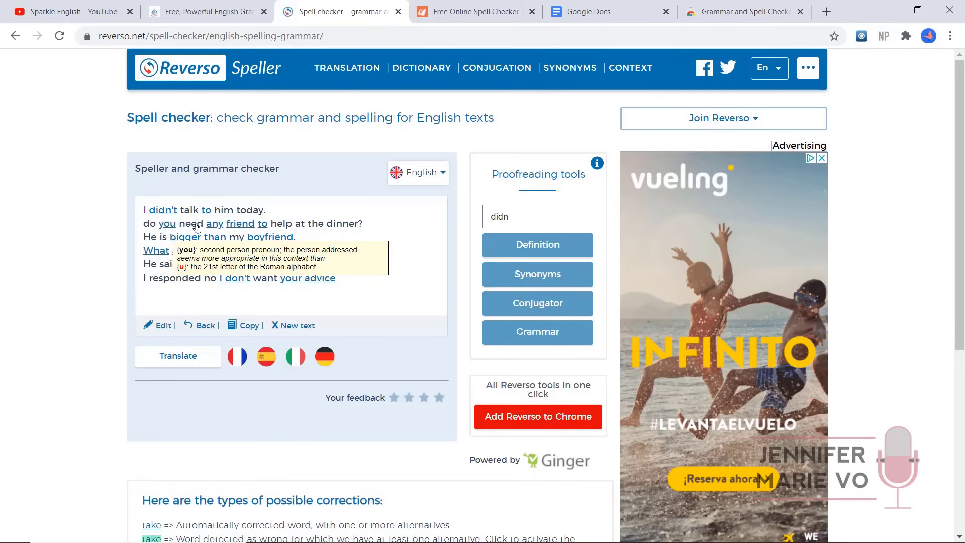
pyautogui.moveTo(214, 224)
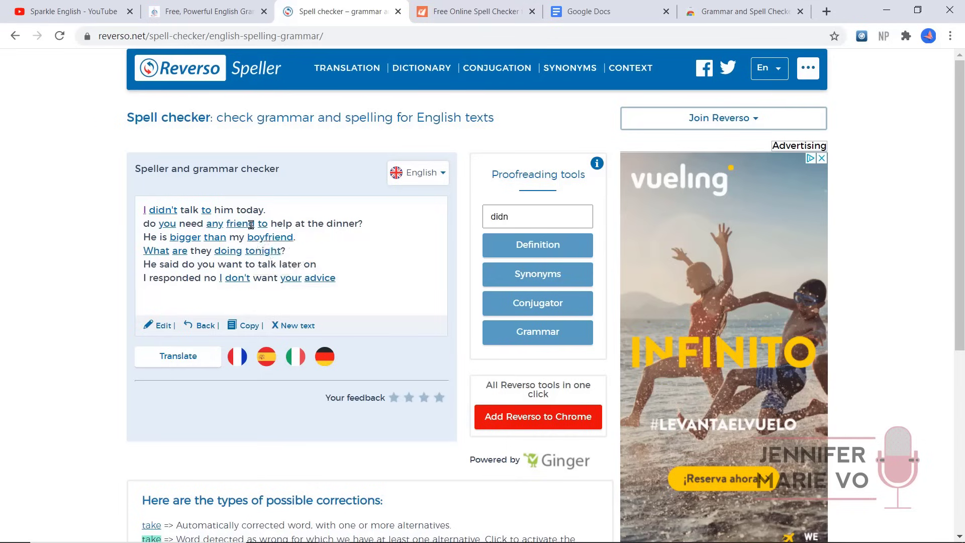
pyautogui.moveTo(240, 223)
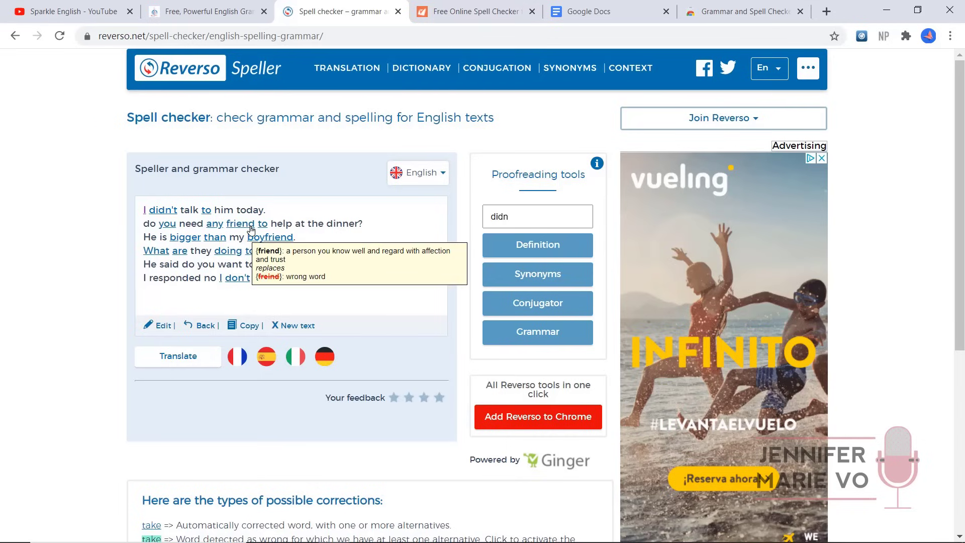
pyautogui.moveTo(259, 223)
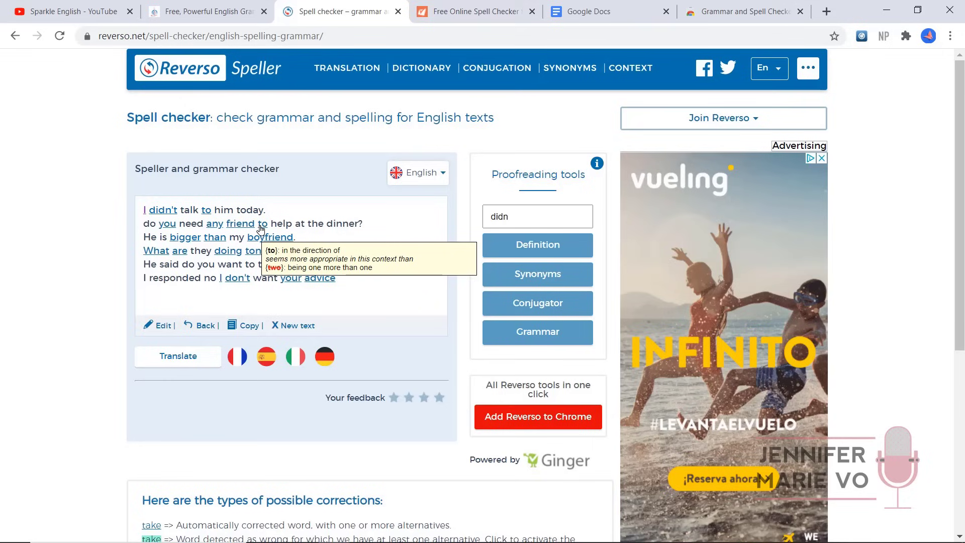
pyautogui.moveTo(143, 244)
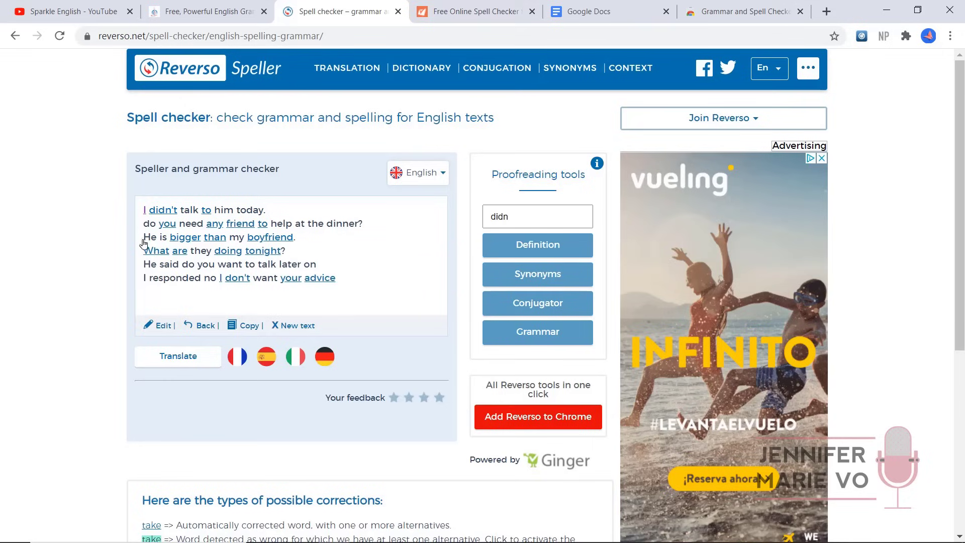
pyautogui.moveTo(328, 257)
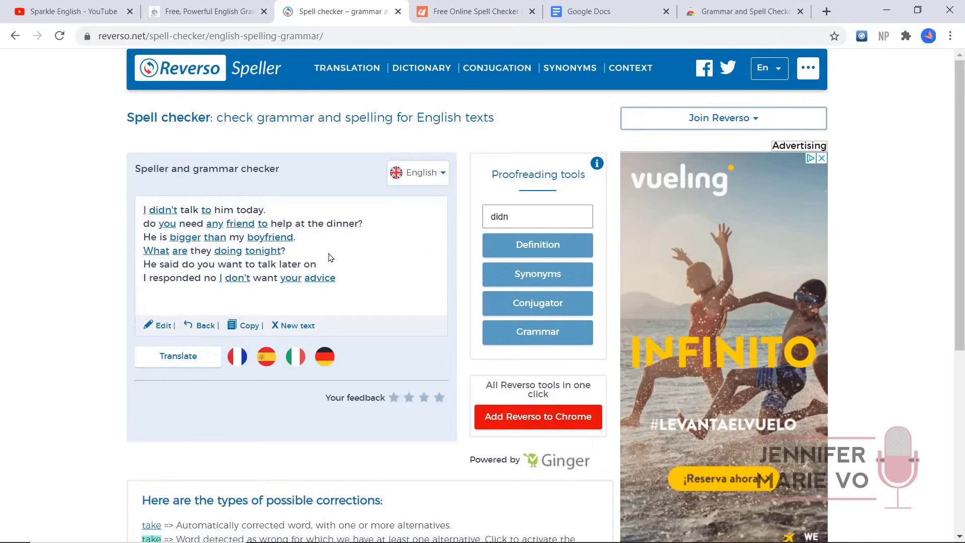
pyautogui.moveTo(247, 325)
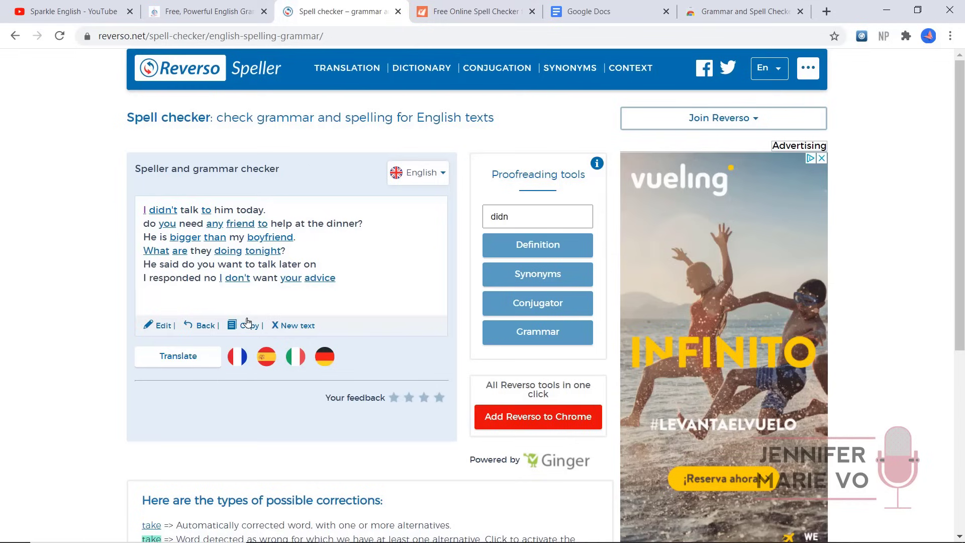
pyautogui.moveTo(452, 305)
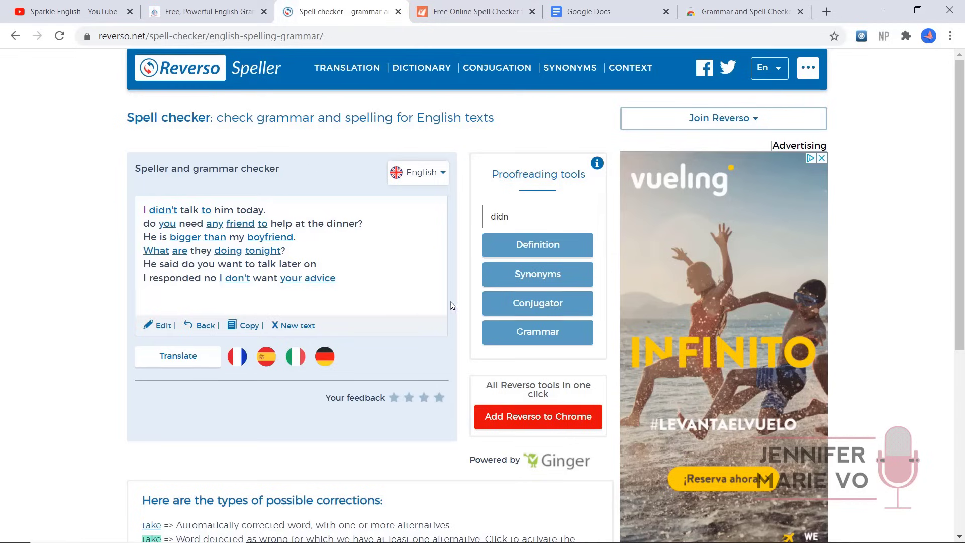
pyautogui.moveTo(337, 277)
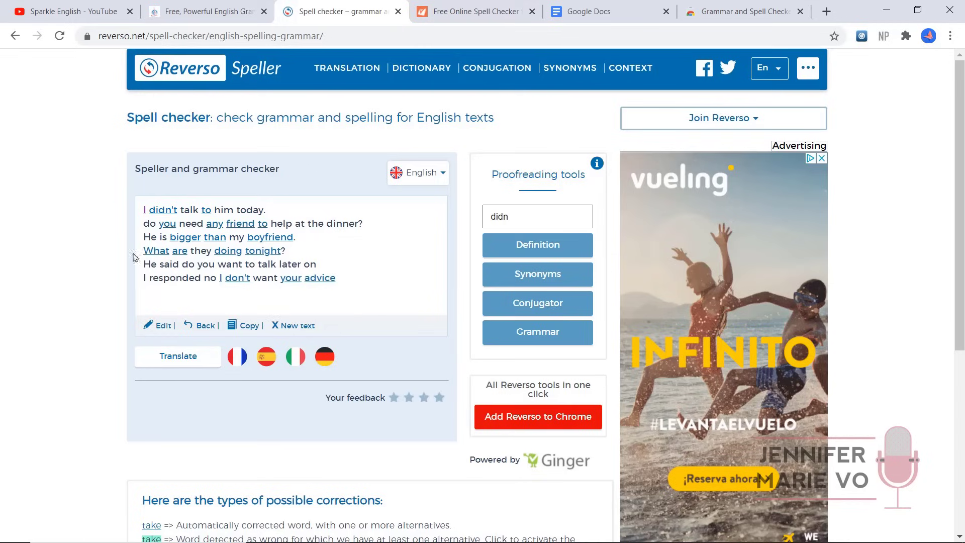
pyautogui.moveTo(143, 230)
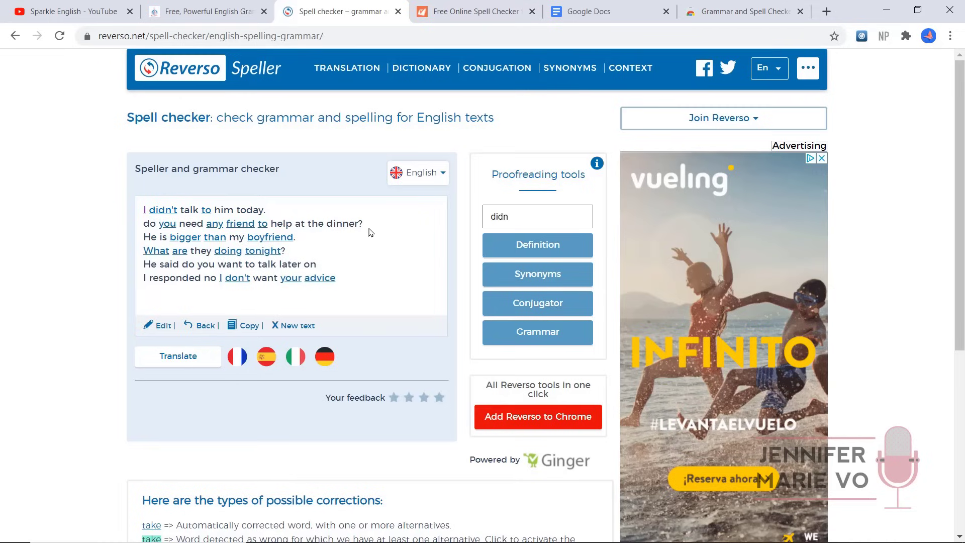
pyautogui.moveTo(123, 29)
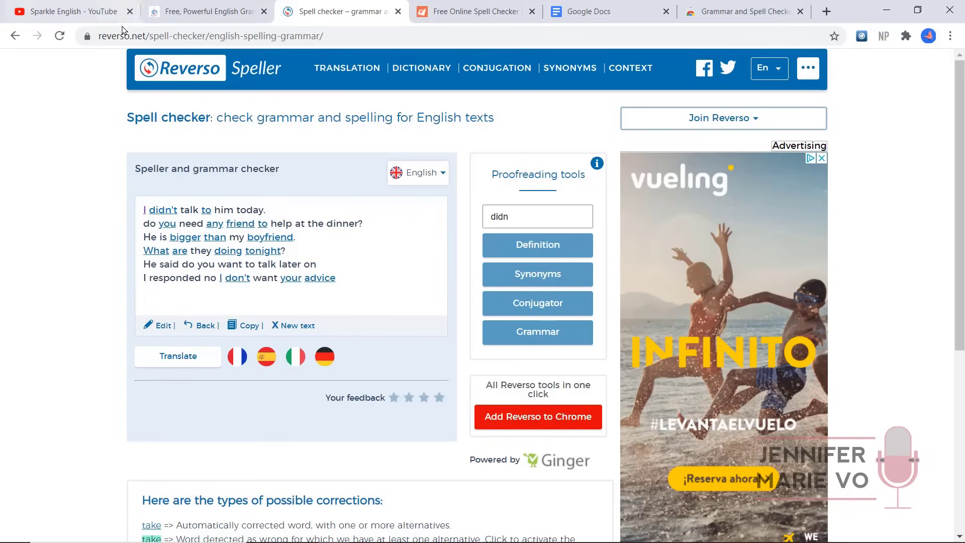
pyautogui.moveTo(154, 257)
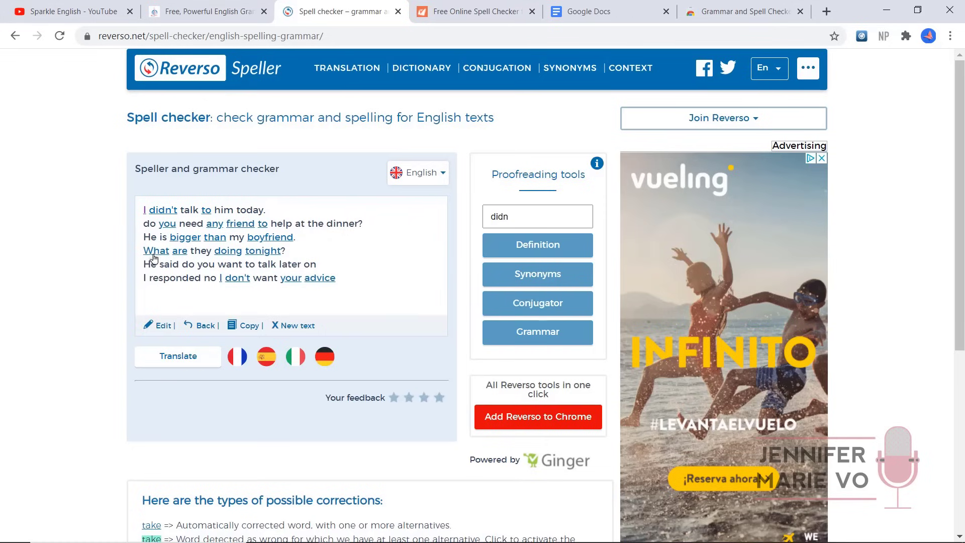
# - Return to the Scribens tab after reviewing Reverso's corrections
pyautogui.click(206, 11)
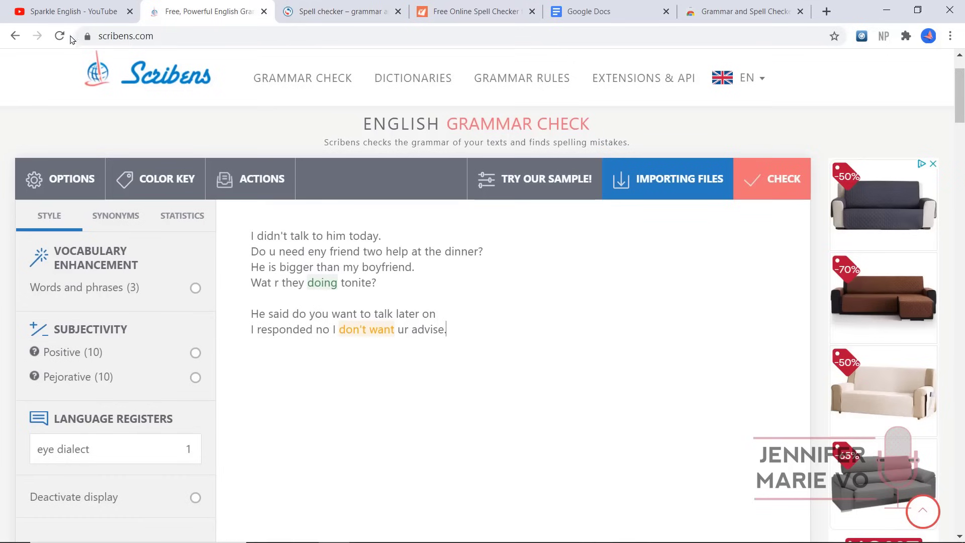
# - Paste the misspelled sample into Spellcheck24 and open its checking-language list
pyautogui.click(475, 11)
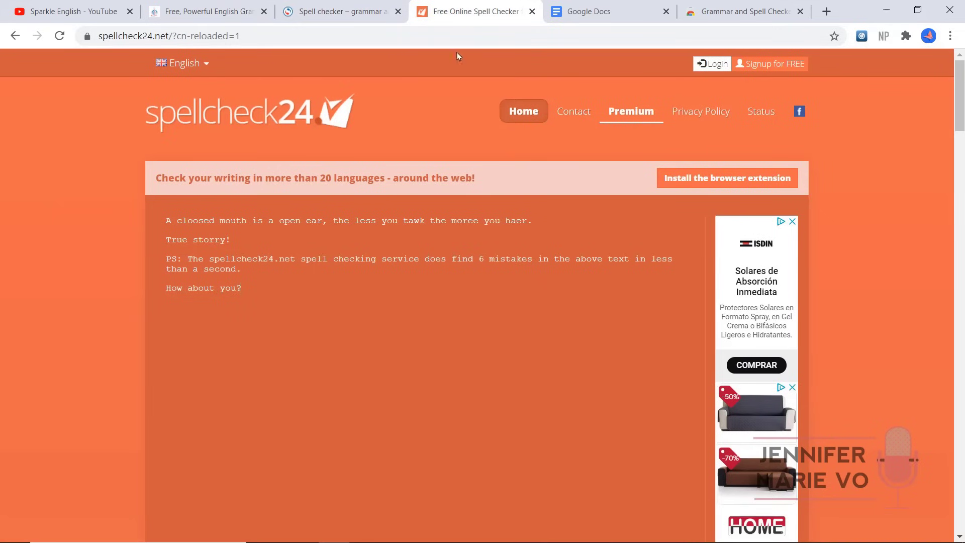
pyautogui.moveTo(166, 58)
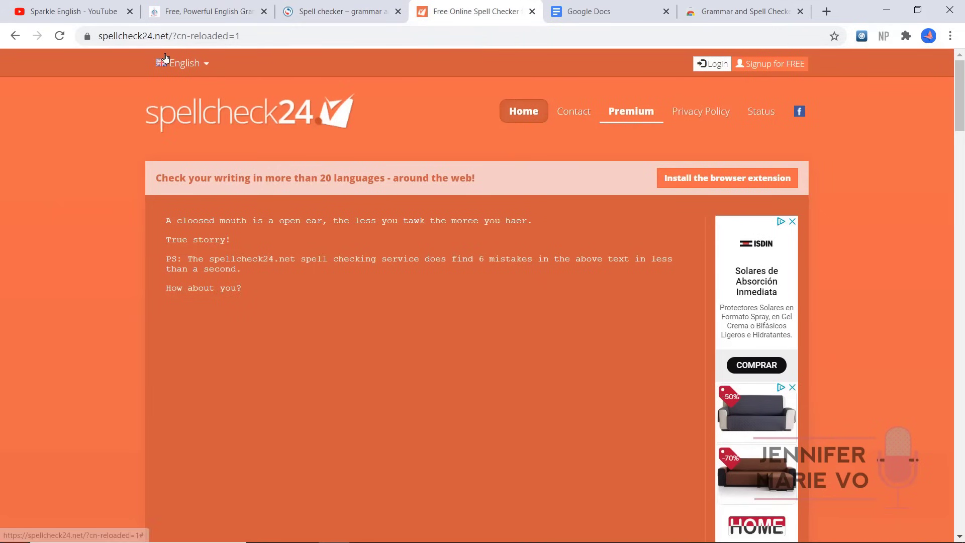
pyautogui.rightClick(246, 221)
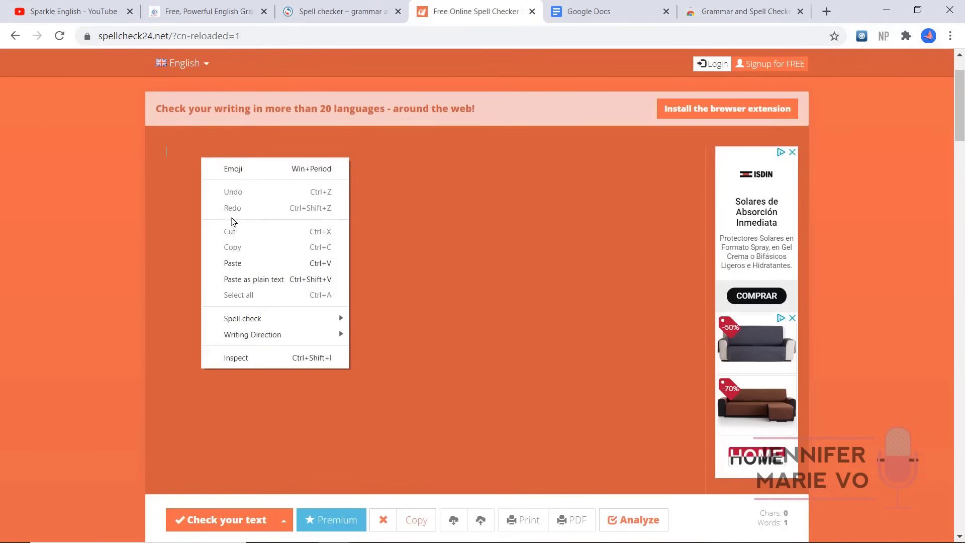
pyautogui.click(233, 263)
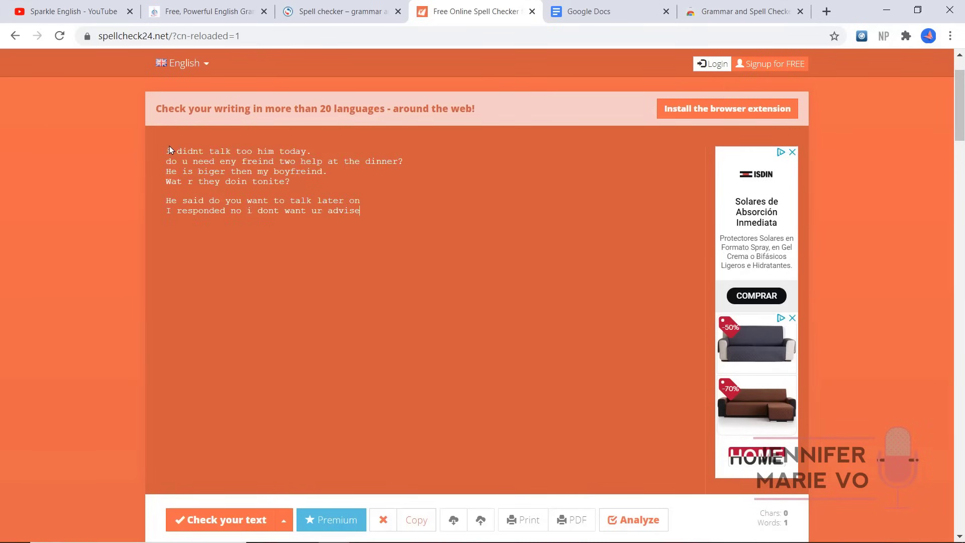
pyautogui.scroll(-3)
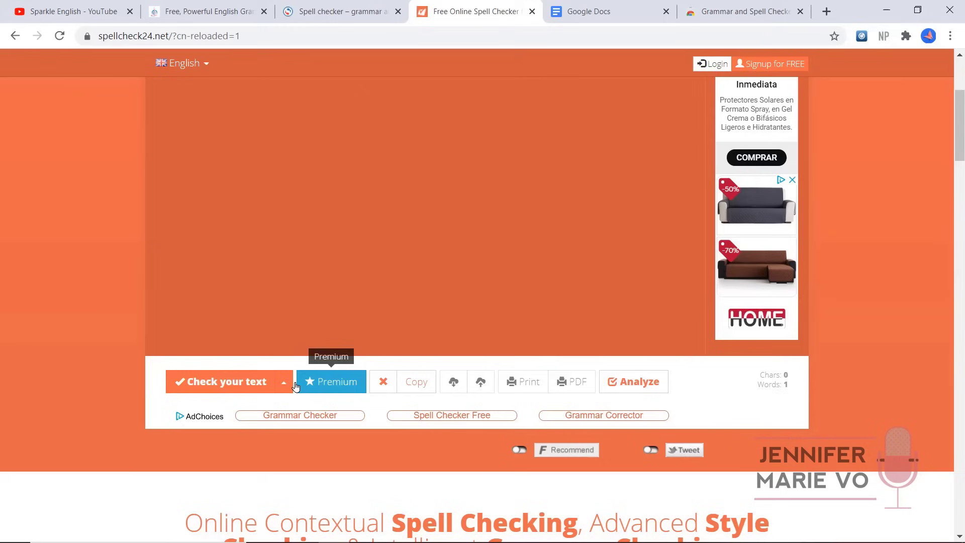
pyautogui.click(283, 382)
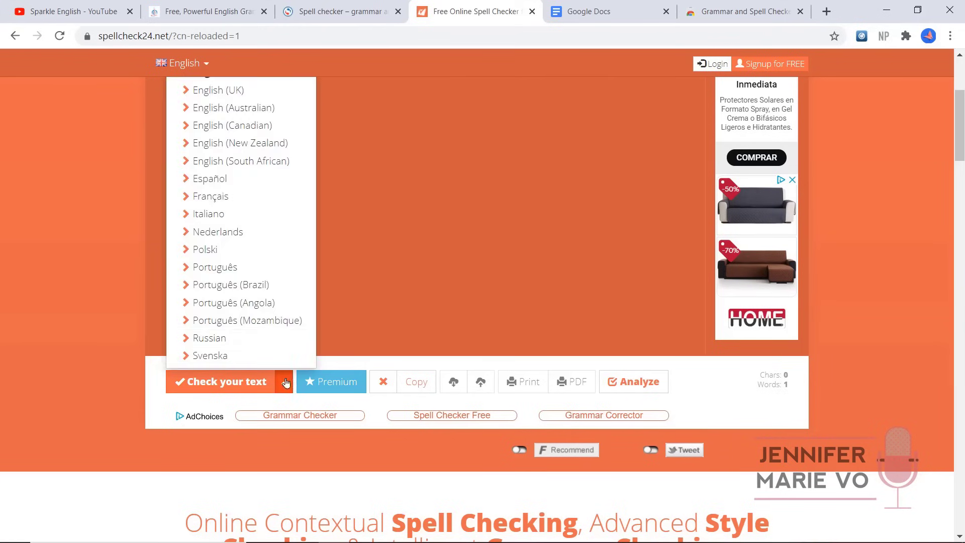
pyautogui.scroll(3)
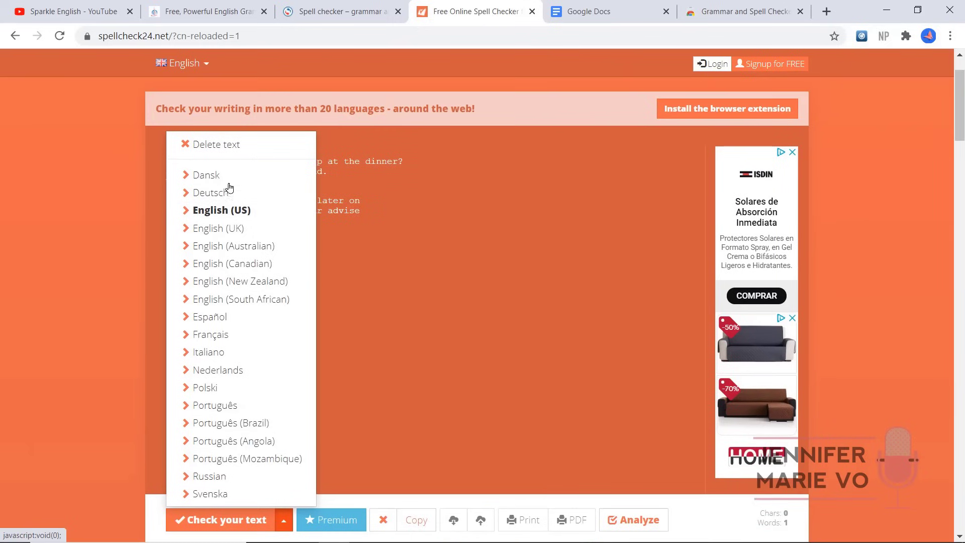
pyautogui.moveTo(242, 344)
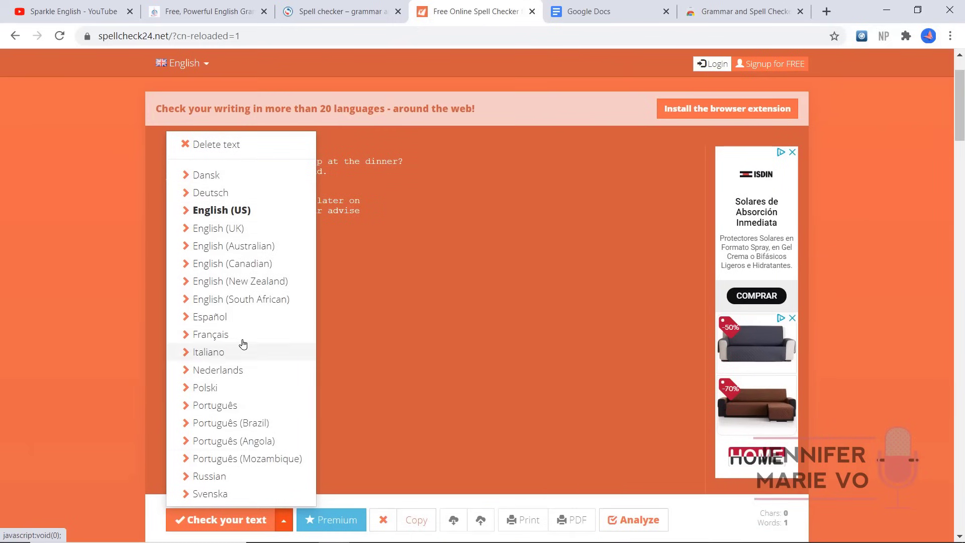
pyautogui.moveTo(259, 214)
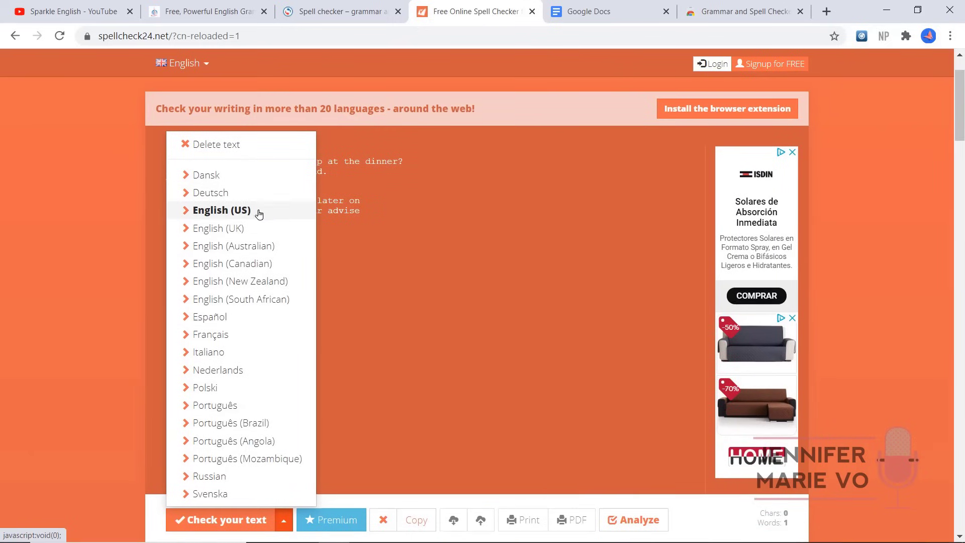
pyautogui.moveTo(261, 217)
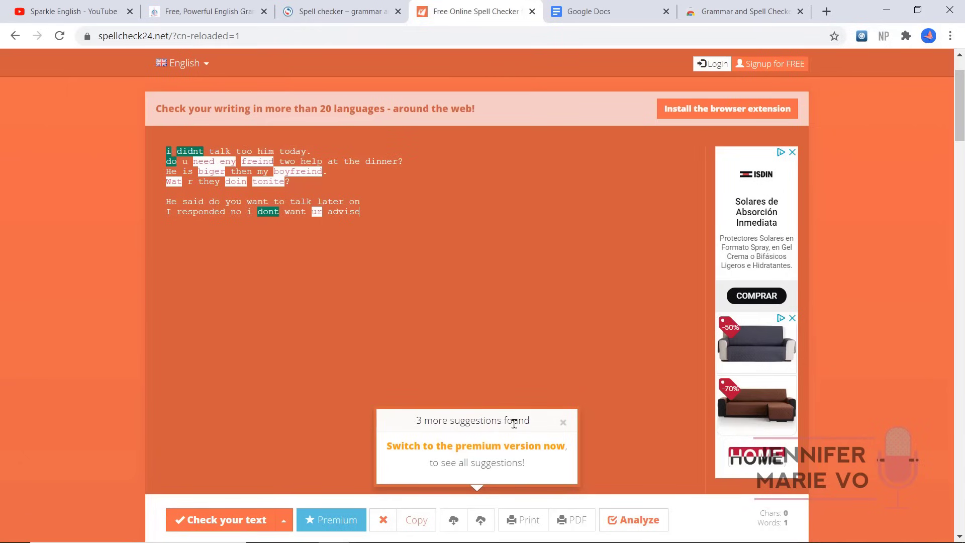
# - Dismiss the premium notice and fix 'Do', 'need any' and 'friend' in Spellcheck24
pyautogui.click(562, 423)
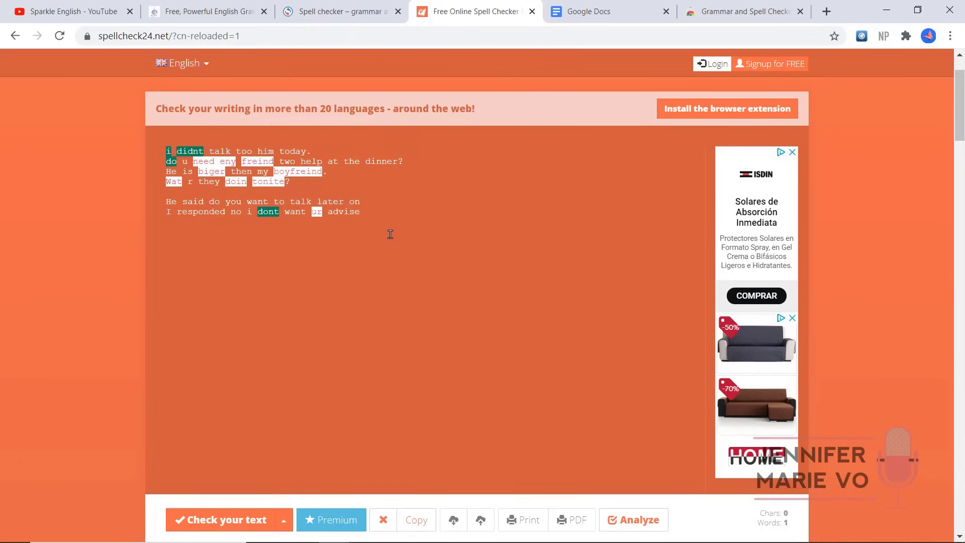
pyautogui.moveTo(171, 159)
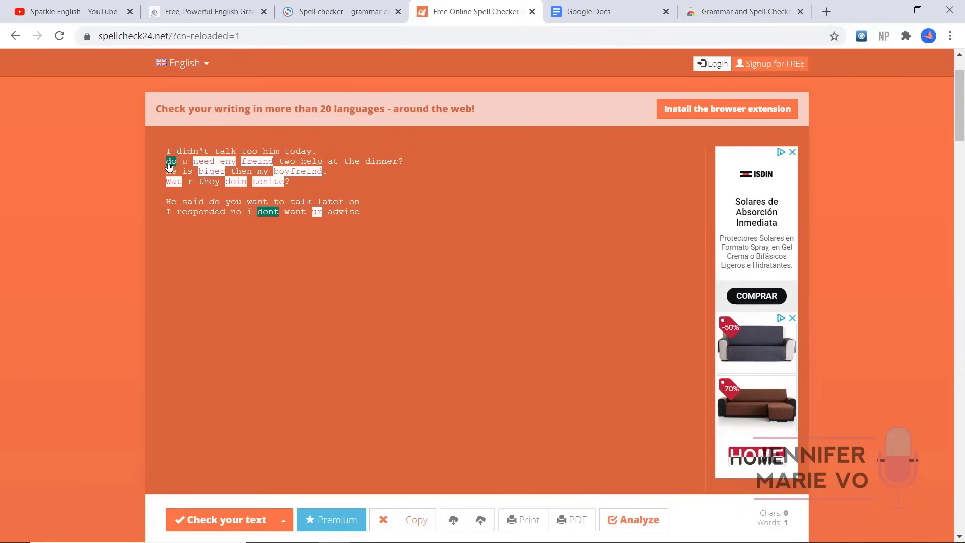
pyautogui.click(170, 161)
pyautogui.write('D')
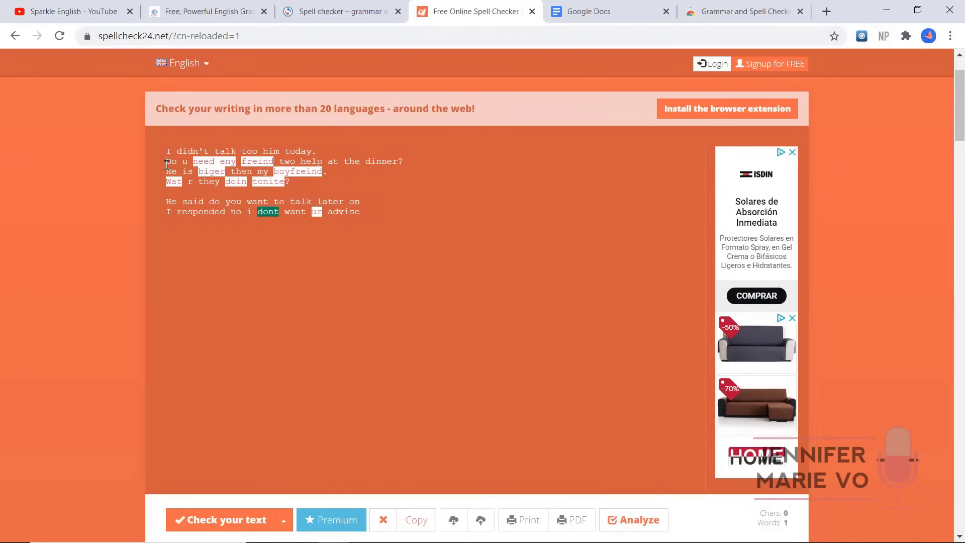
pyautogui.click(227, 161)
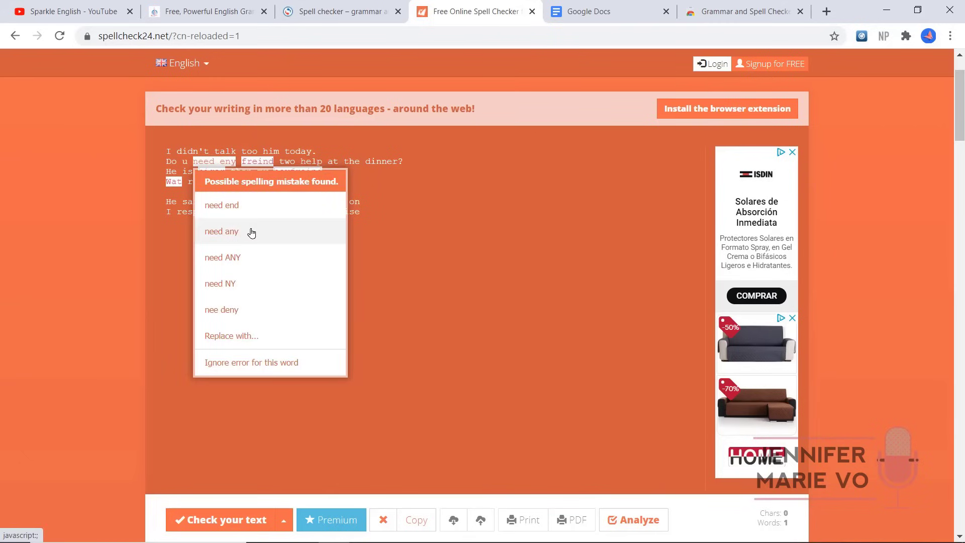
pyautogui.moveTo(251, 235)
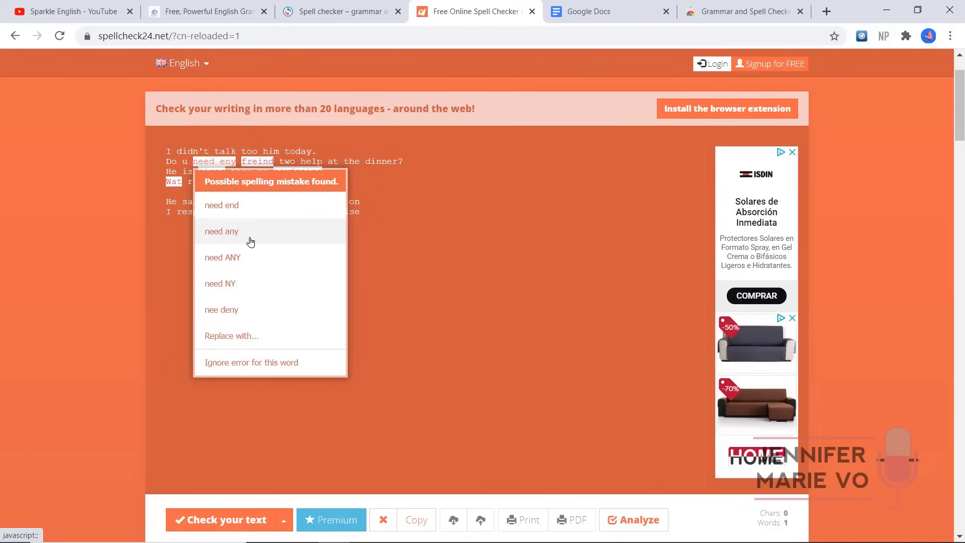
pyautogui.click(222, 231)
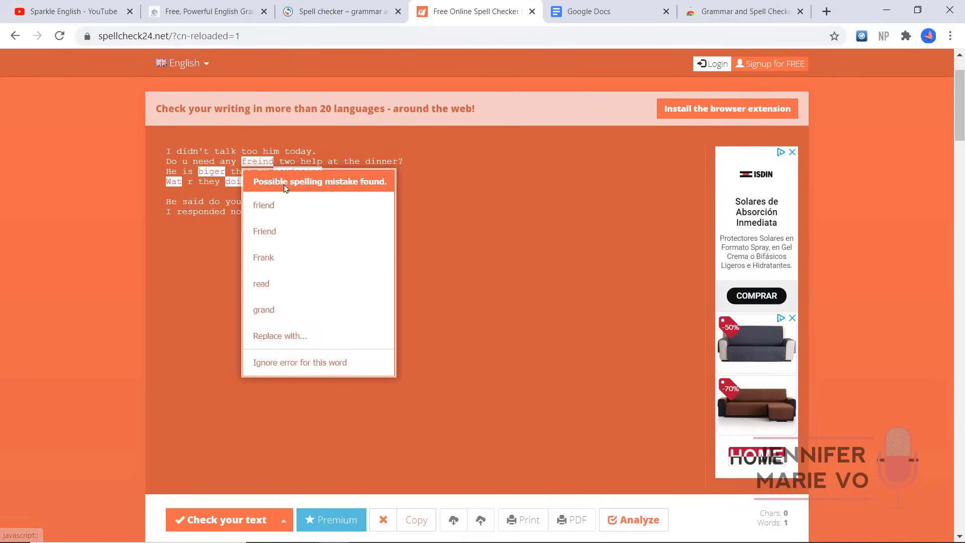
pyautogui.click(263, 205)
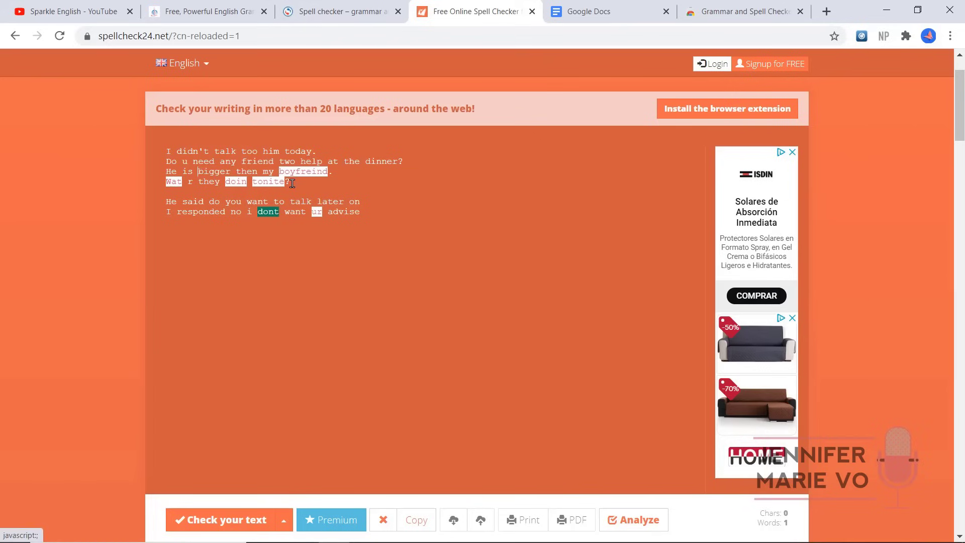
# - Correct 'doing' and 'don't' in later lines, then return to Reverso's corrected text
pyautogui.click(303, 171)
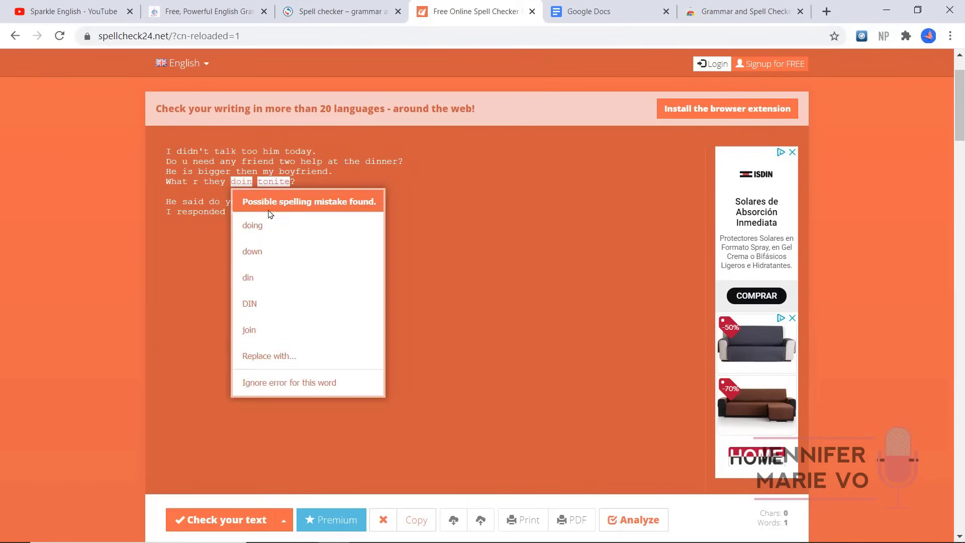
pyautogui.click(252, 225)
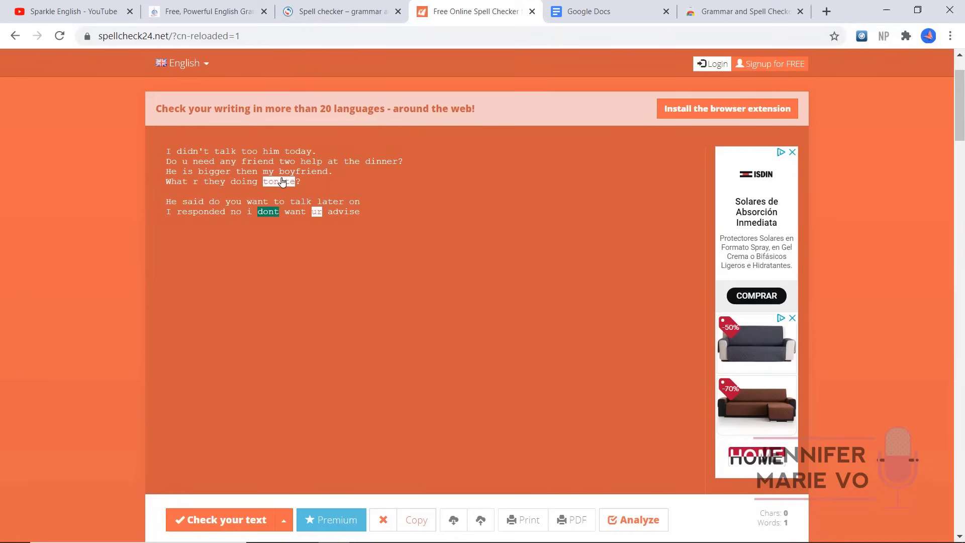
pyautogui.click(279, 181)
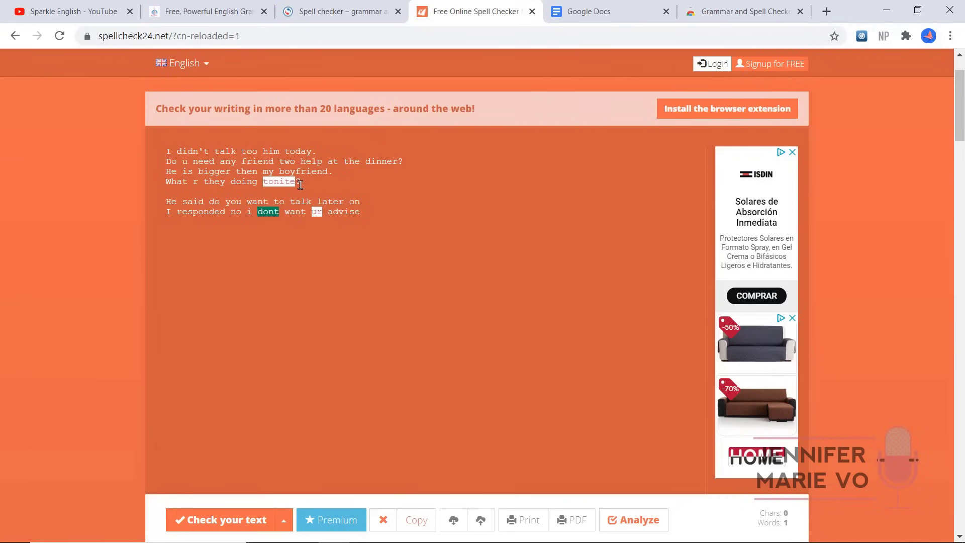
pyautogui.click(268, 211)
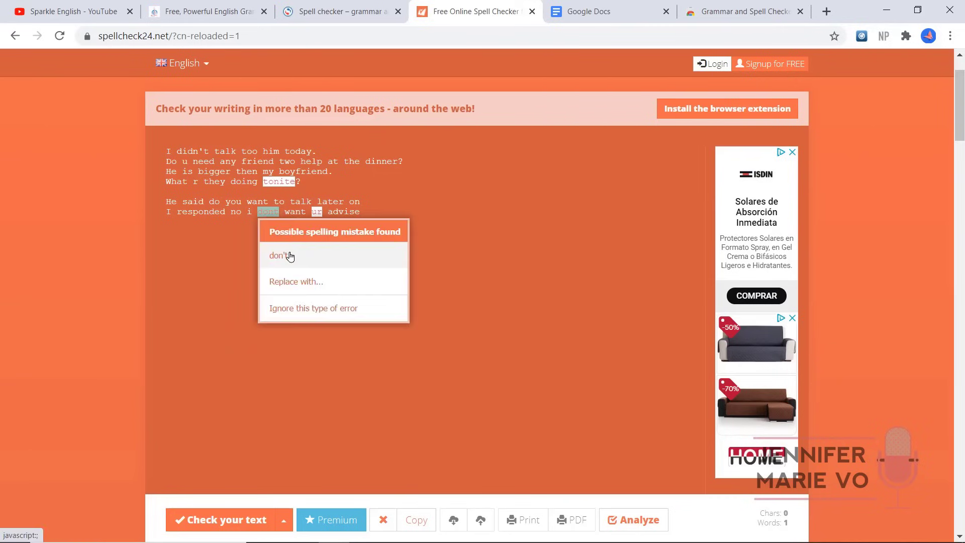
pyautogui.click(279, 256)
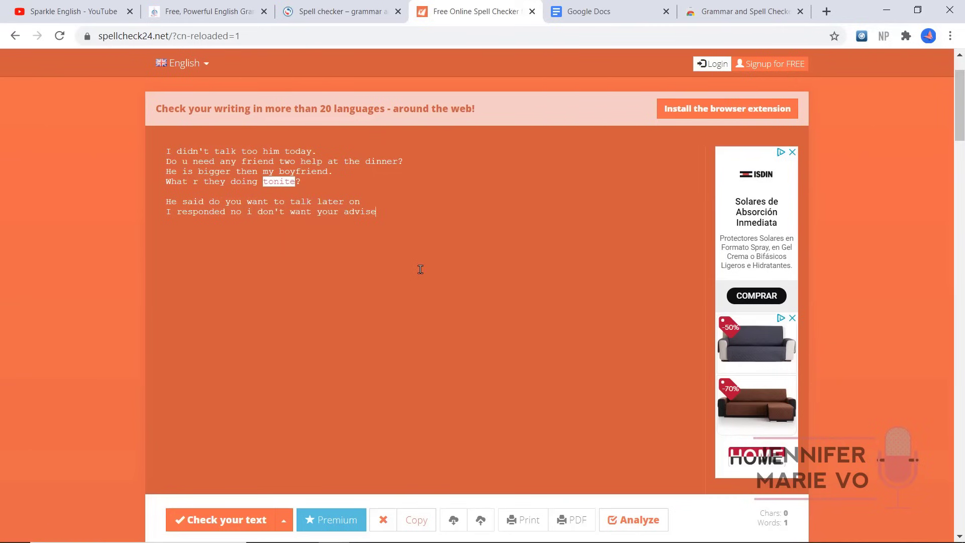
pyautogui.moveTo(410, 242)
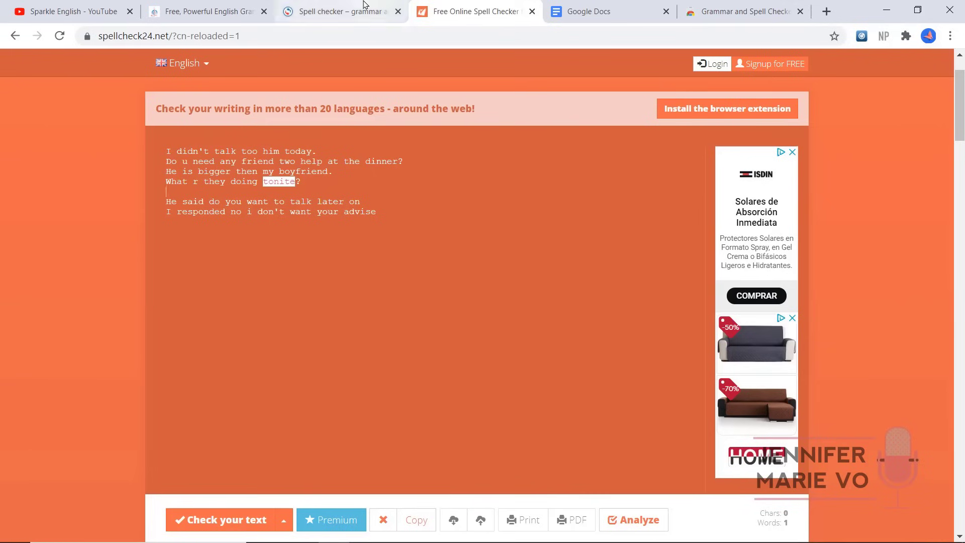
pyautogui.click(338, 11)
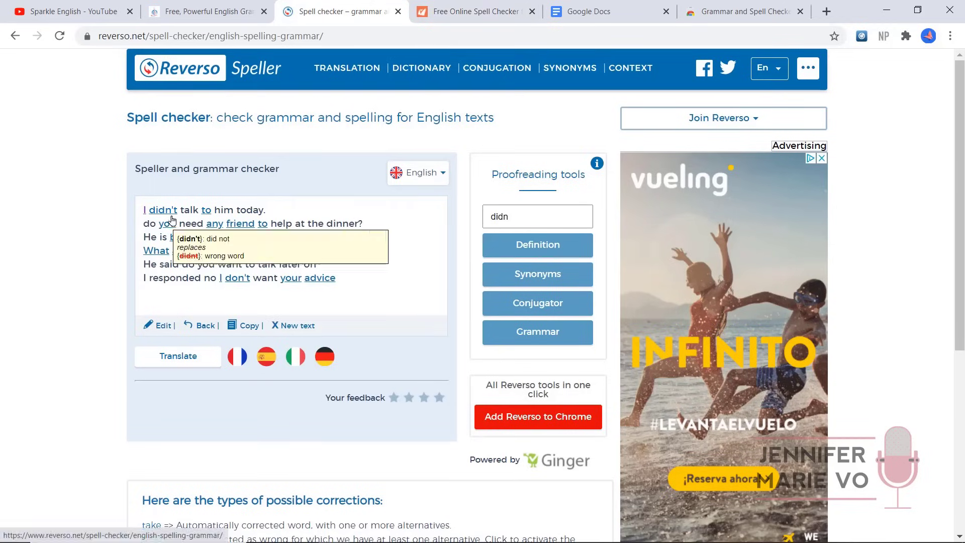
pyautogui.click(474, 11)
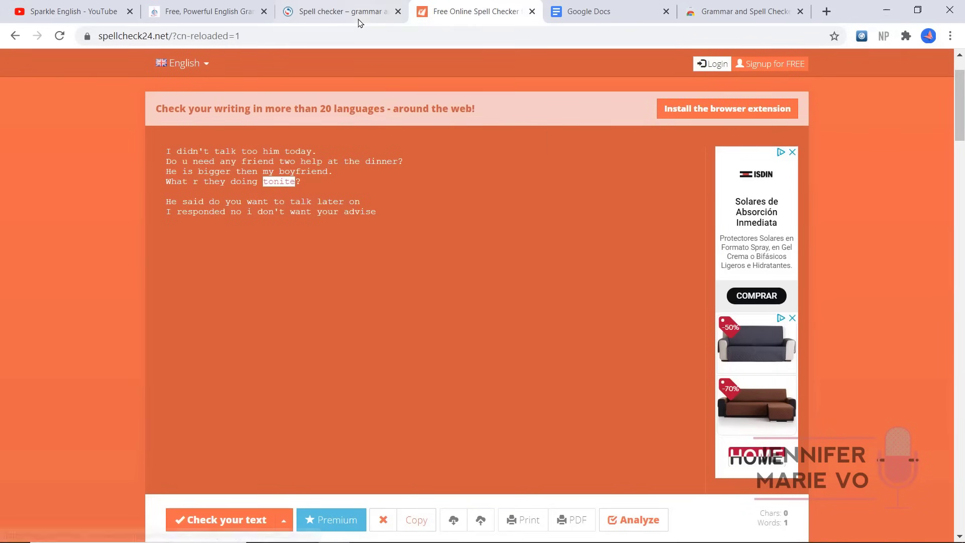
pyautogui.click(339, 11)
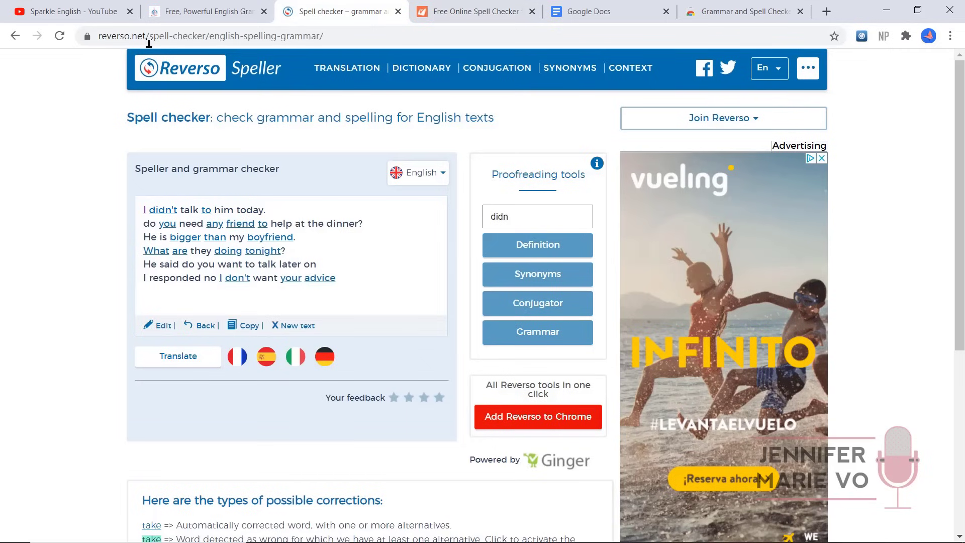
pyautogui.moveTo(317, 307)
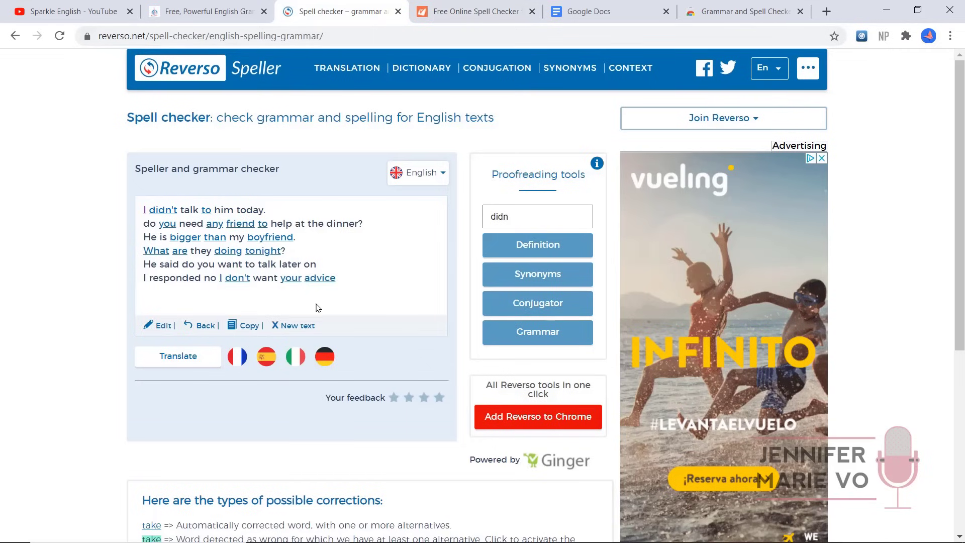
pyautogui.click(475, 11)
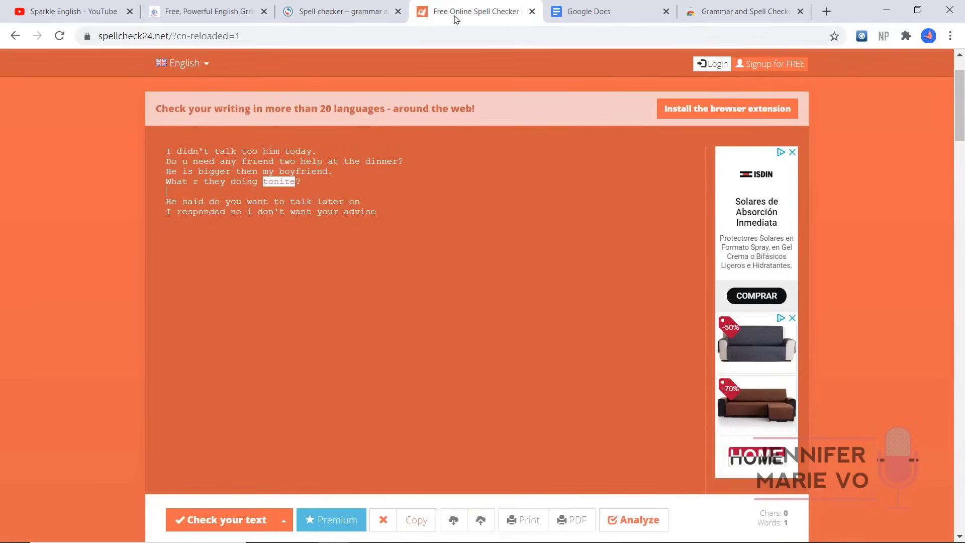
pyautogui.moveTo(345, 189)
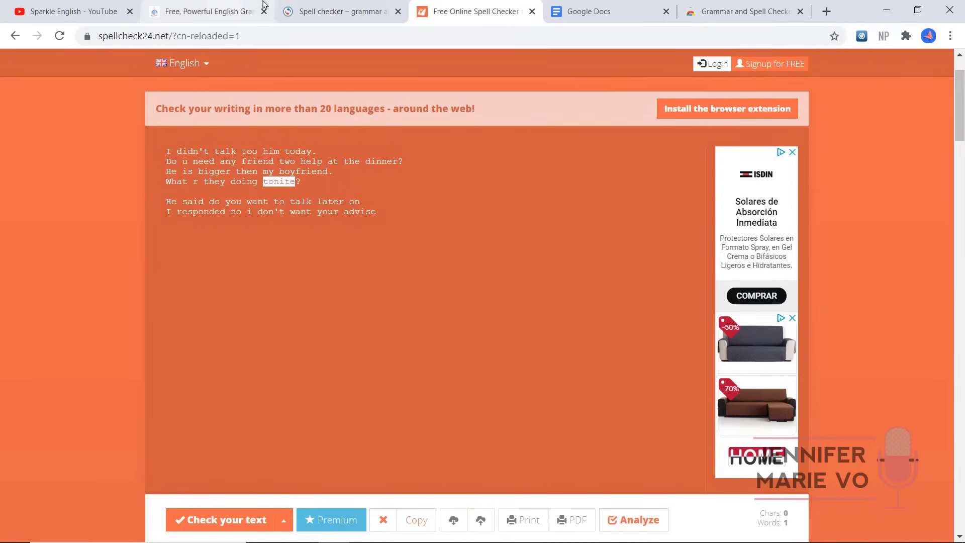
pyautogui.moveTo(338, 11)
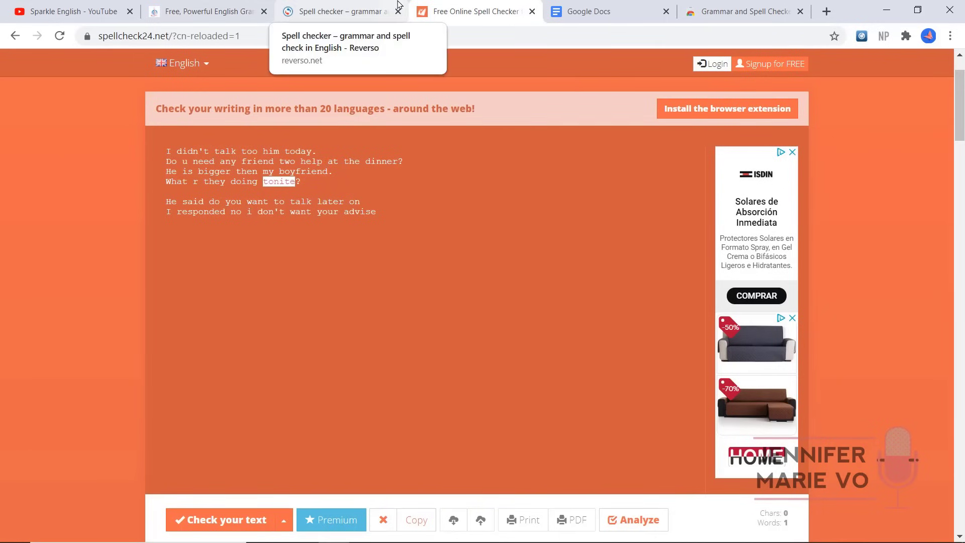
pyautogui.moveTo(395, 127)
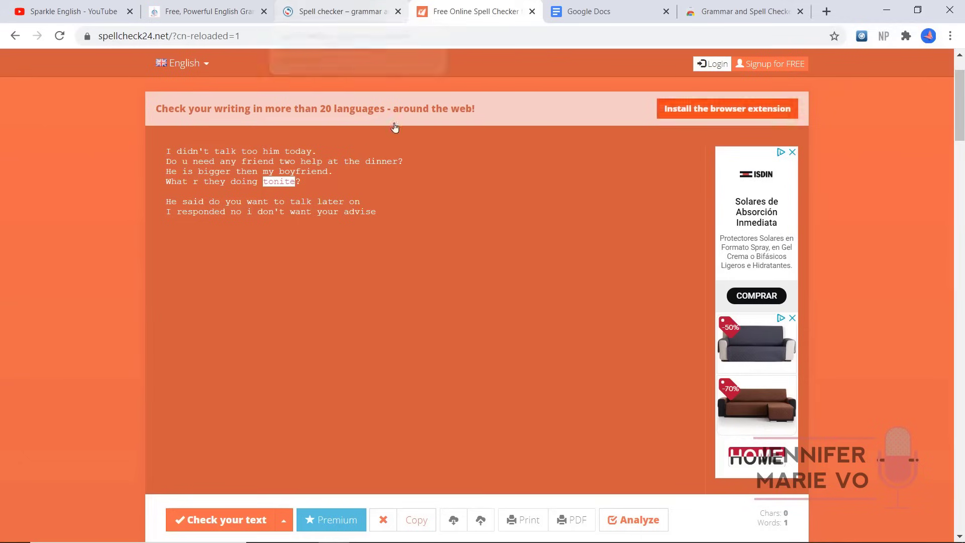
pyautogui.moveTo(301, 213)
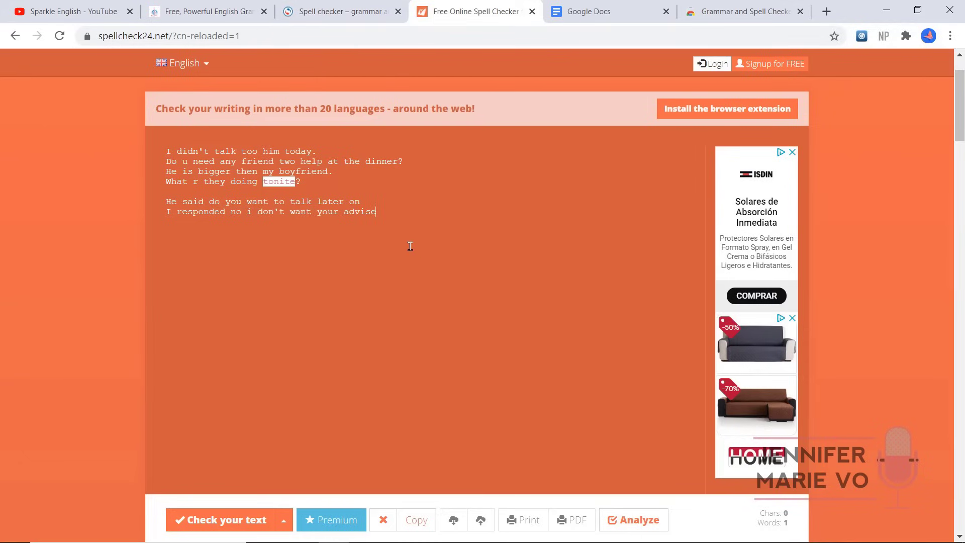
pyautogui.click(337, 11)
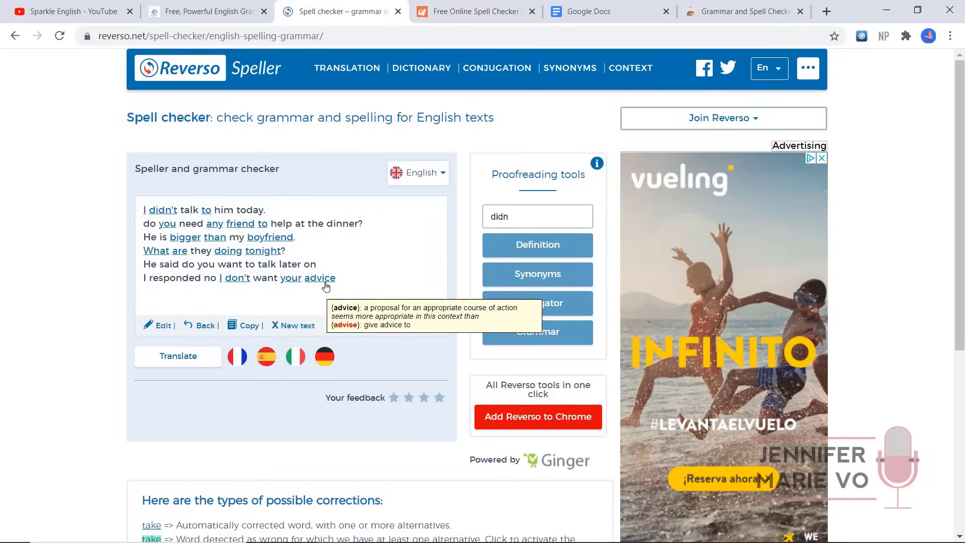
pyautogui.click(474, 11)
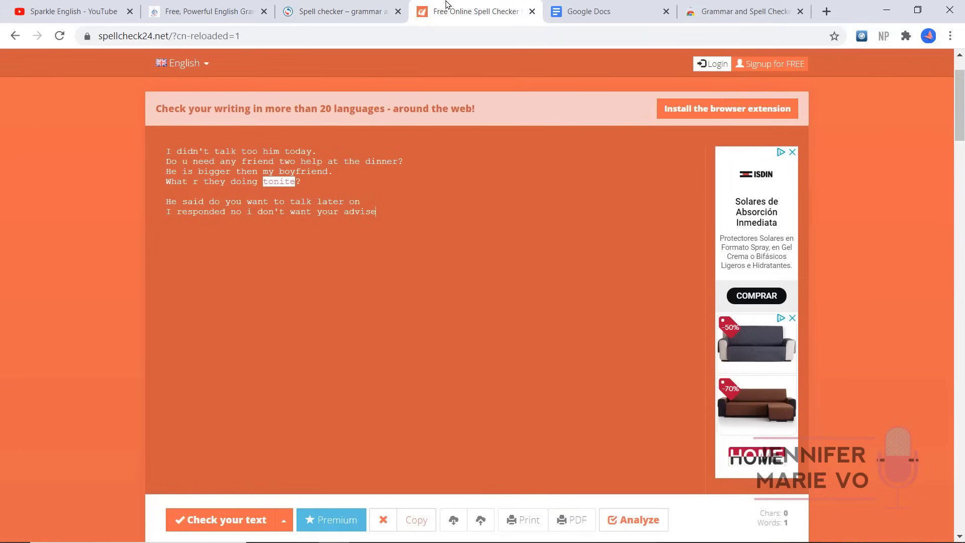
pyautogui.click(338, 11)
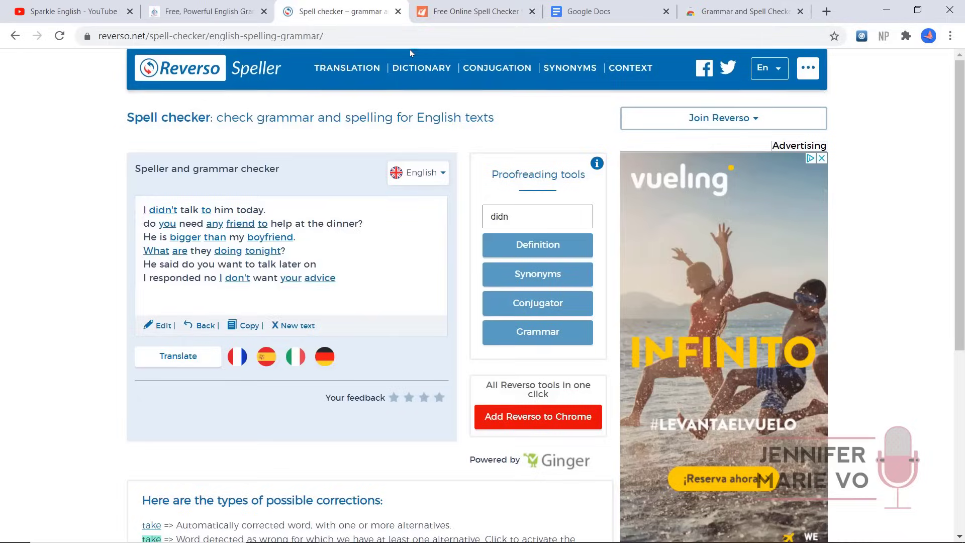
pyautogui.click(474, 11)
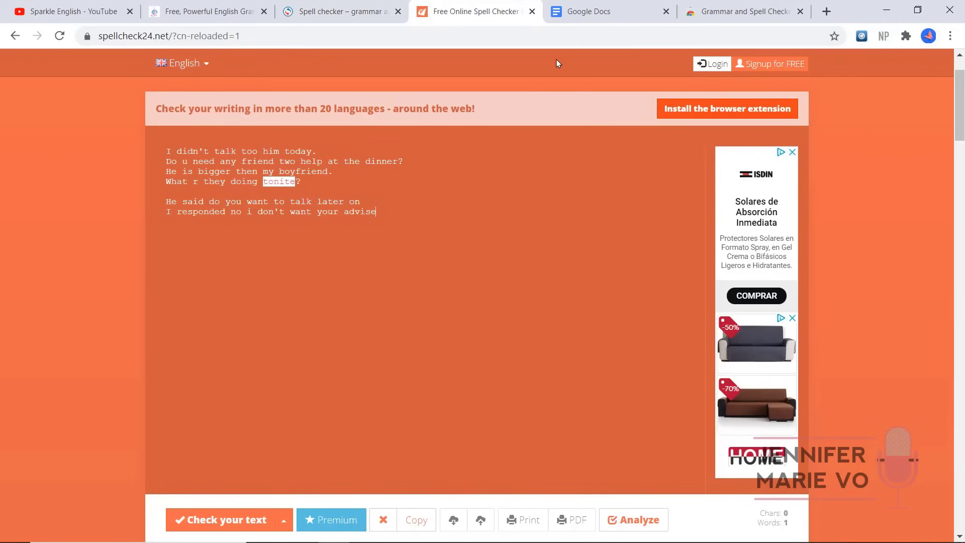
pyautogui.click(337, 11)
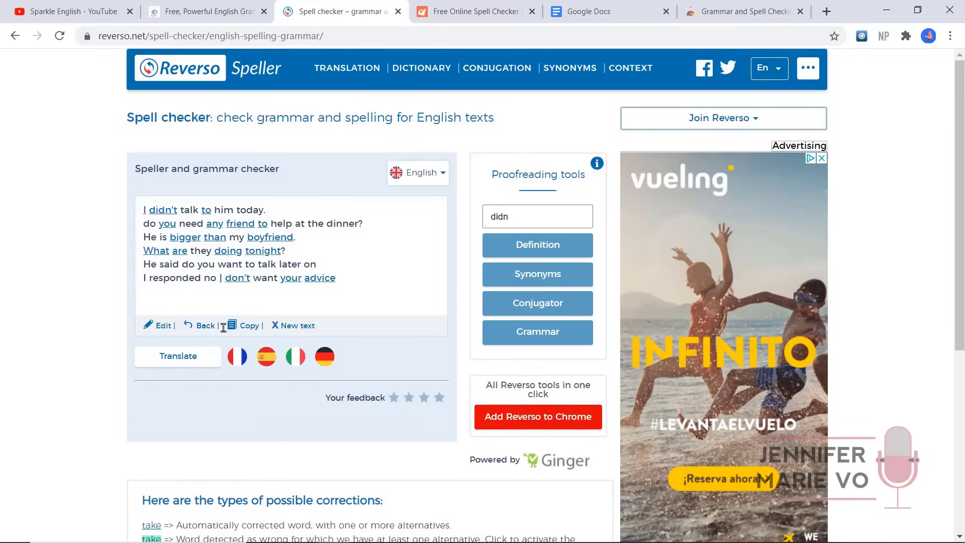
# - Copy Reverso's corrected text and paste it into Spellcheck24
pyautogui.click(249, 325)
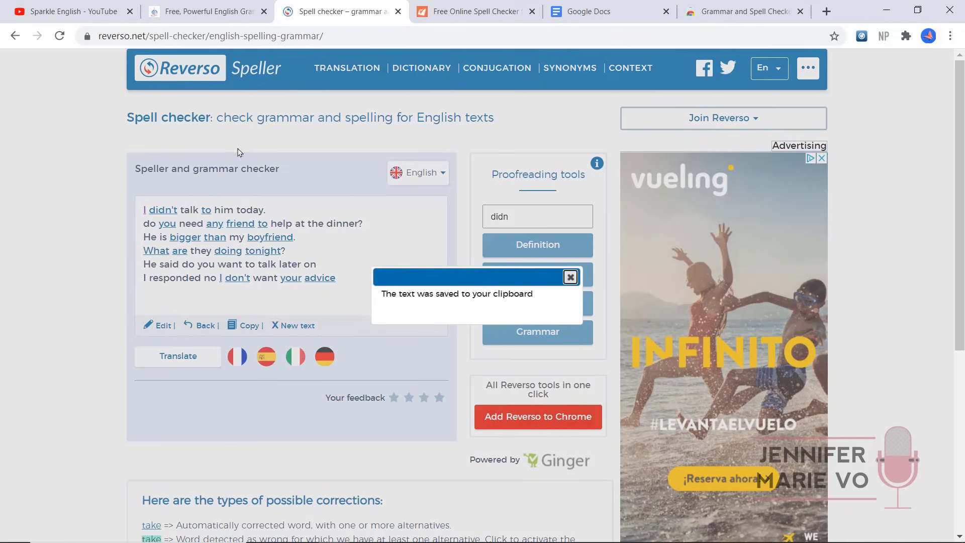
pyautogui.click(474, 11)
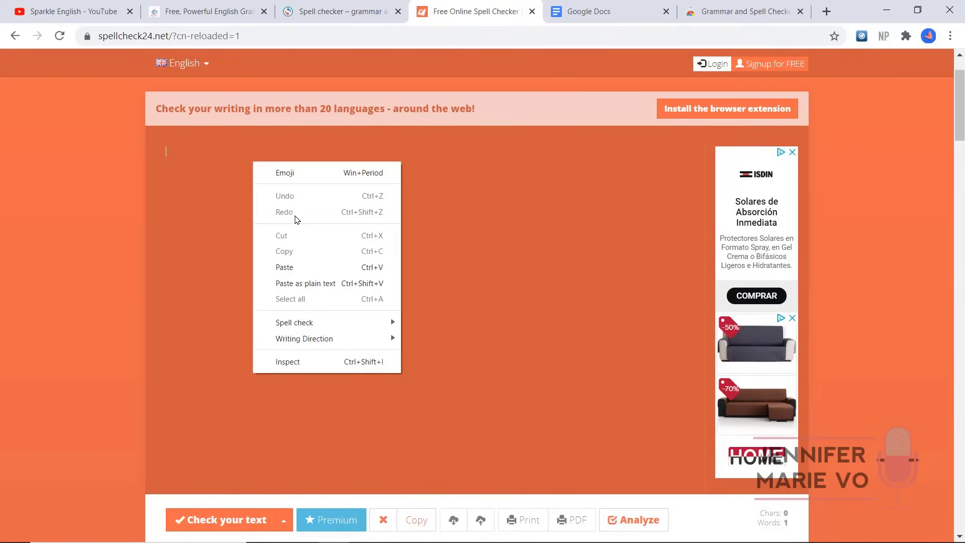
pyautogui.click(284, 266)
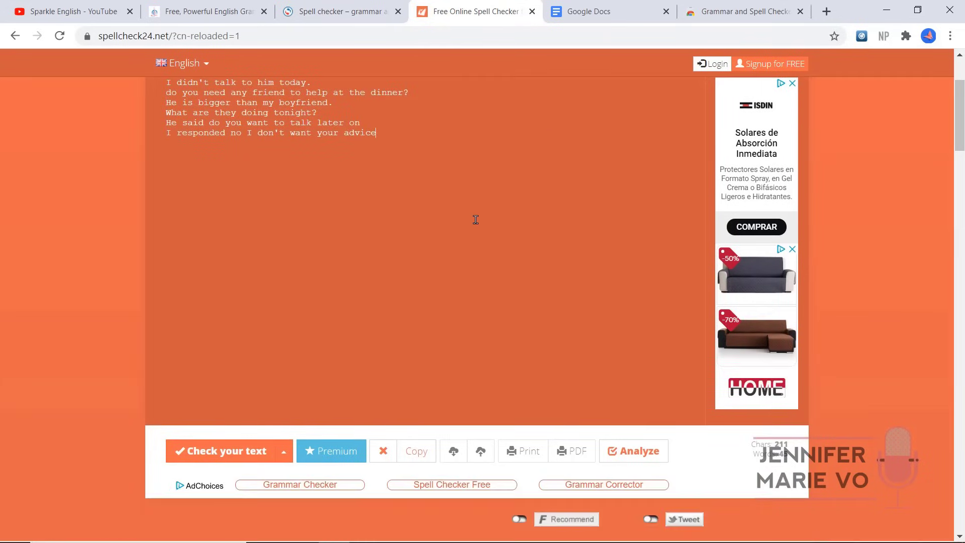
pyautogui.moveTo(282, 451)
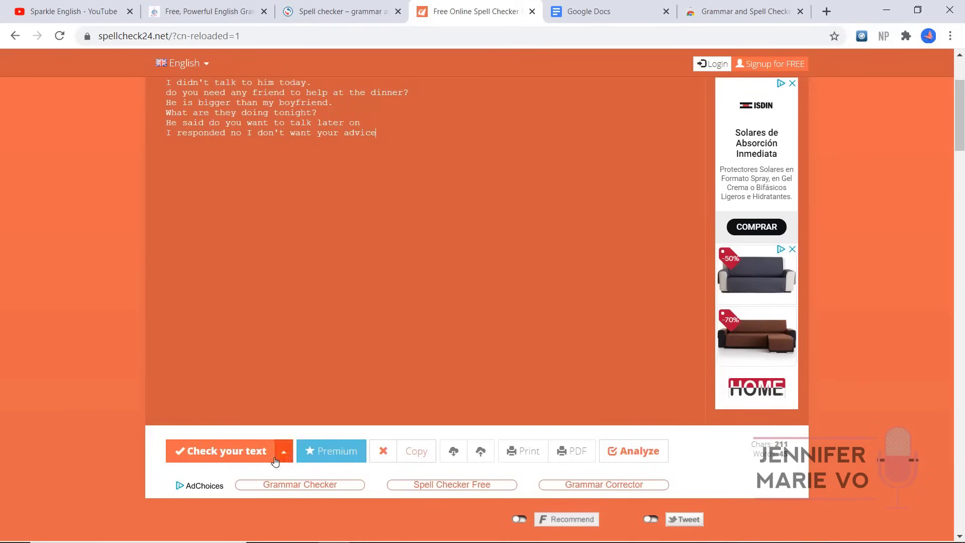
# - Recheck, capitalise 'Do', add a period after 'advice', and close the quoted question with ?"
pyautogui.click(220, 451)
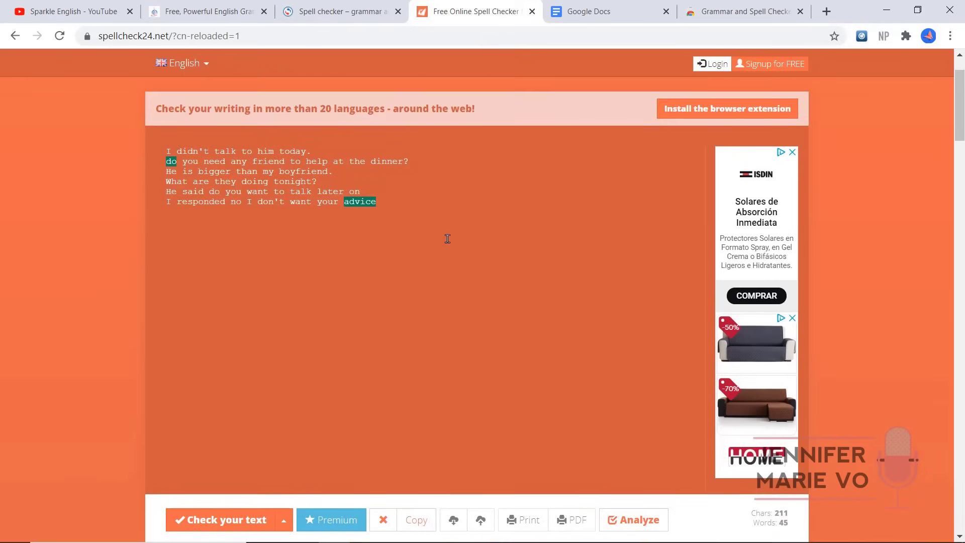
pyautogui.click(170, 161)
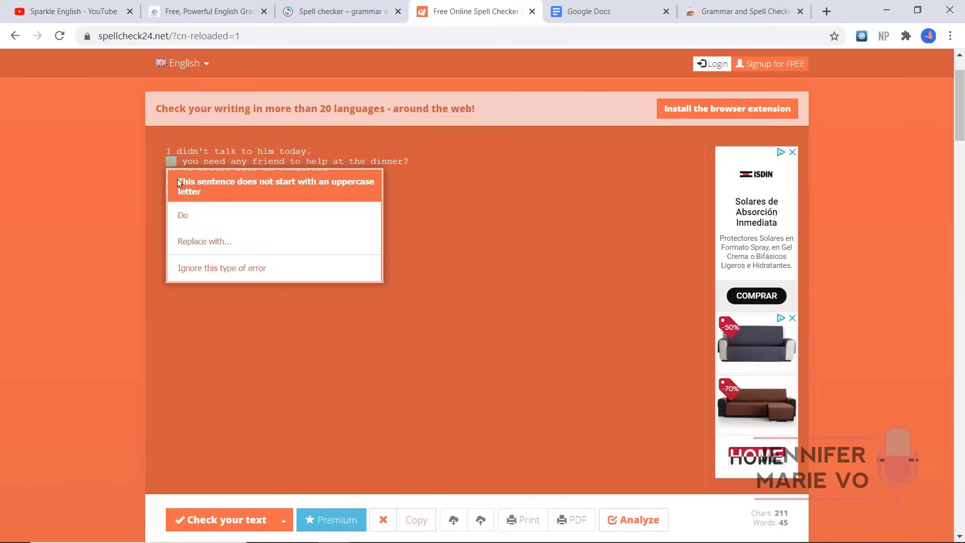
pyautogui.click(184, 215)
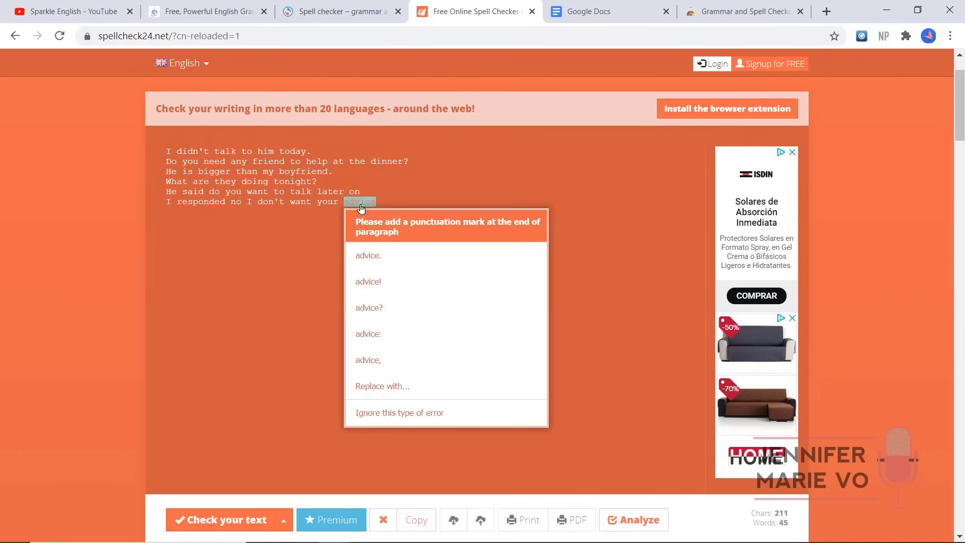
pyautogui.click(368, 255)
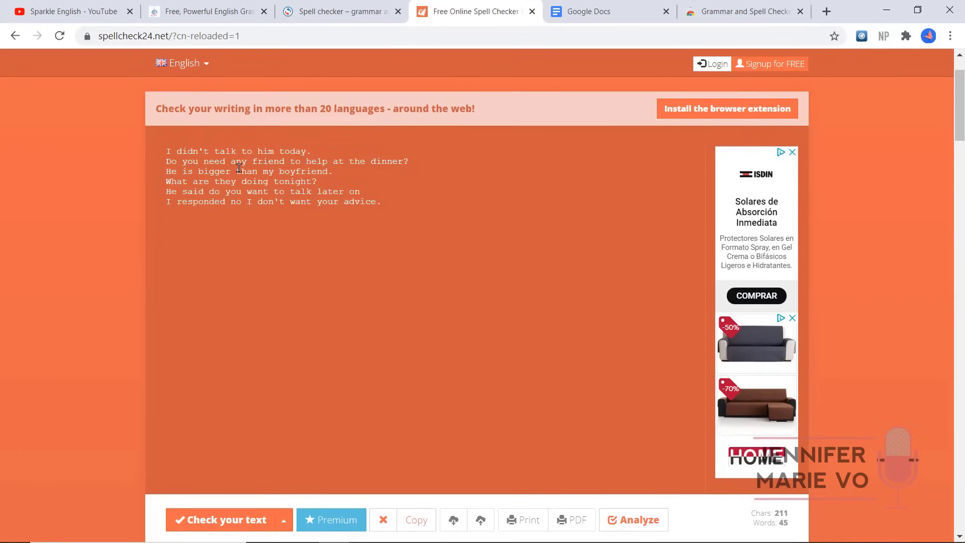
pyautogui.moveTo(350, 161)
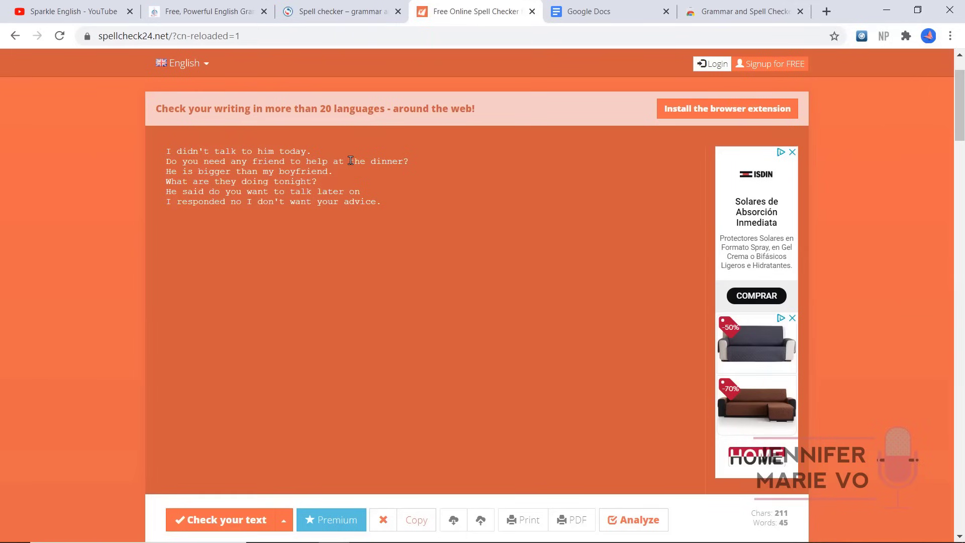
pyautogui.moveTo(206, 189)
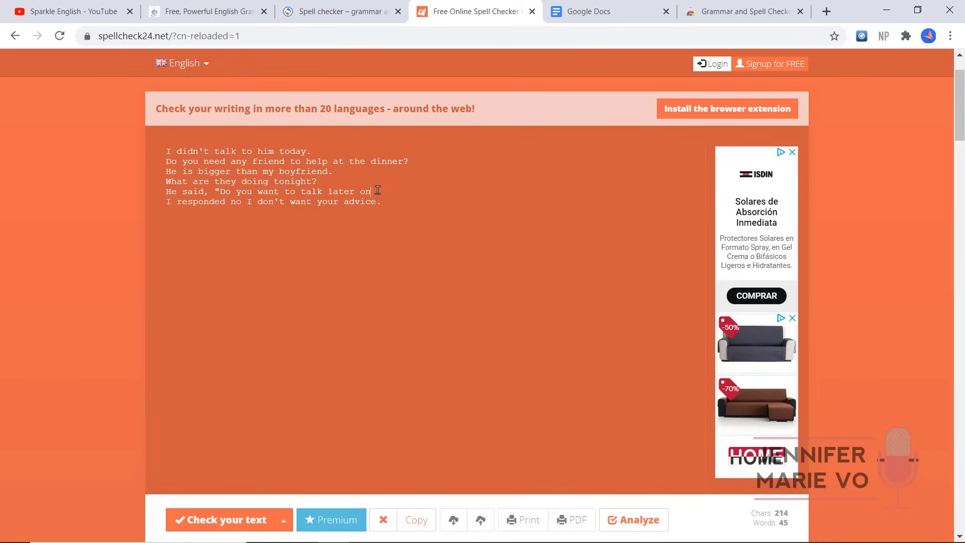
pyautogui.write('?"')
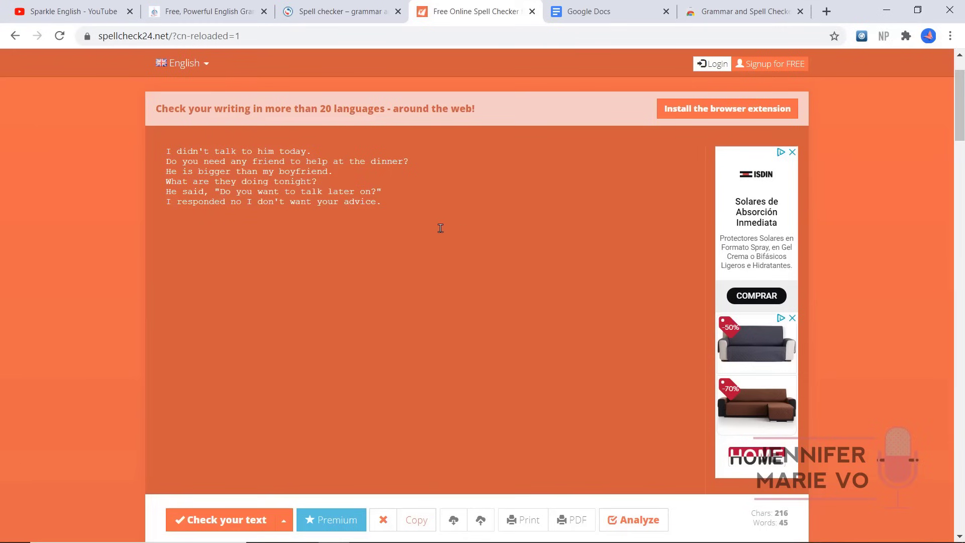
pyautogui.moveTo(269, 219)
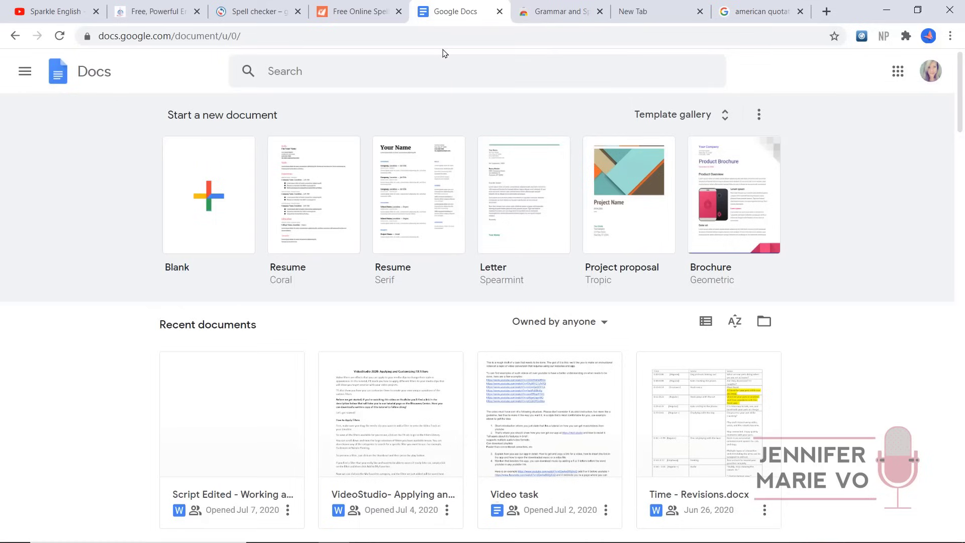
pyautogui.moveTo(121, 52)
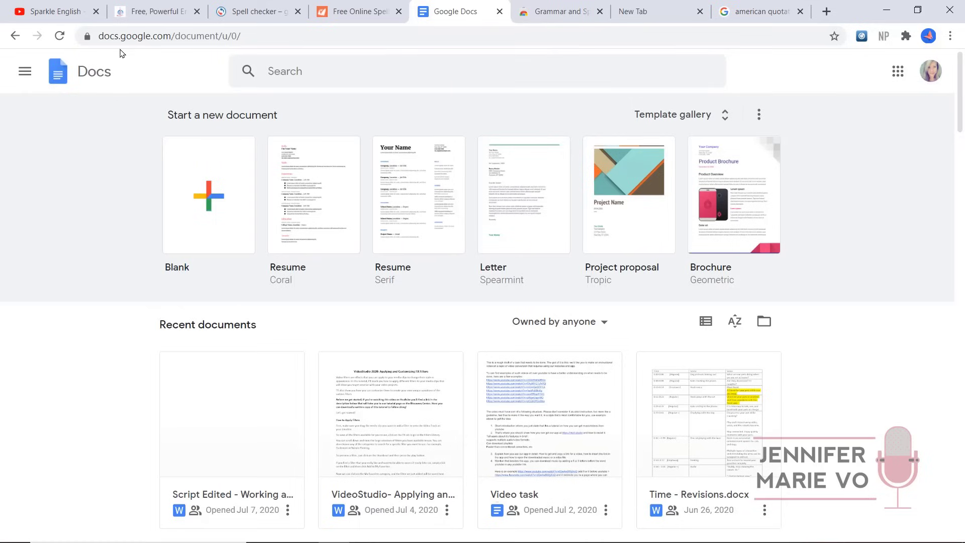
pyautogui.moveTo(135, 130)
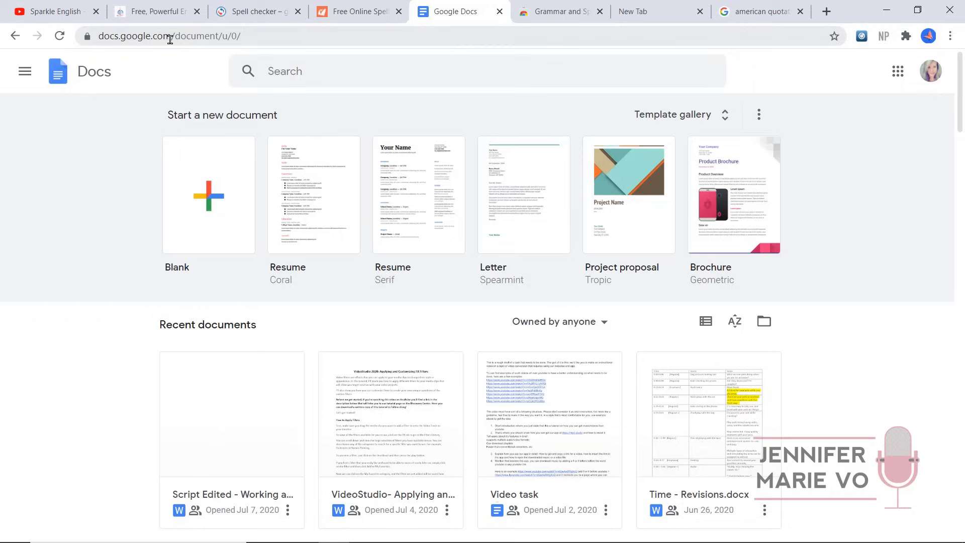
pyautogui.moveTo(200, 111)
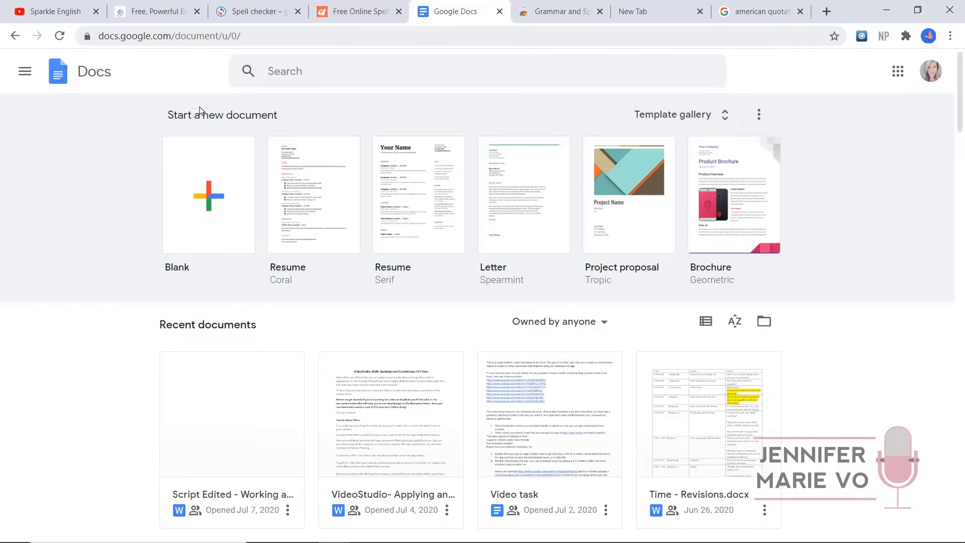
# - Create a blank Google Docs document and paste in the error-filled sample sentences
pyautogui.click(209, 194)
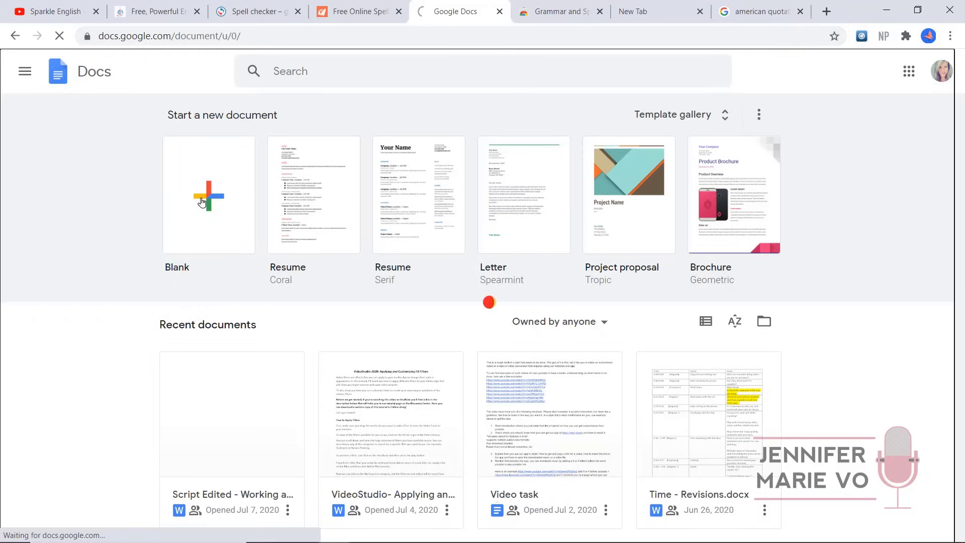
pyautogui.click(208, 195)
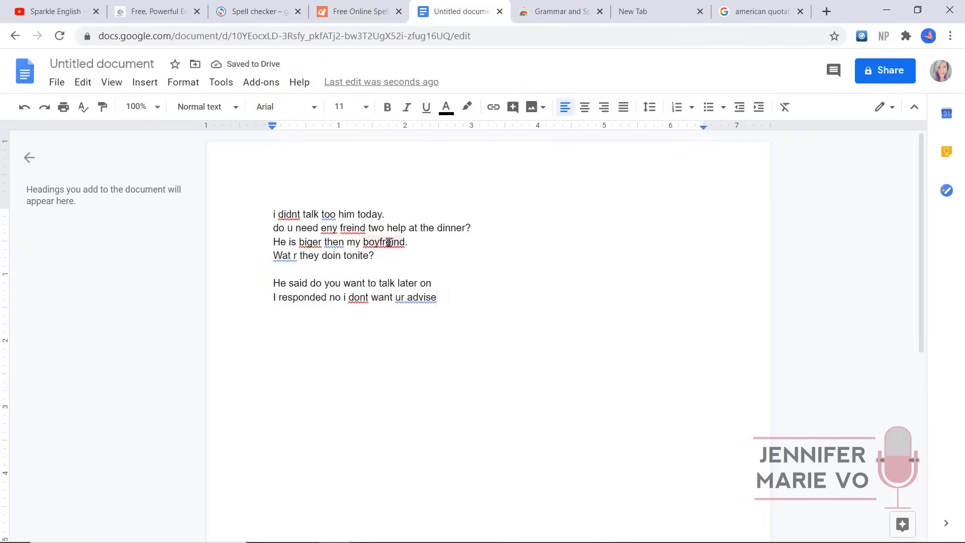
# - Run the spelling and grammar check, accepting didn't, to, friend, than and your advice
pyautogui.click(82, 82)
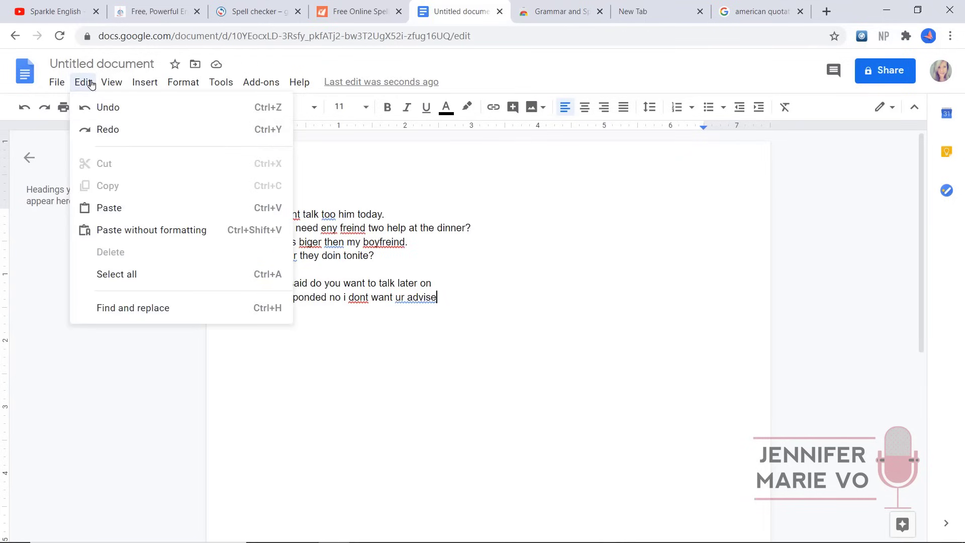
pyautogui.click(220, 82)
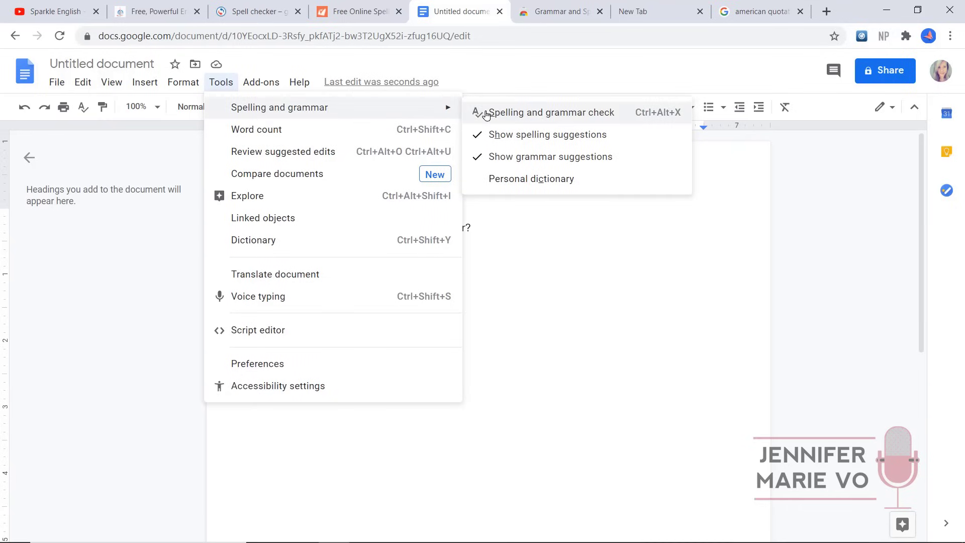
pyautogui.click(550, 112)
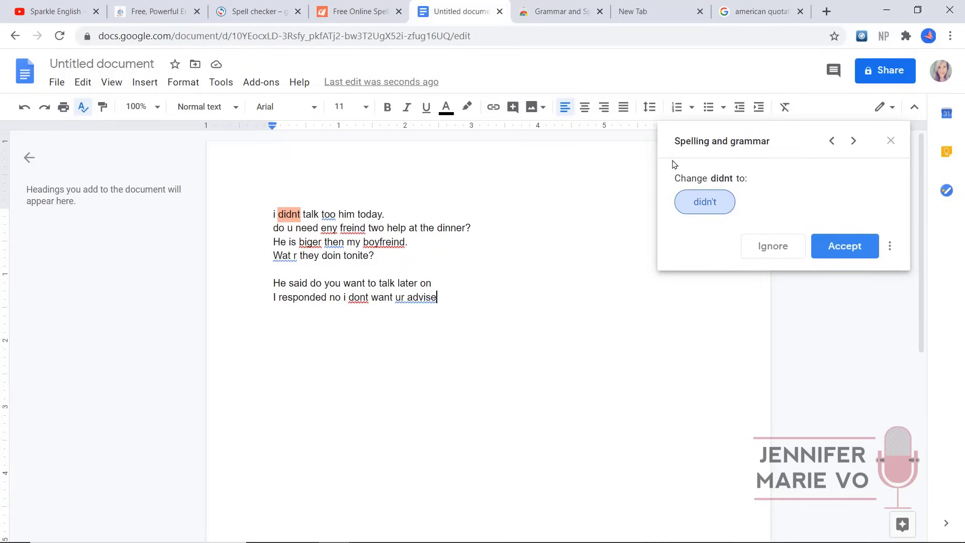
pyautogui.moveTo(683, 168)
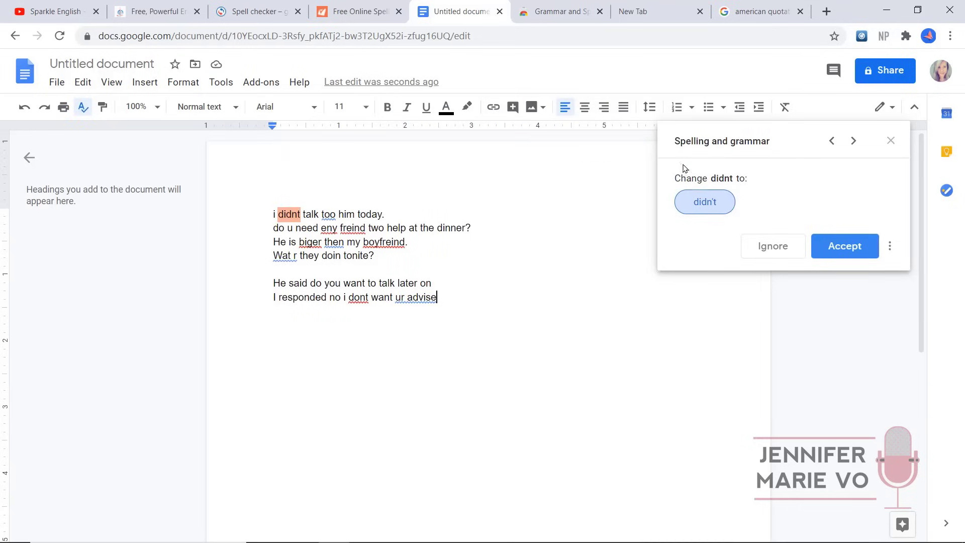
pyautogui.moveTo(837, 226)
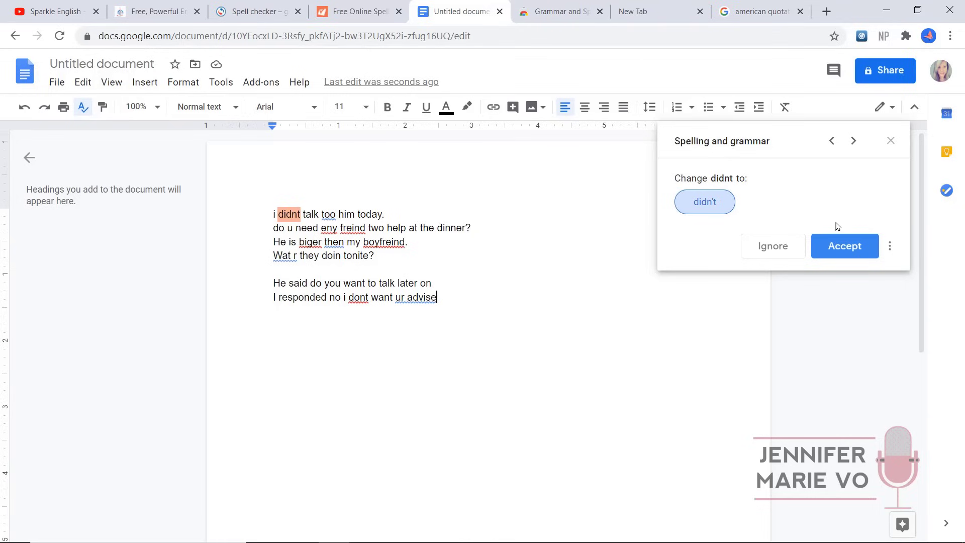
pyautogui.click(844, 245)
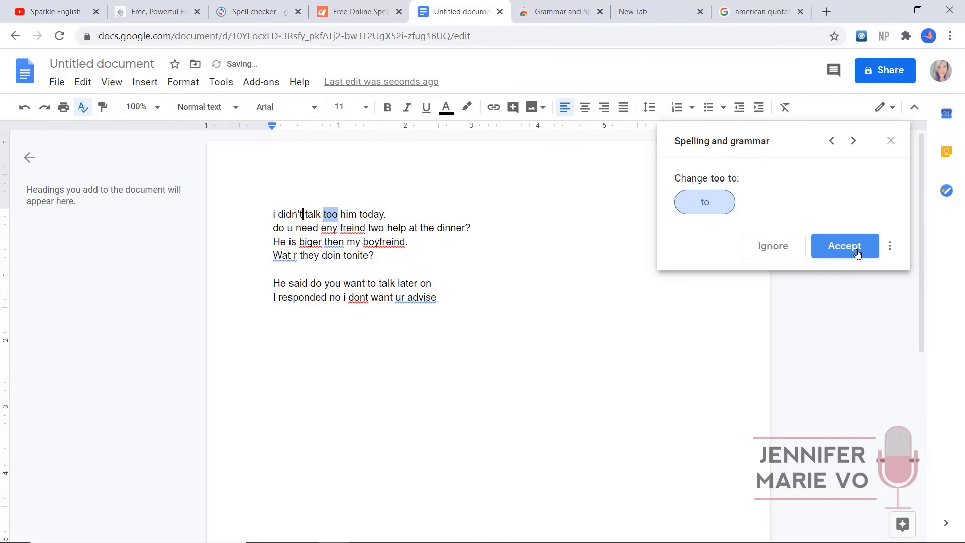
pyautogui.click(844, 246)
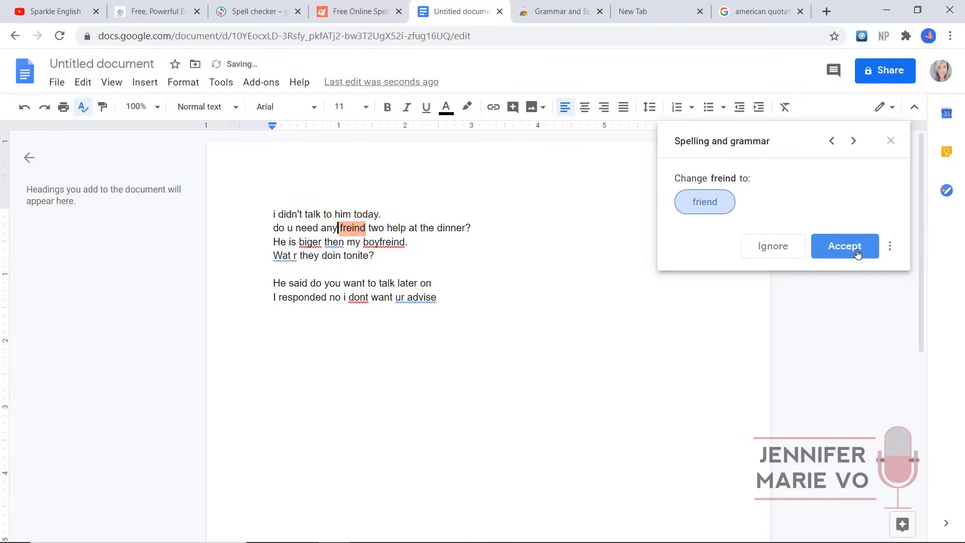
pyautogui.click(845, 246)
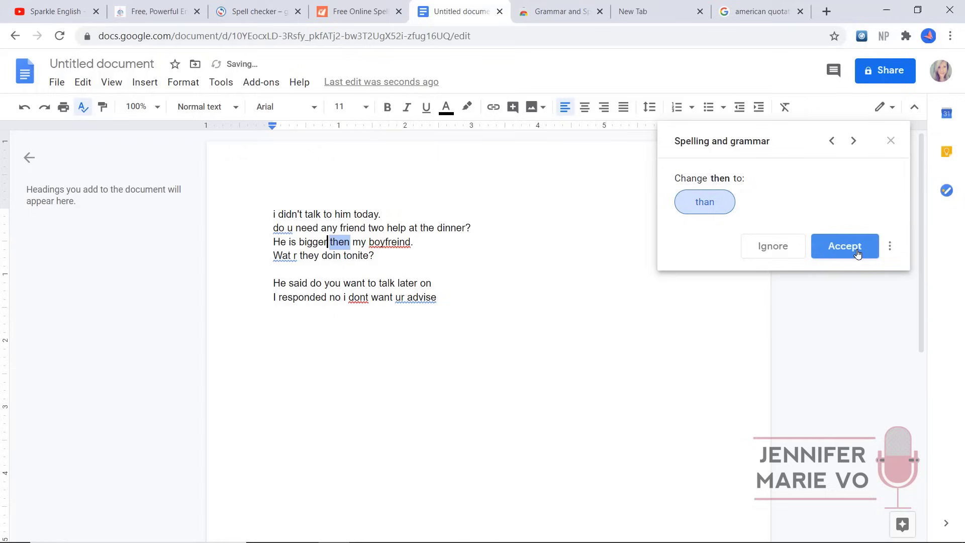
pyautogui.click(844, 245)
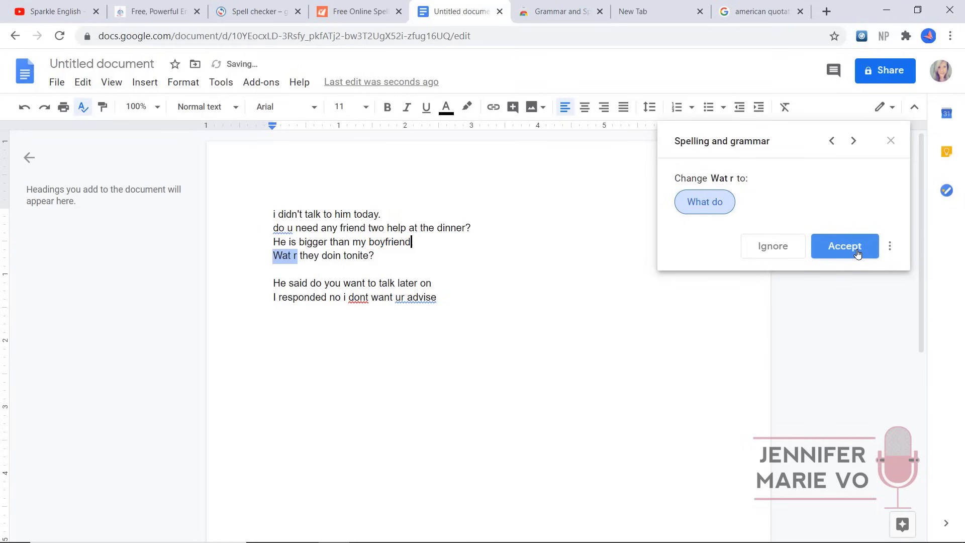
pyautogui.moveTo(704, 201)
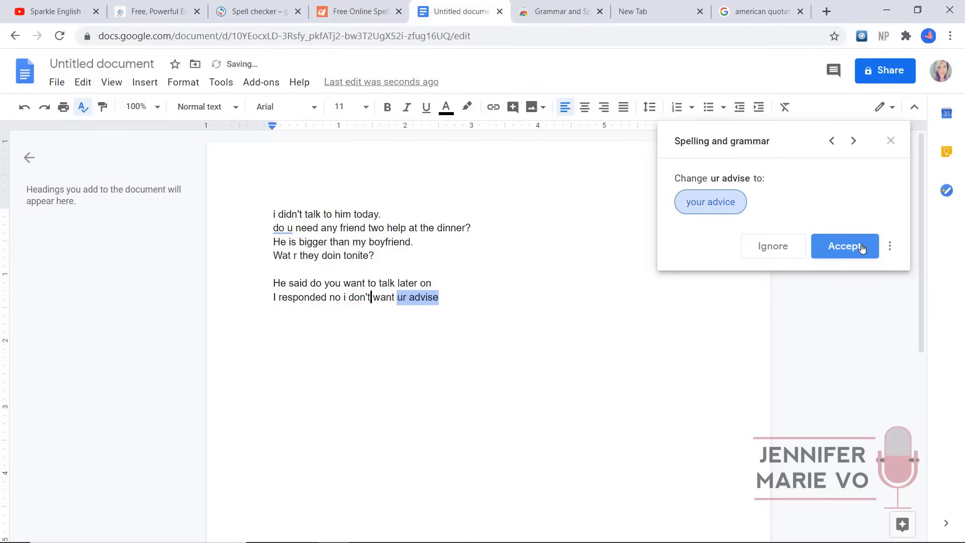
pyautogui.click(845, 246)
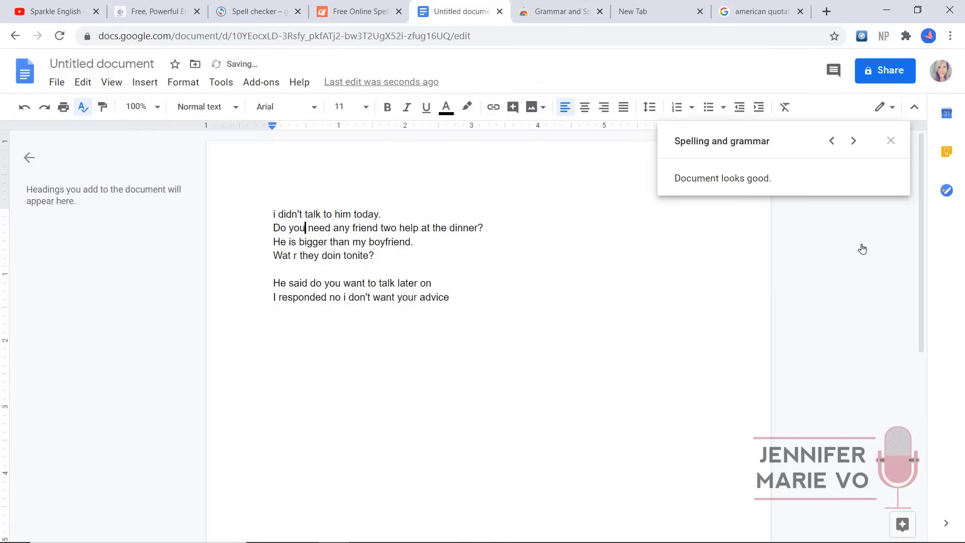
pyautogui.click(375, 255)
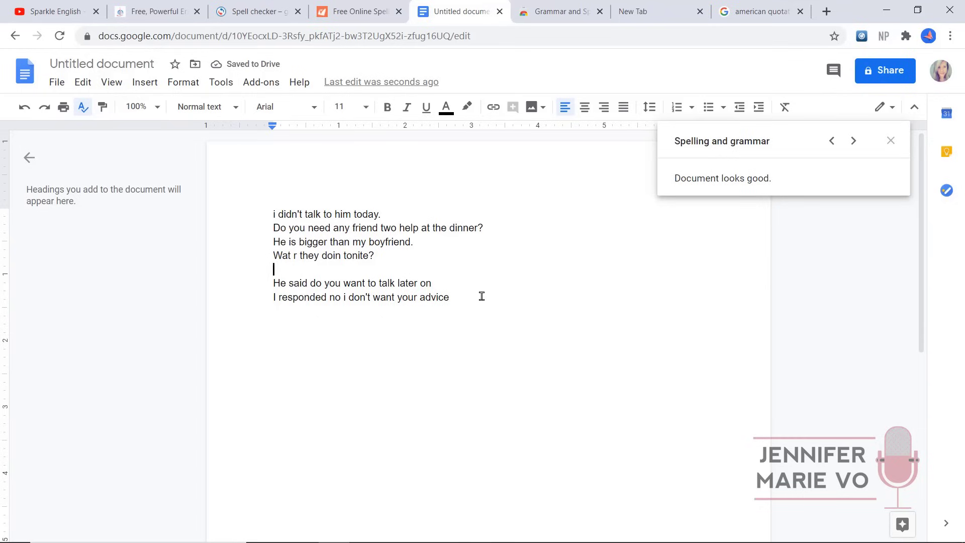
# - Close the Spelling and grammar panel, keeping the accepted corrections in the document
pyautogui.click(891, 140)
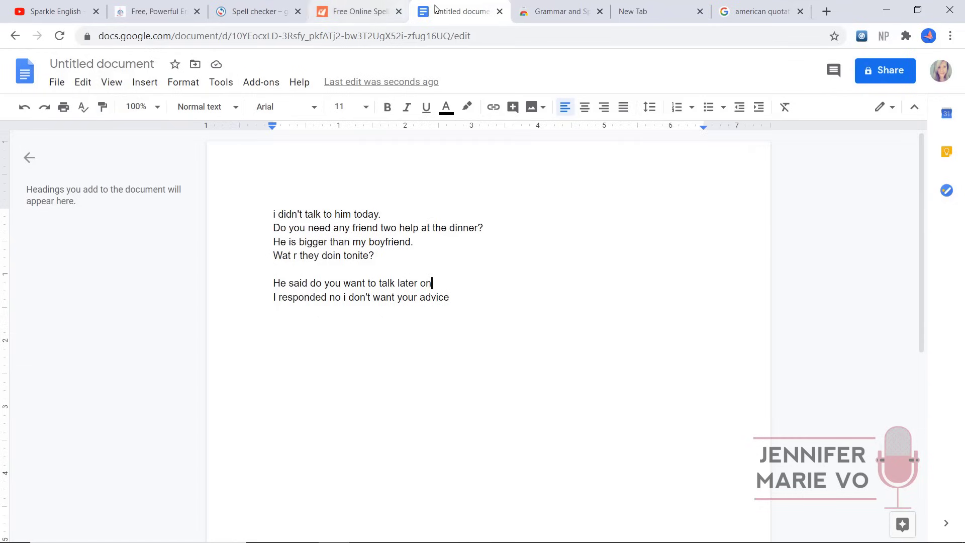
pyautogui.moveTo(434, 283)
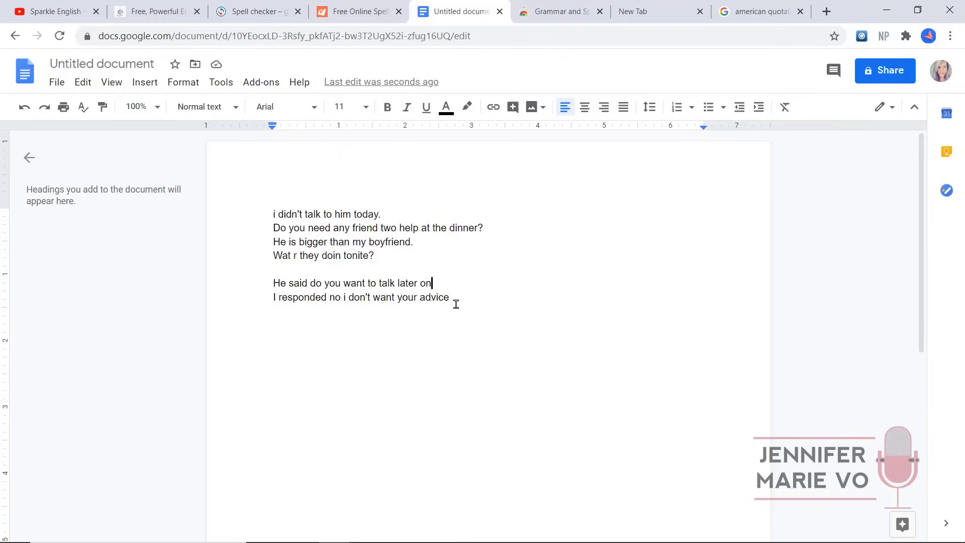
pyautogui.moveTo(492, 6)
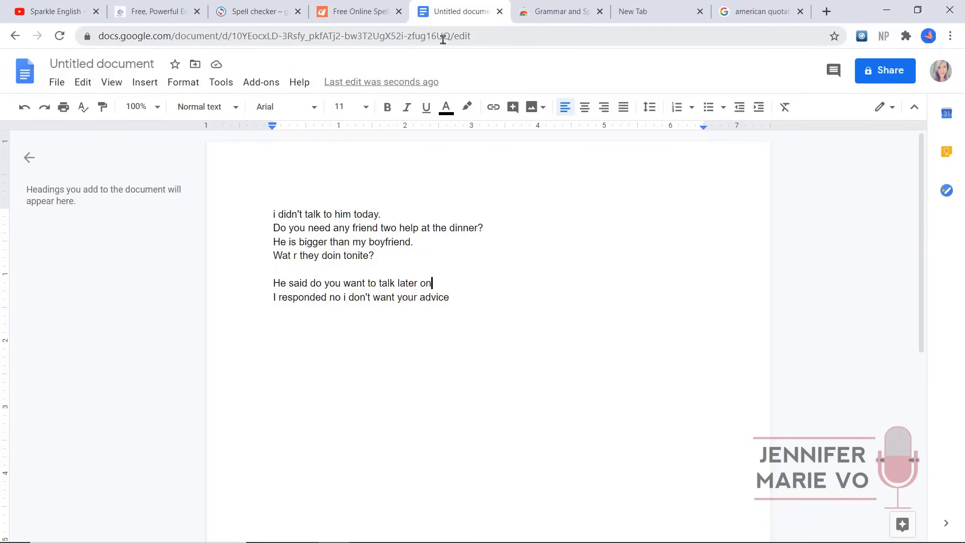
pyautogui.moveTo(470, 27)
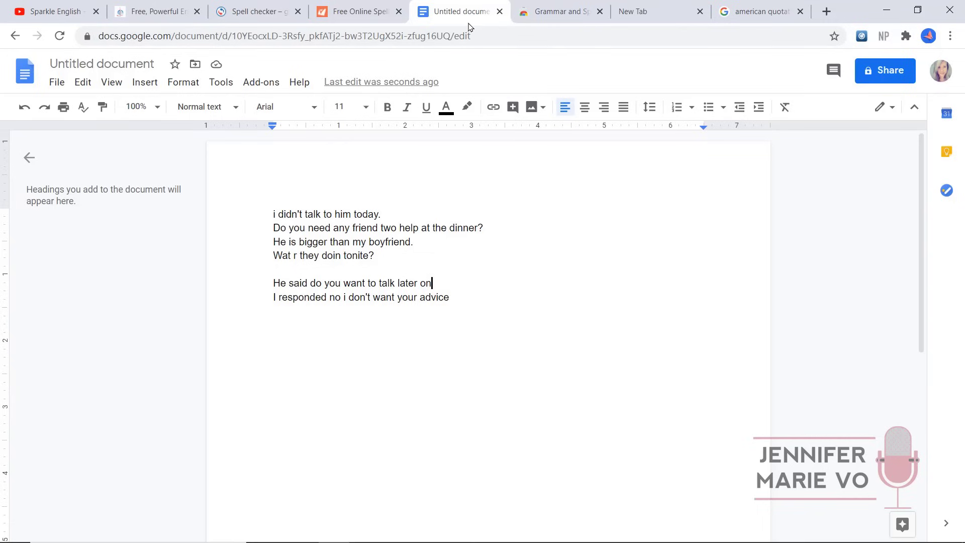
# - Compare the Reverso, Spellcheck24 and Docs tabs, ending on LanguageTool's Chrome Web Store page
pyautogui.click(254, 11)
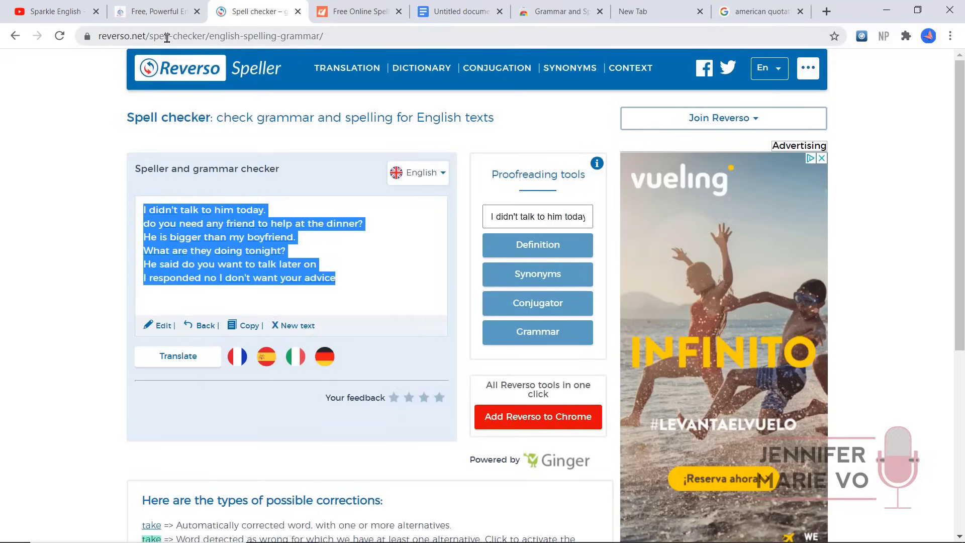
pyautogui.click(357, 11)
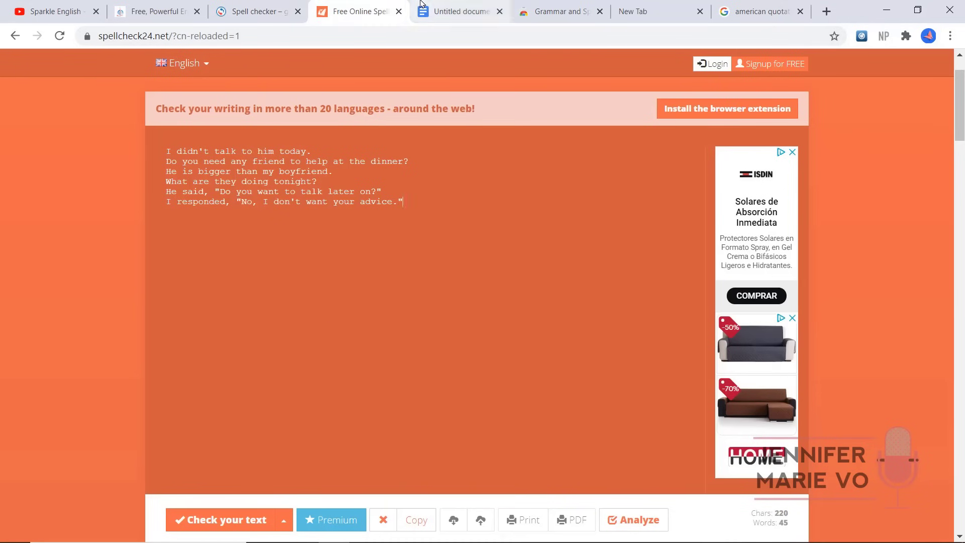
pyautogui.click(459, 11)
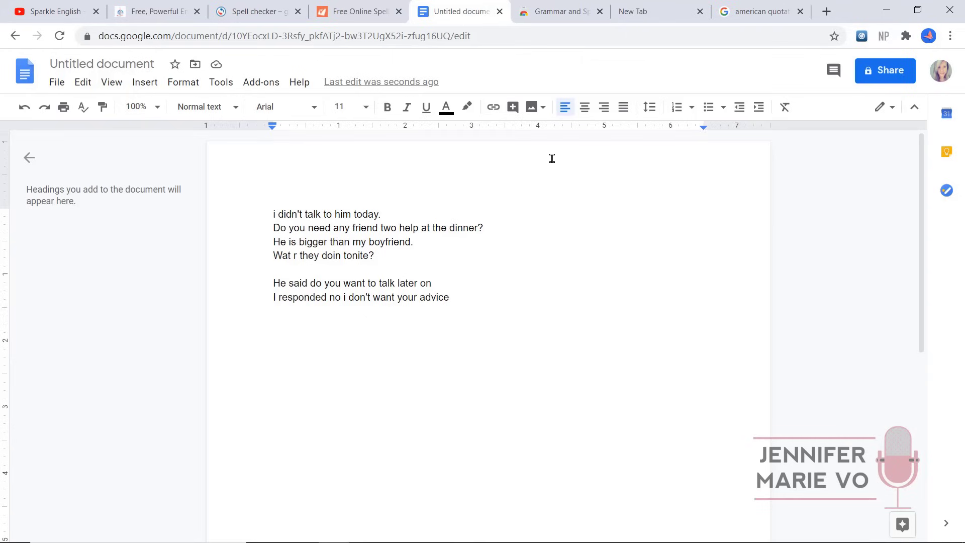
pyautogui.moveTo(559, 29)
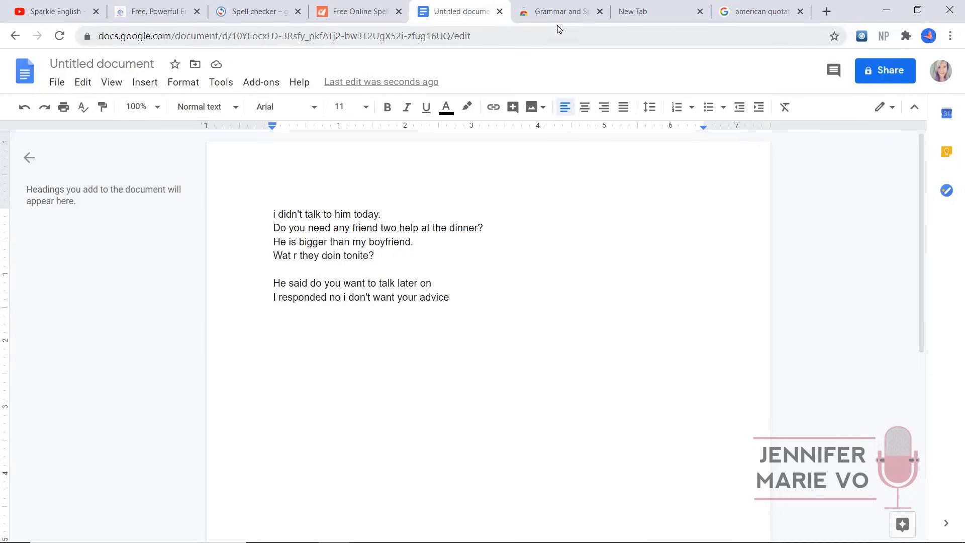
pyautogui.moveTo(557, 11)
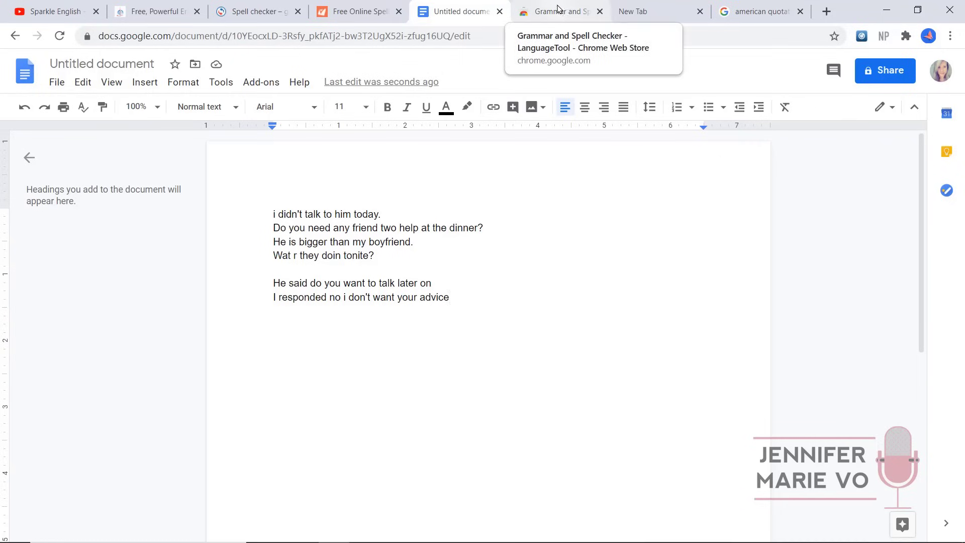
pyautogui.click(557, 11)
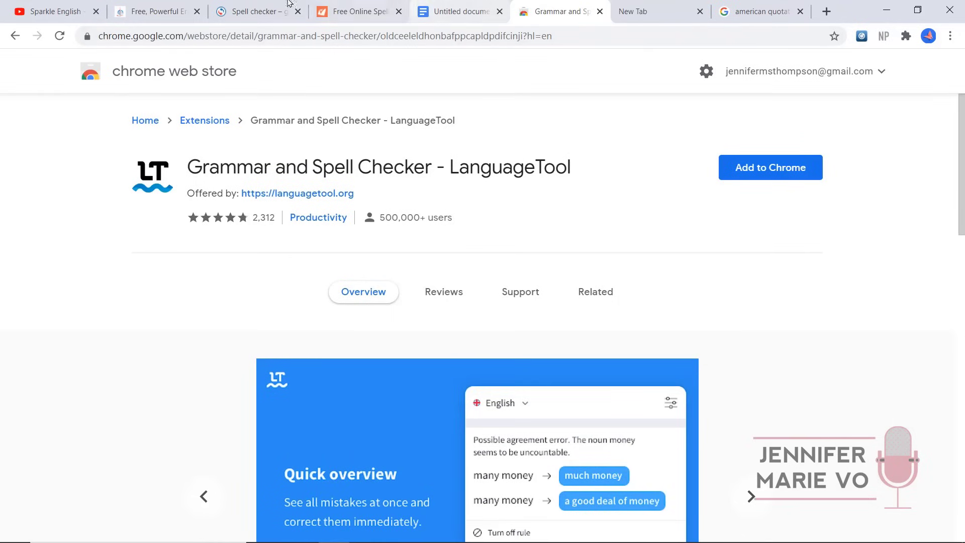
pyautogui.click(252, 11)
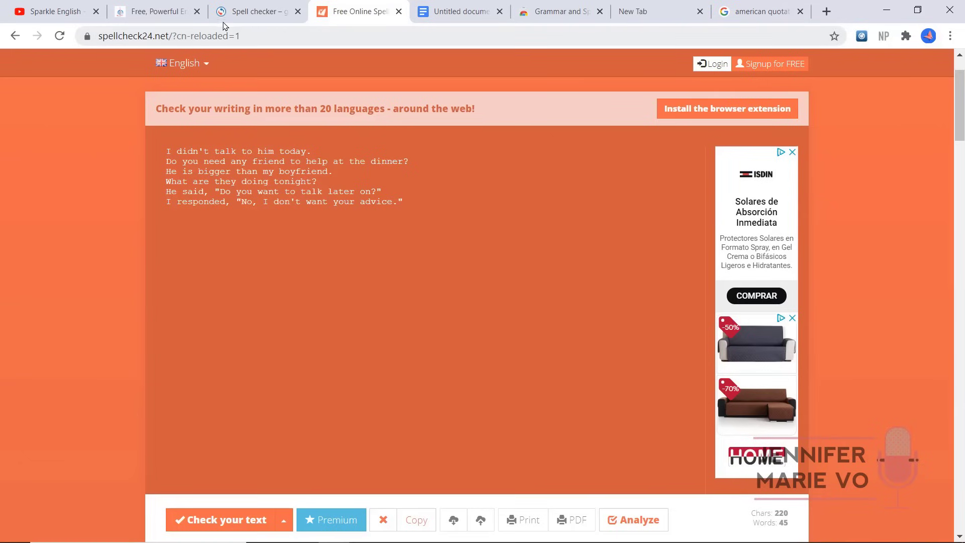
pyautogui.click(459, 11)
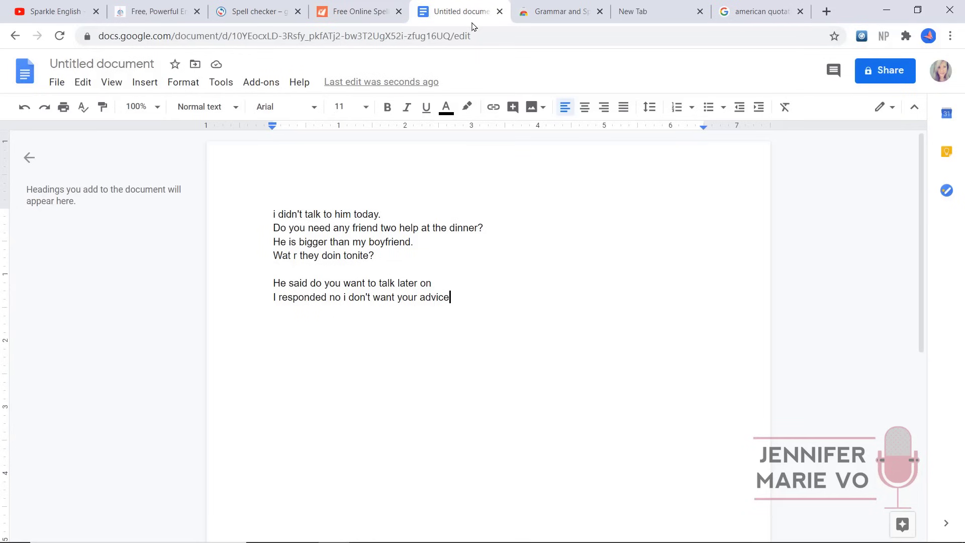
pyautogui.click(559, 11)
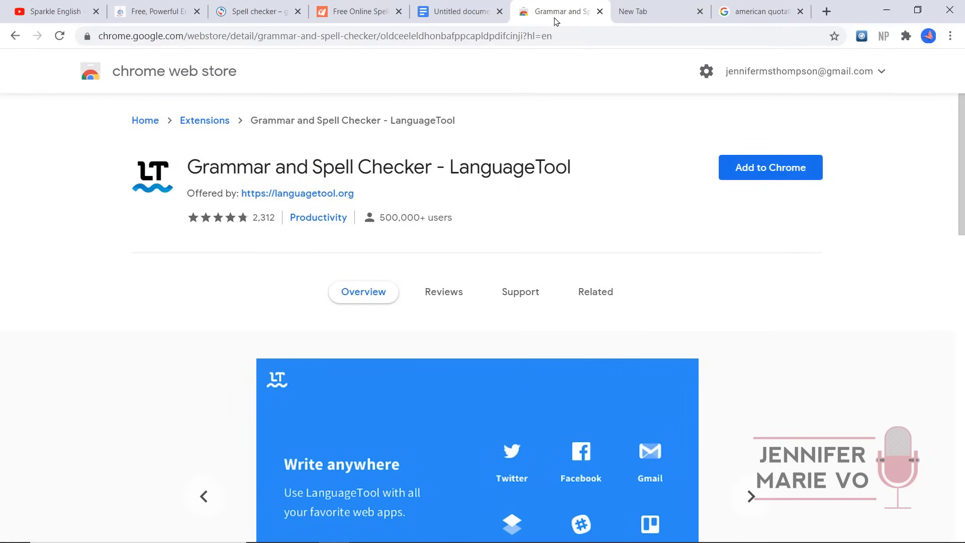
# - Add the LanguageTool grammar and spell checker extension to Chrome
pyautogui.click(750, 496)
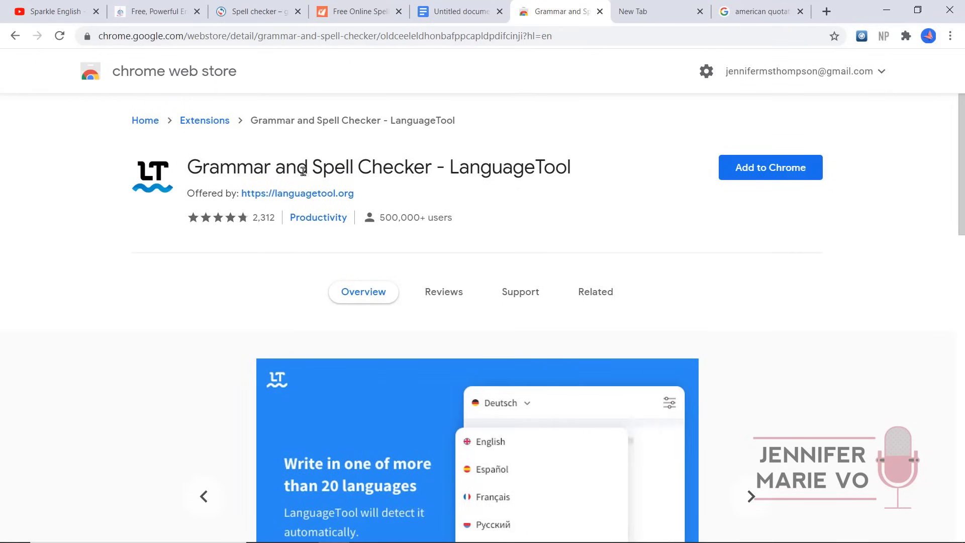
pyautogui.moveTo(582, 175)
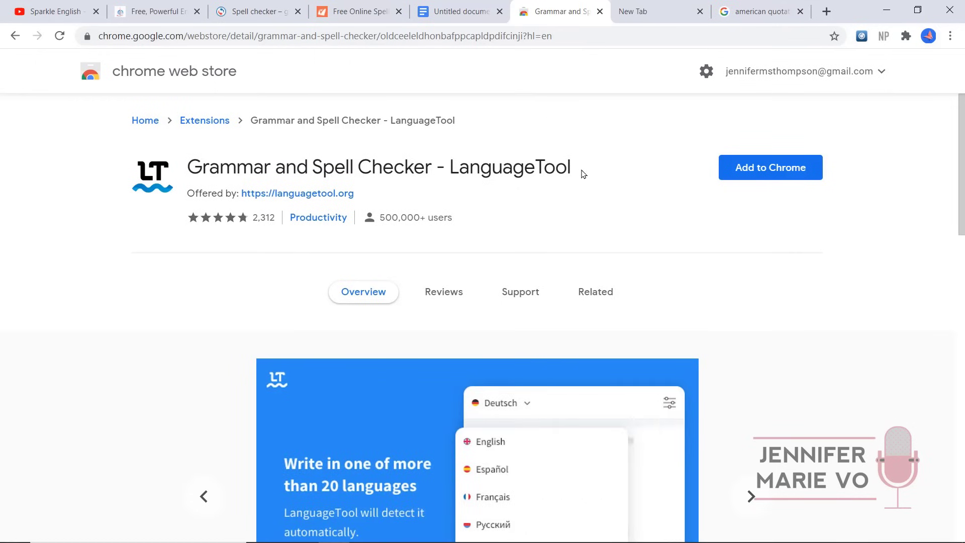
pyautogui.moveTo(205, 120)
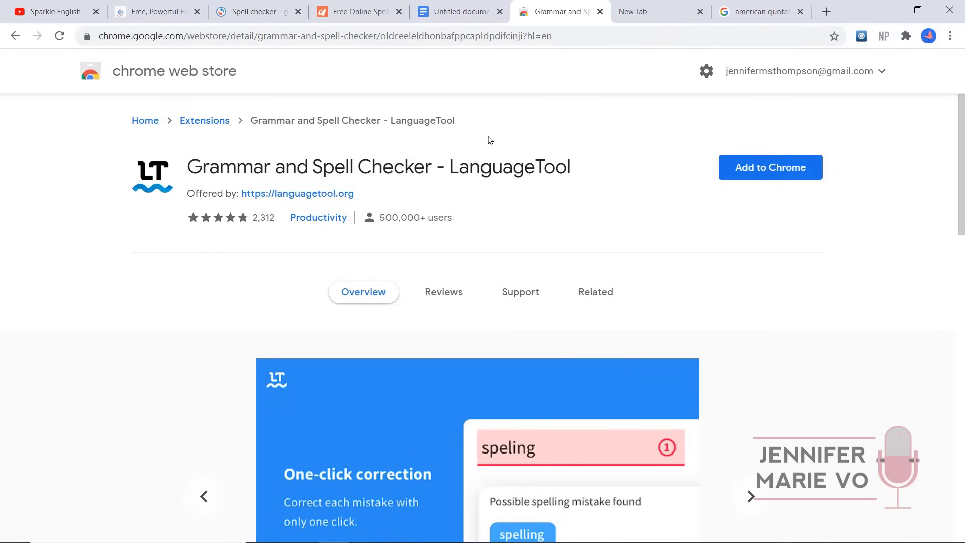
pyautogui.click(749, 497)
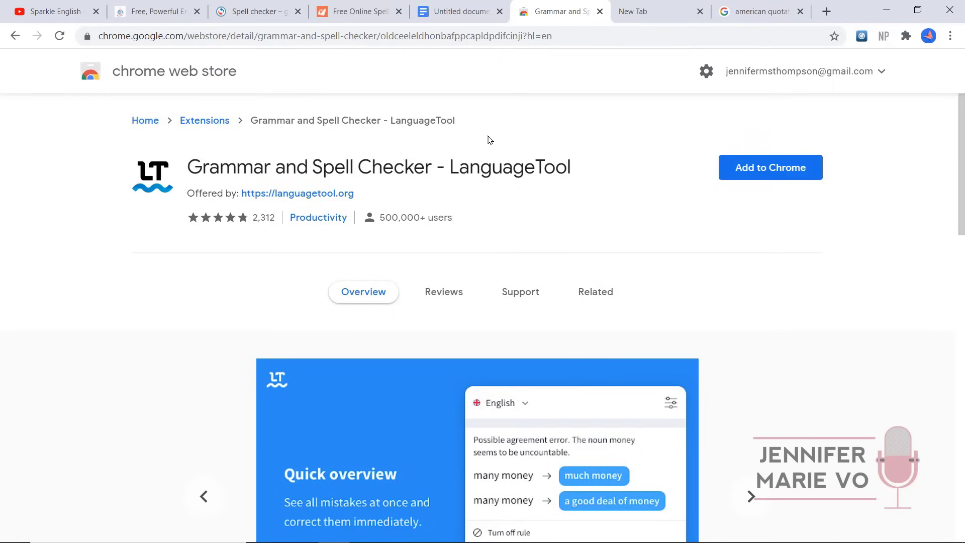
pyautogui.click(751, 497)
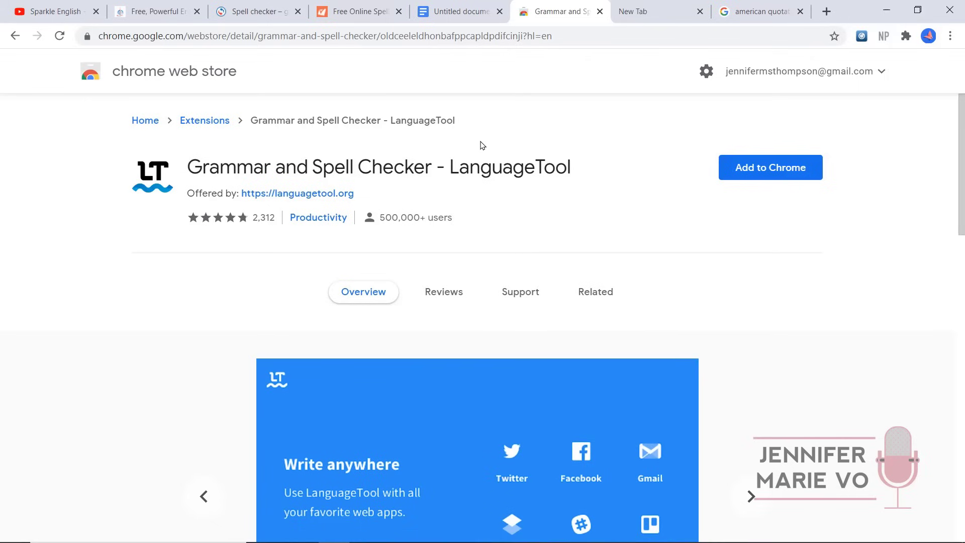
pyautogui.moveTo(274, 146)
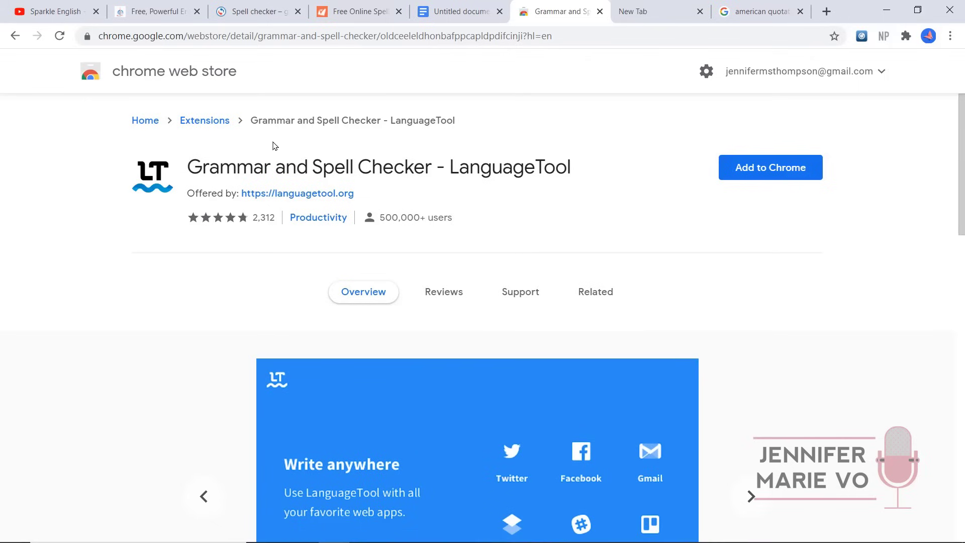
pyautogui.moveTo(726, 232)
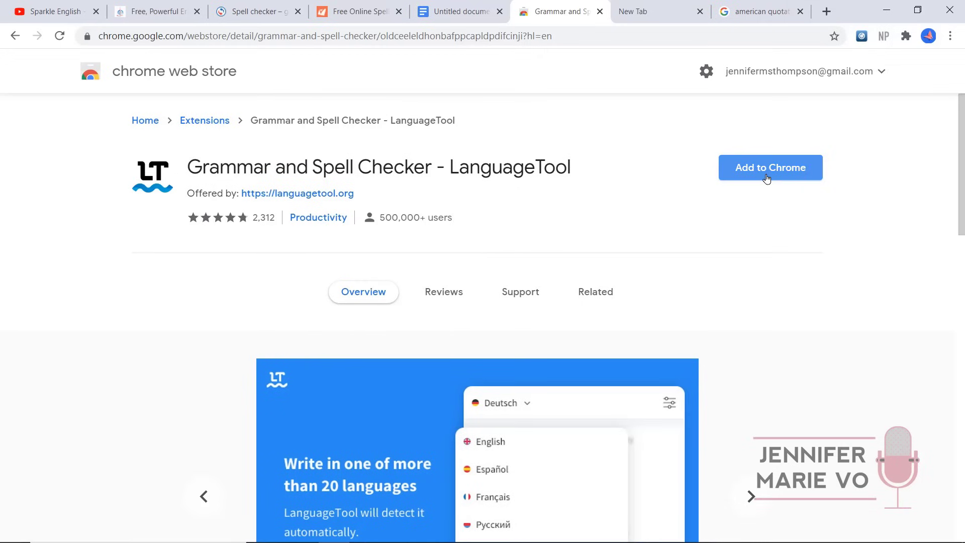
pyautogui.click(771, 167)
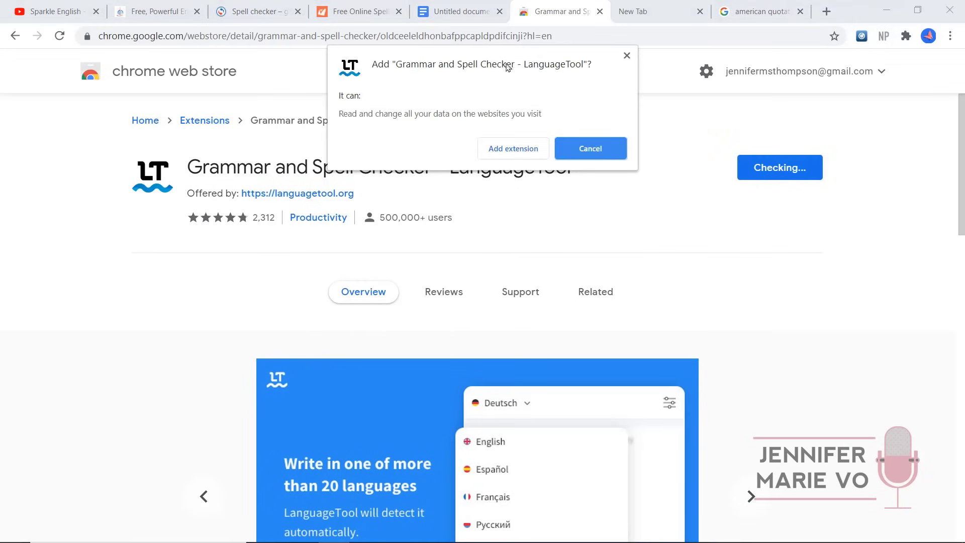
pyautogui.moveTo(495, 143)
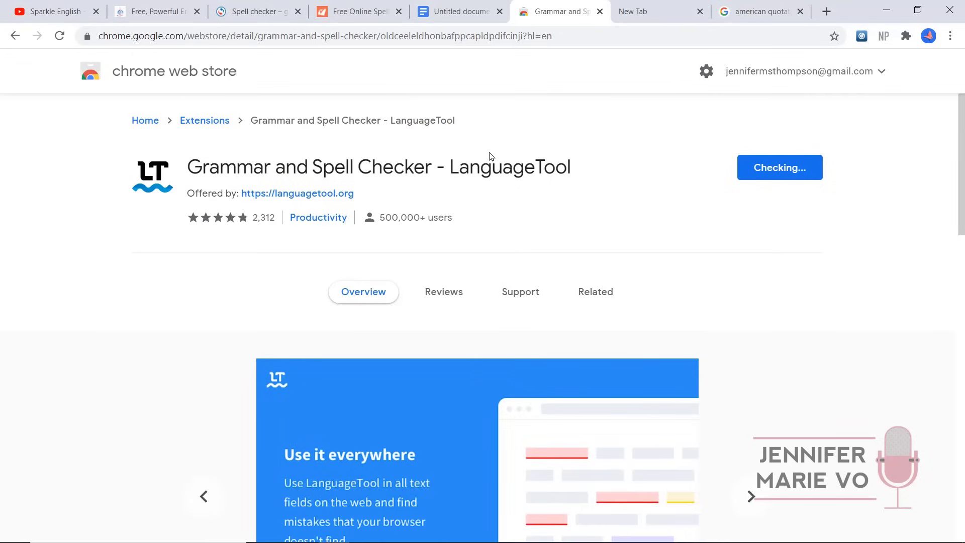
pyautogui.click(779, 167)
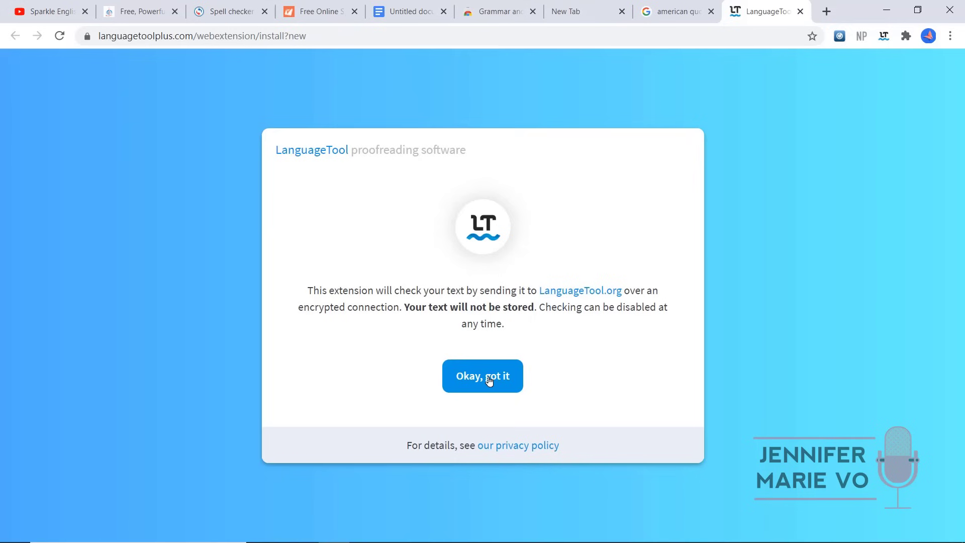
# - Dismiss LanguageTool's welcome notice and quick instructions, then go back to the Docs tab
pyautogui.click(482, 376)
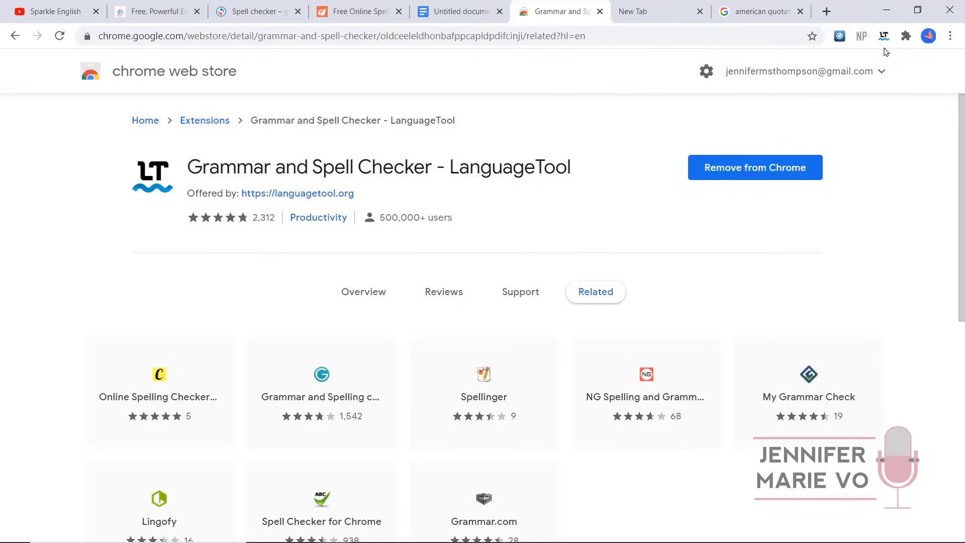
pyautogui.moveTo(884, 36)
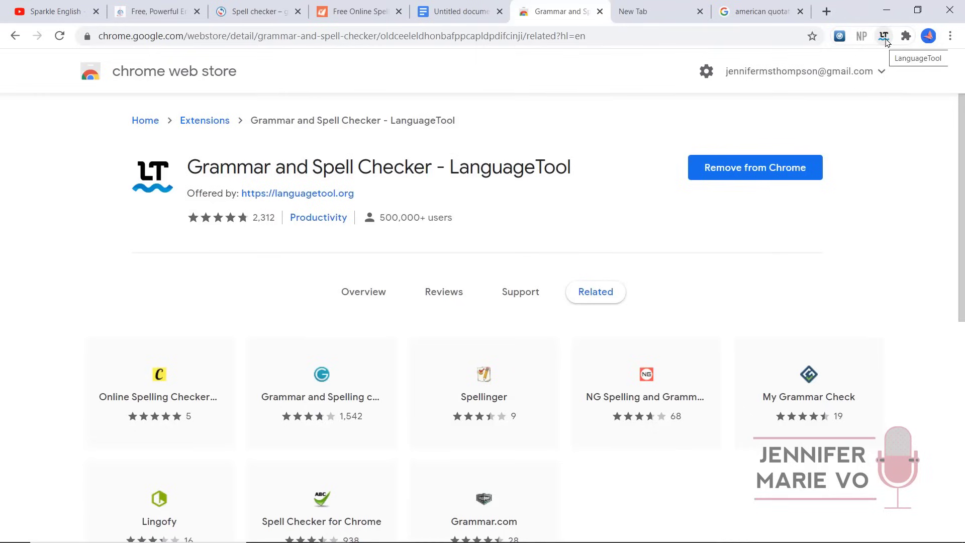
pyautogui.click(883, 35)
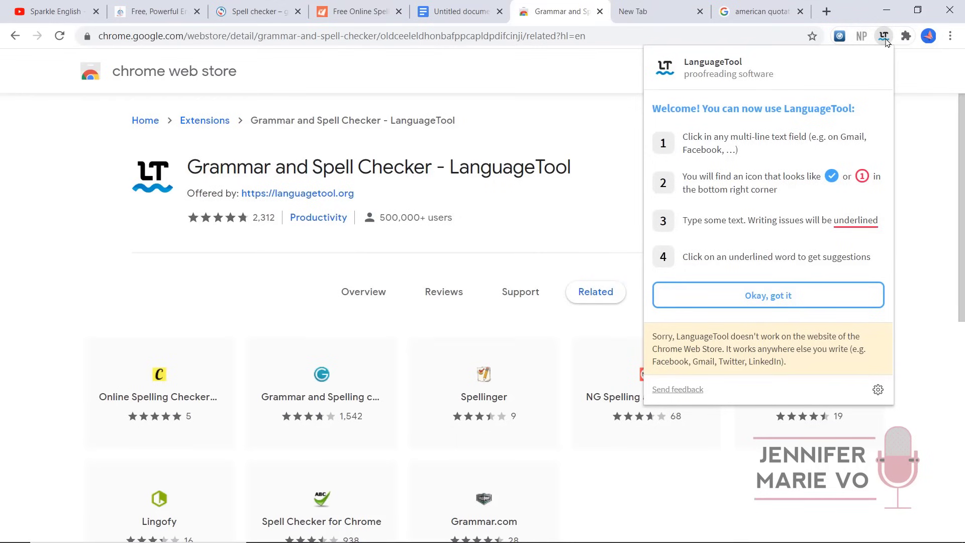
pyautogui.click(456, 11)
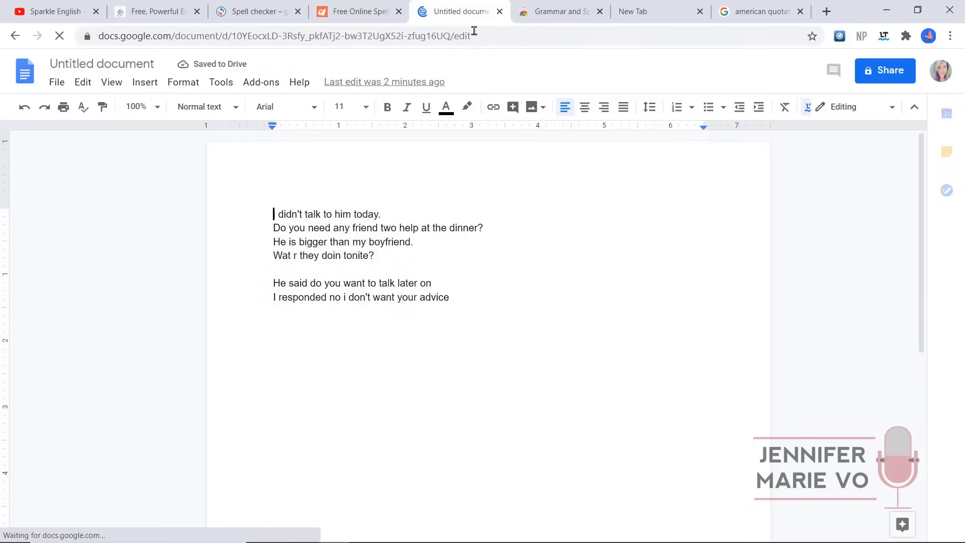
# - Dismiss the LanguageTool notice and accept its fixes: lowercase i to I, Wat to What
pyautogui.click(809, 106)
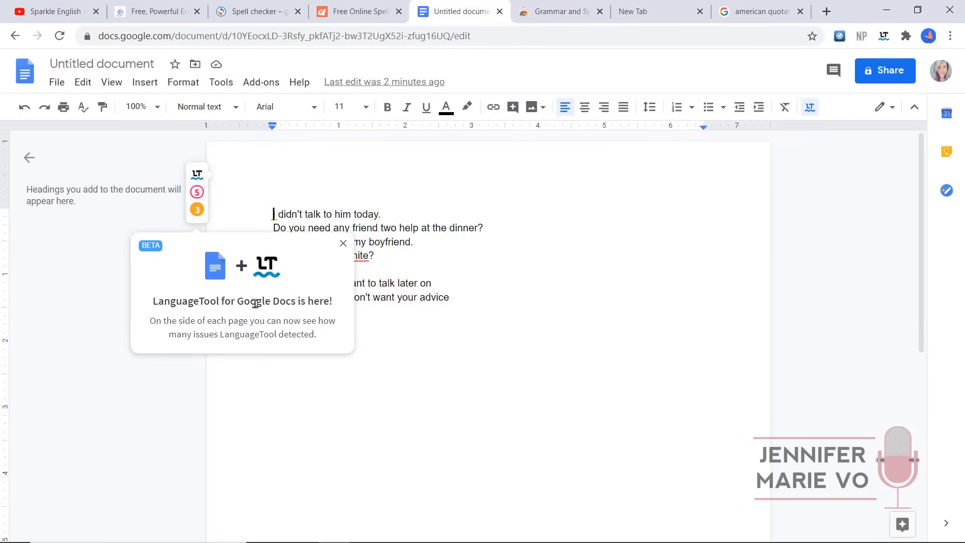
pyautogui.moveTo(362, 337)
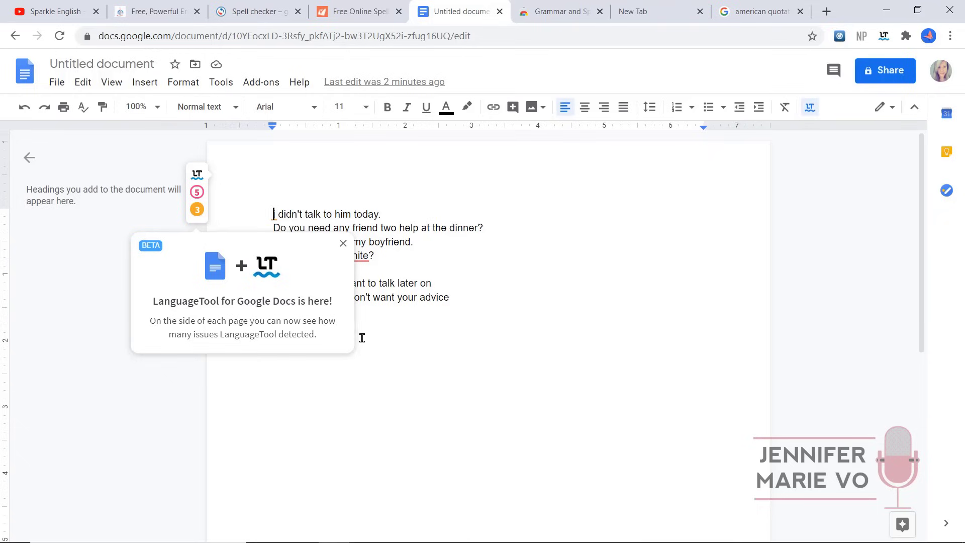
pyautogui.moveTo(234, 321)
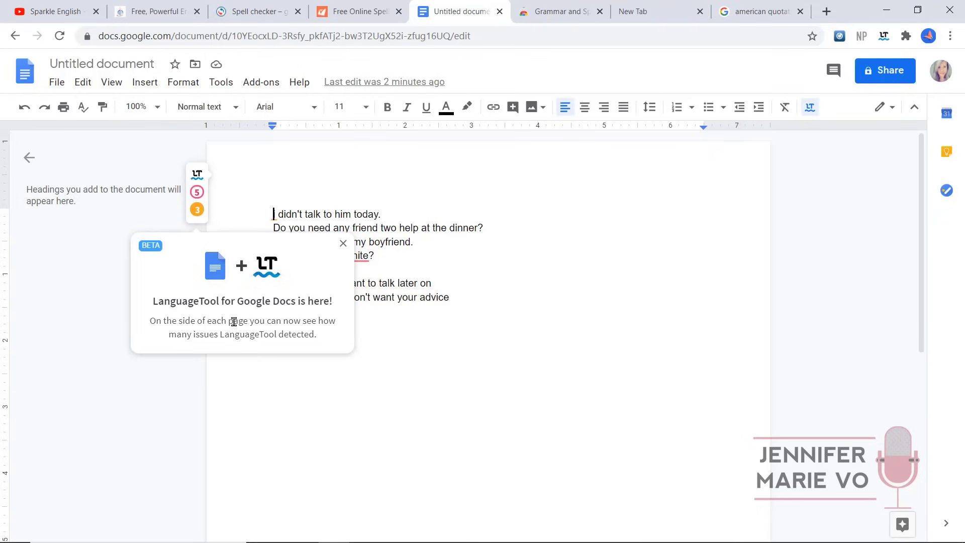
pyautogui.moveTo(187, 352)
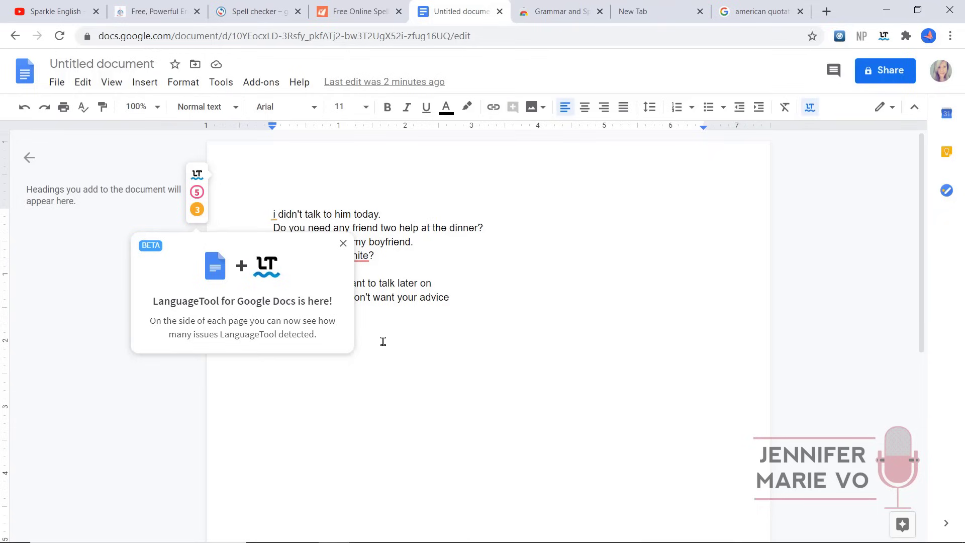
pyautogui.click(343, 242)
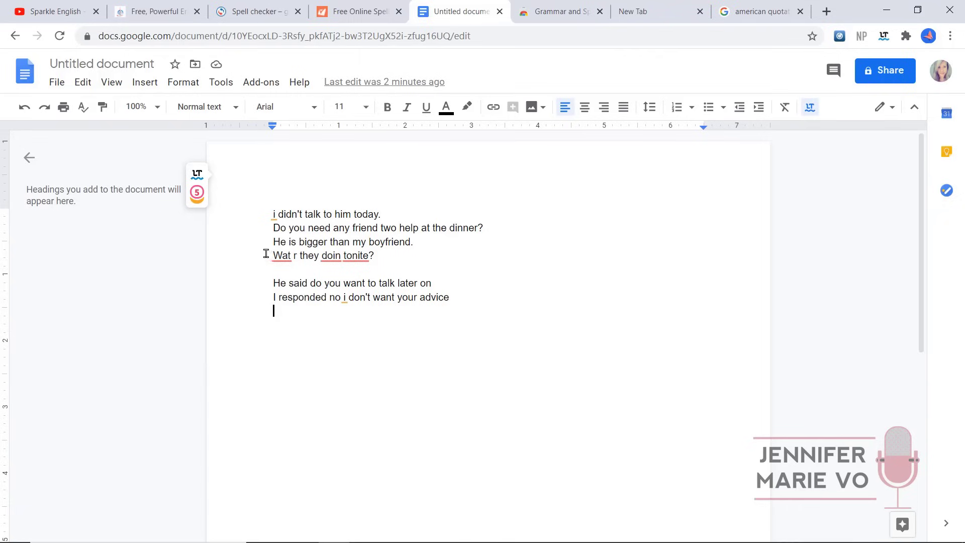
pyautogui.moveTo(476, 287)
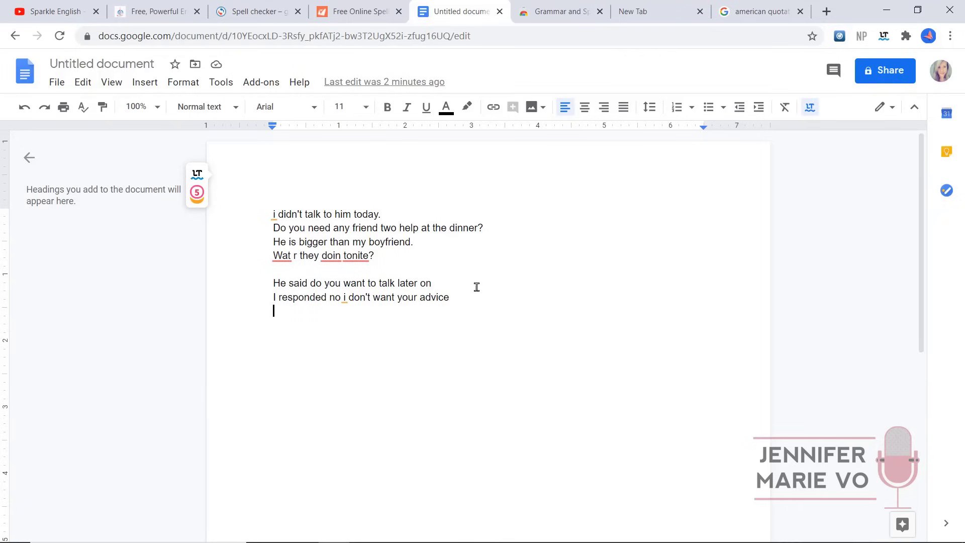
pyautogui.moveTo(468, 312)
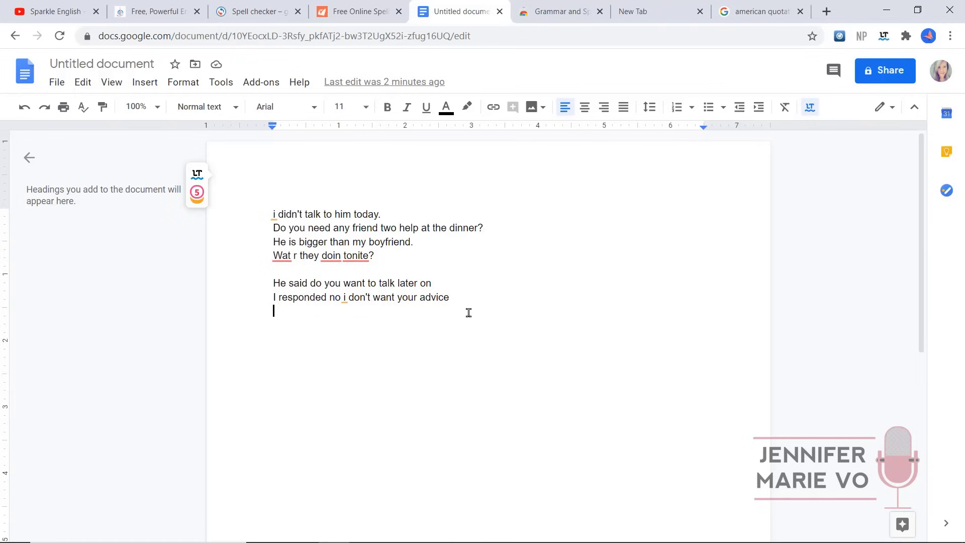
pyautogui.moveTo(505, 256)
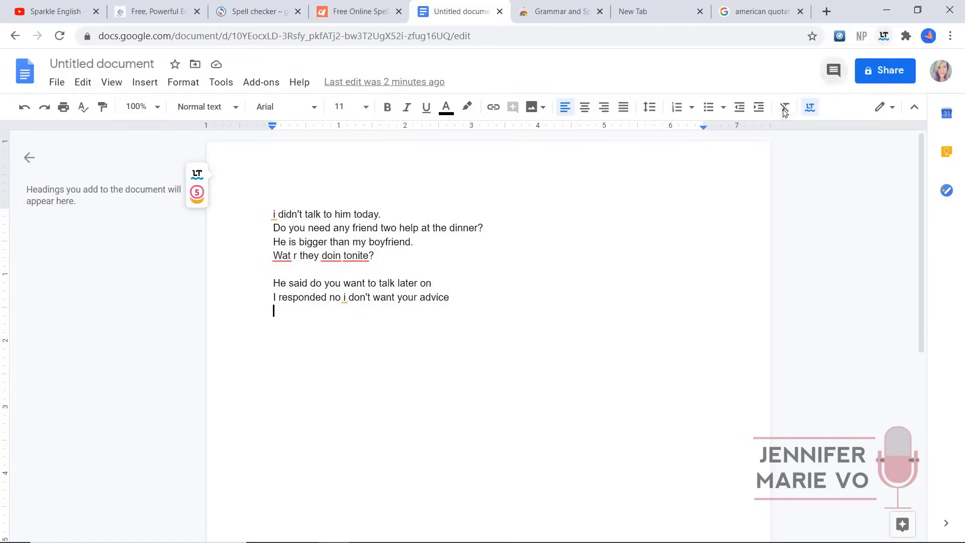
pyautogui.click(274, 214)
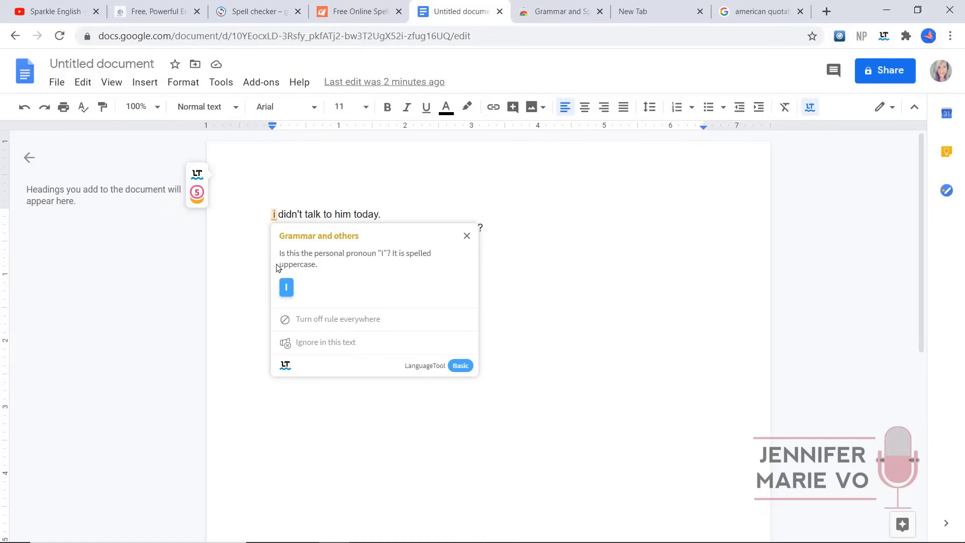
pyautogui.click(286, 287)
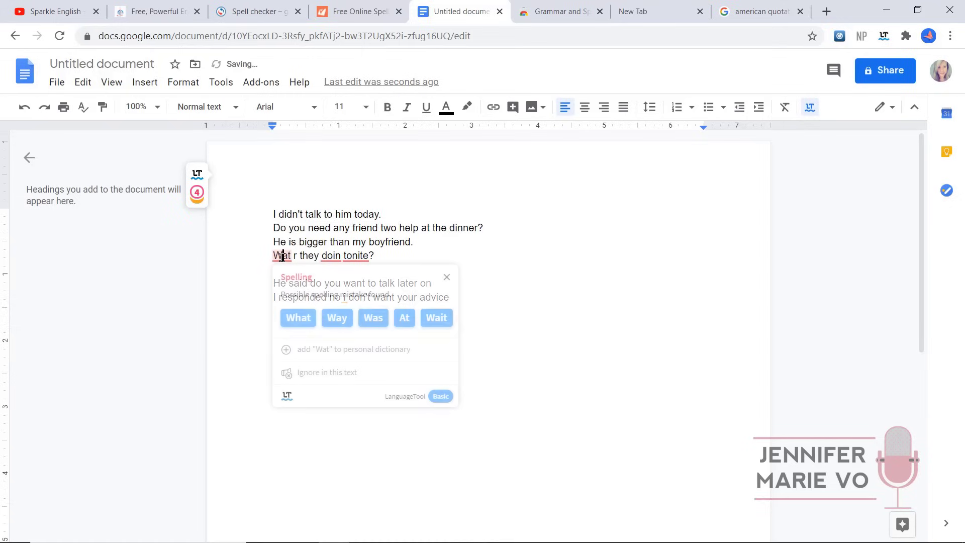
pyautogui.click(298, 318)
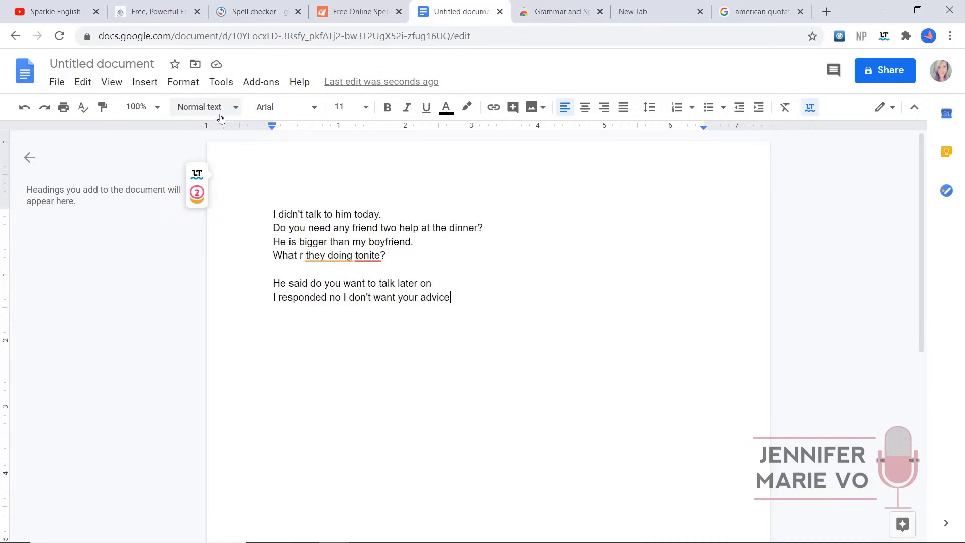
pyautogui.moveTo(380, 244)
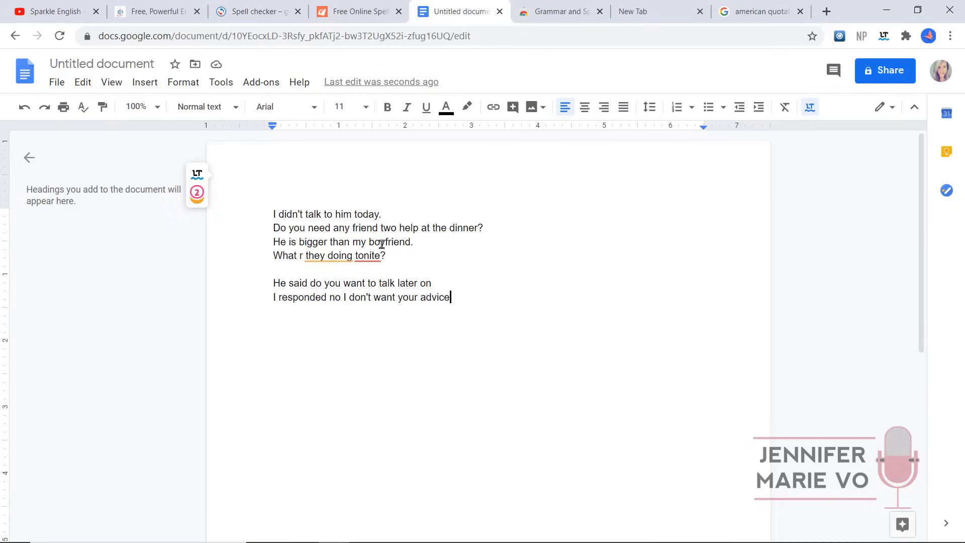
# - Start a Gmail draft titled 'Application for your transcription position...' with its body text
pyautogui.click(658, 11)
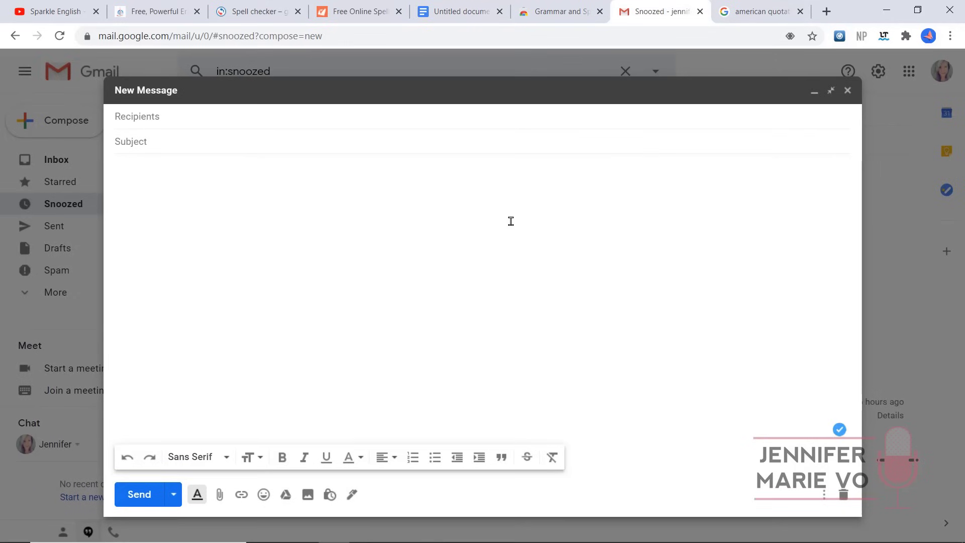
pyautogui.moveTo(189, 156)
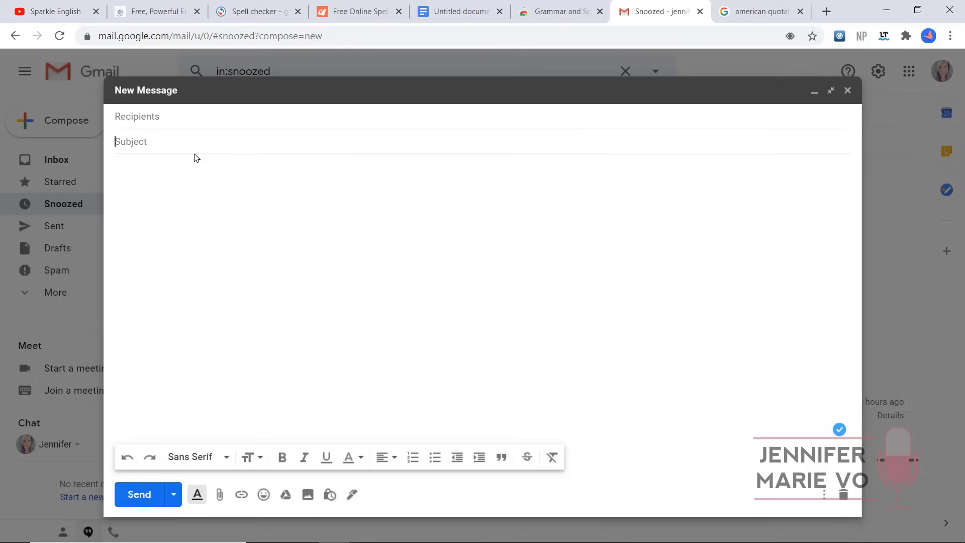
pyautogui.write('Applica')
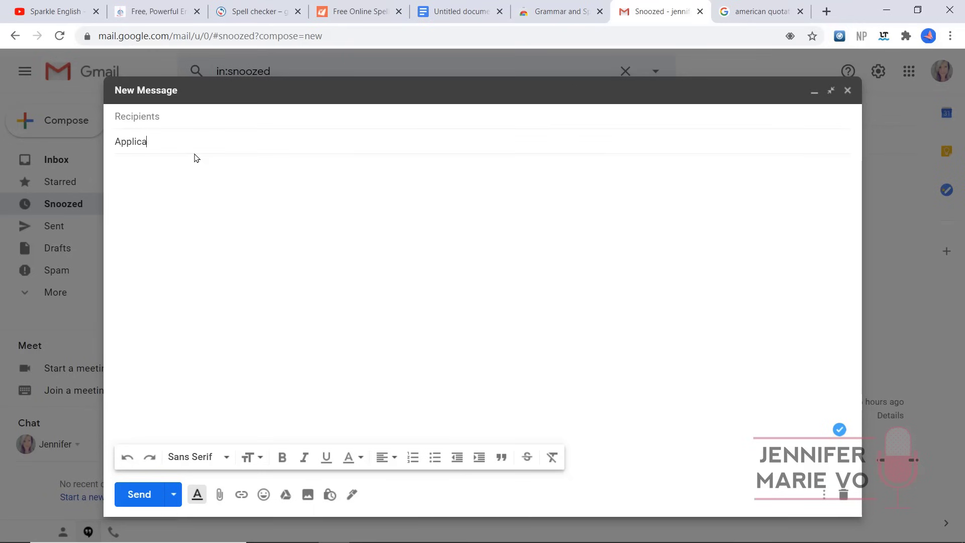
pyautogui.write('Application for your transcription position...')
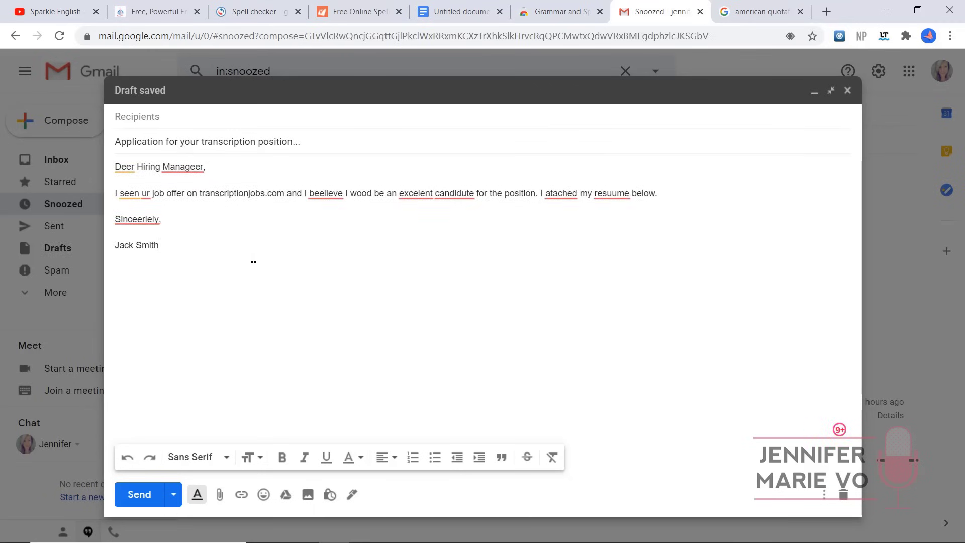
pyautogui.moveTo(411, 331)
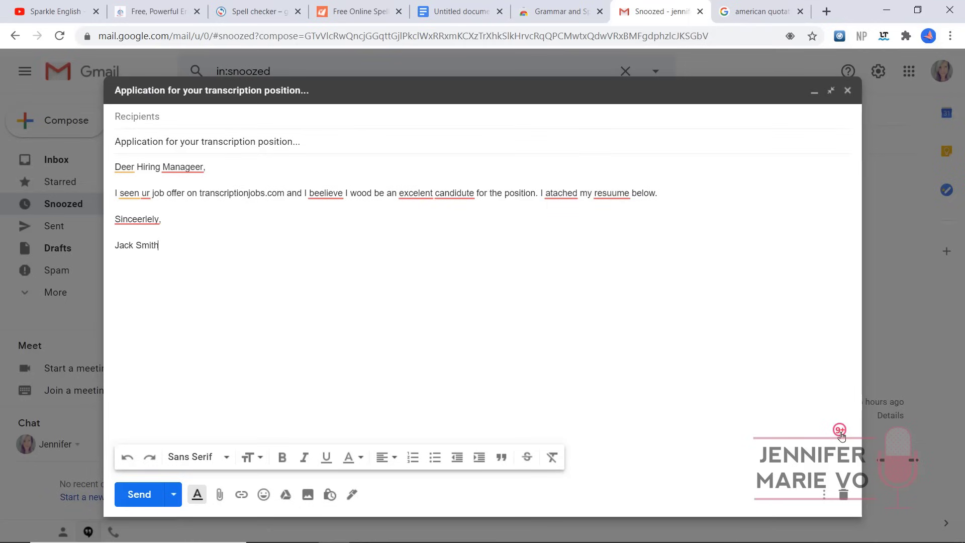
pyautogui.moveTo(840, 433)
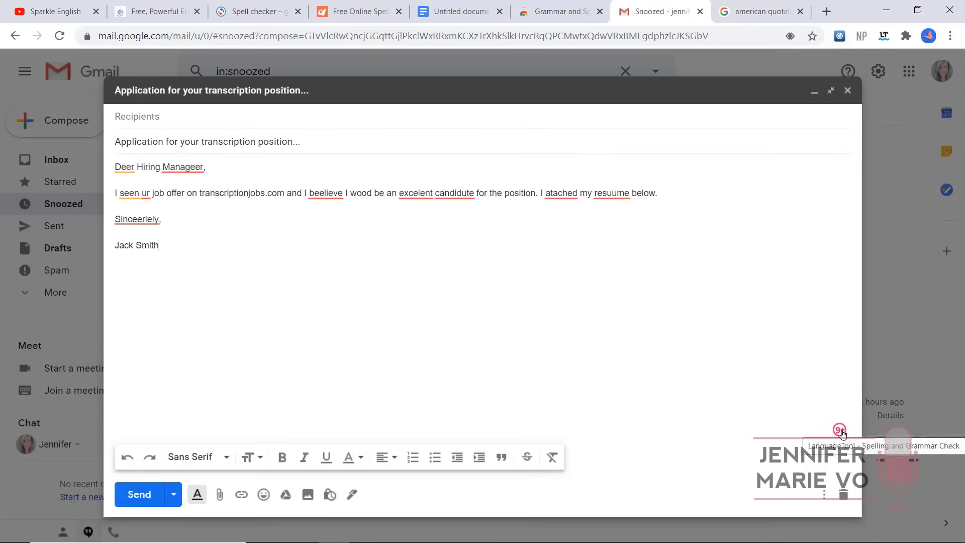
# - Apply LanguageTool fixes: Dear, Manager, saw, your, excellent, attached, resume, Sincerely
pyautogui.click(841, 429)
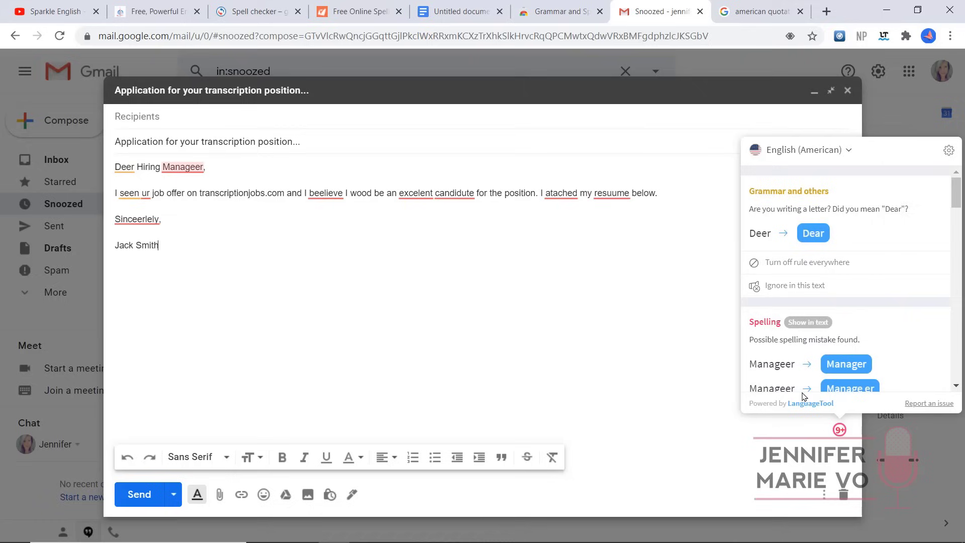
pyautogui.moveTo(108, 157)
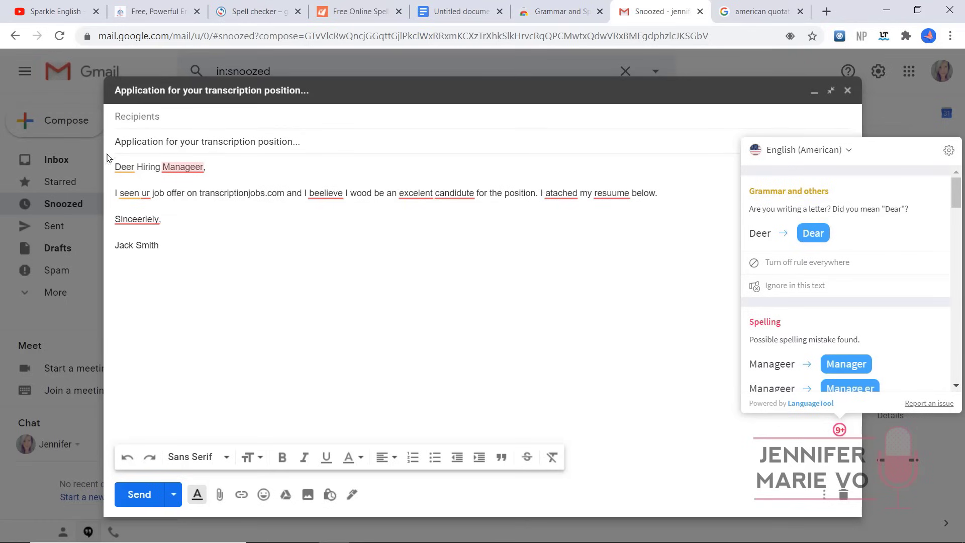
pyautogui.moveTo(206, 245)
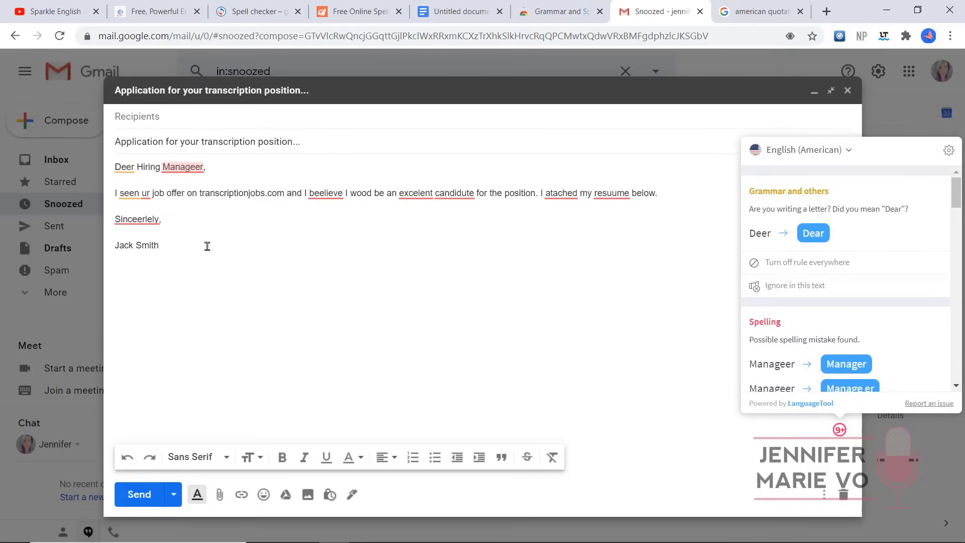
pyautogui.click(803, 150)
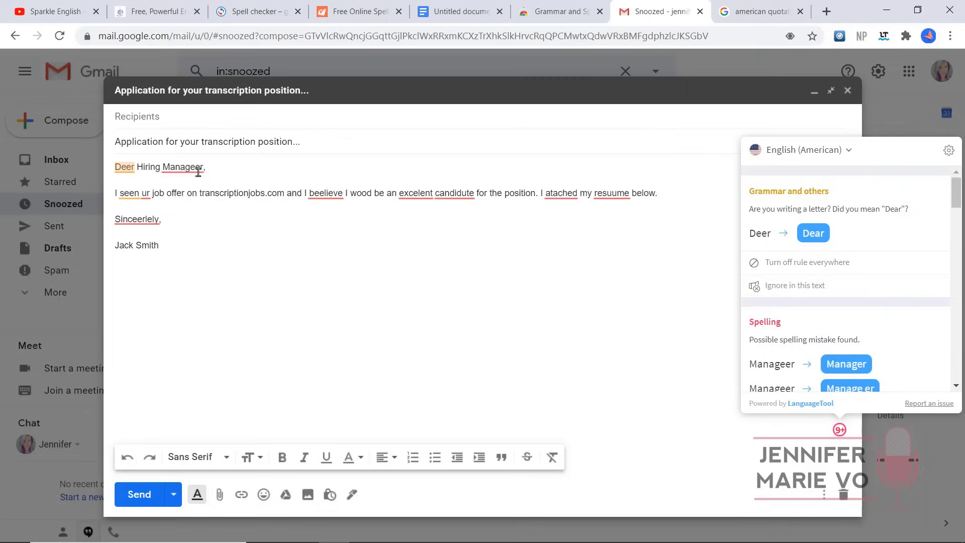
pyautogui.moveTo(831, 189)
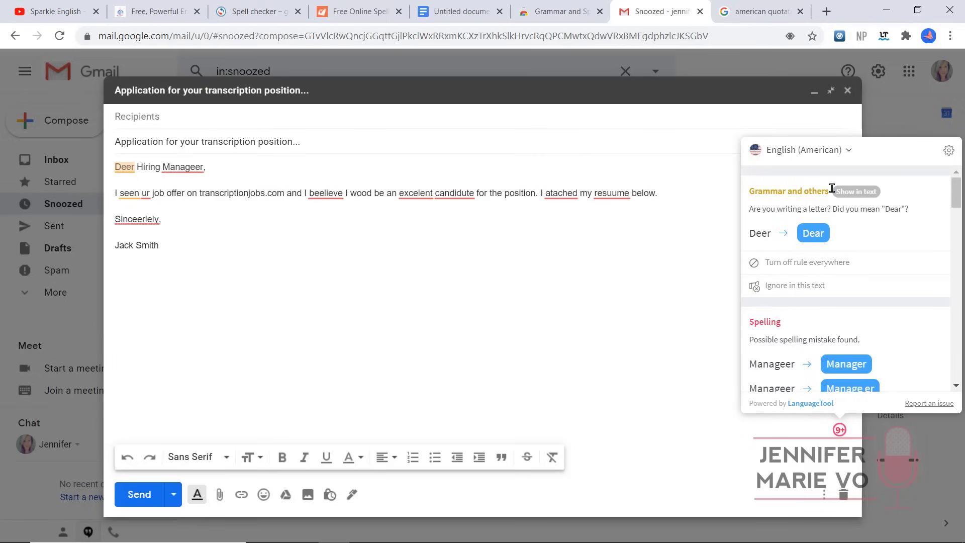
pyautogui.moveTo(812, 233)
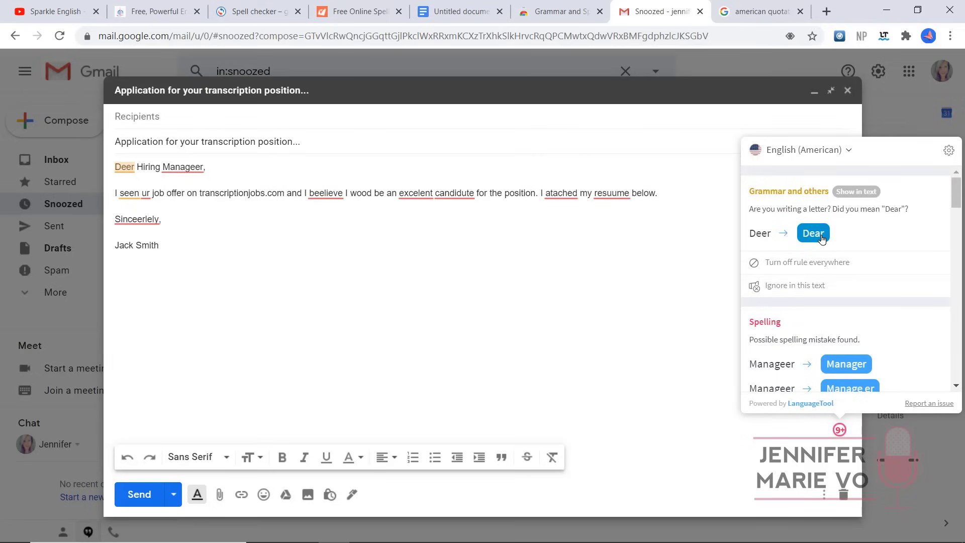
pyautogui.click(812, 233)
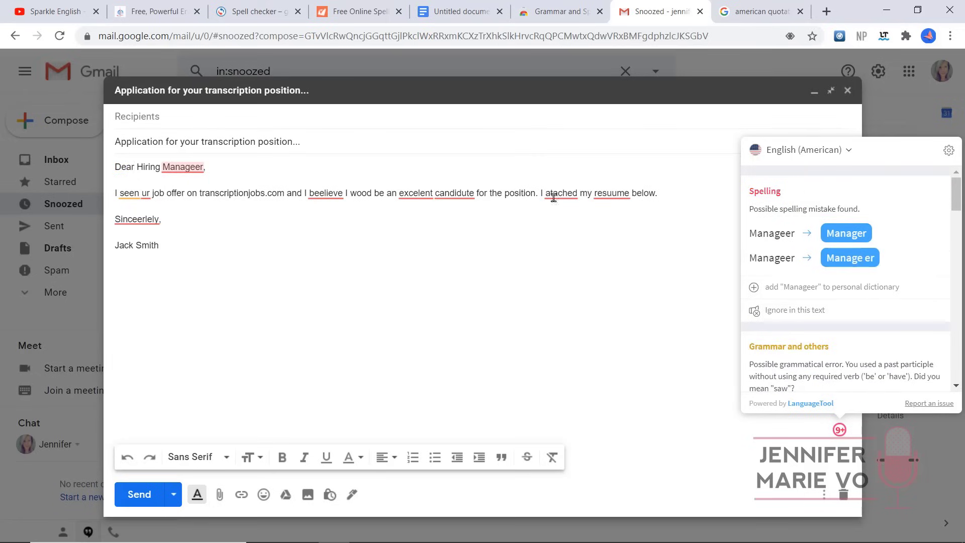
pyautogui.moveTo(631, 207)
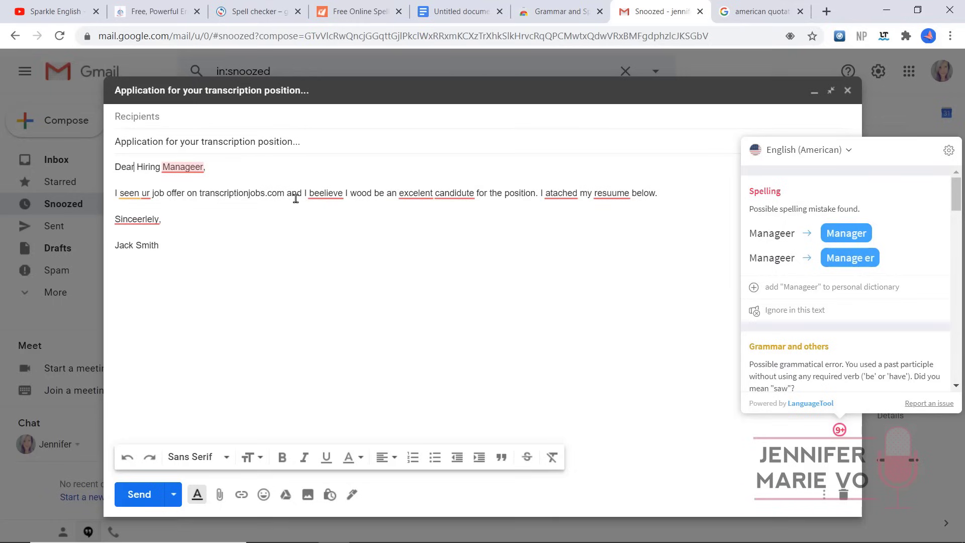
pyautogui.moveTo(341, 197)
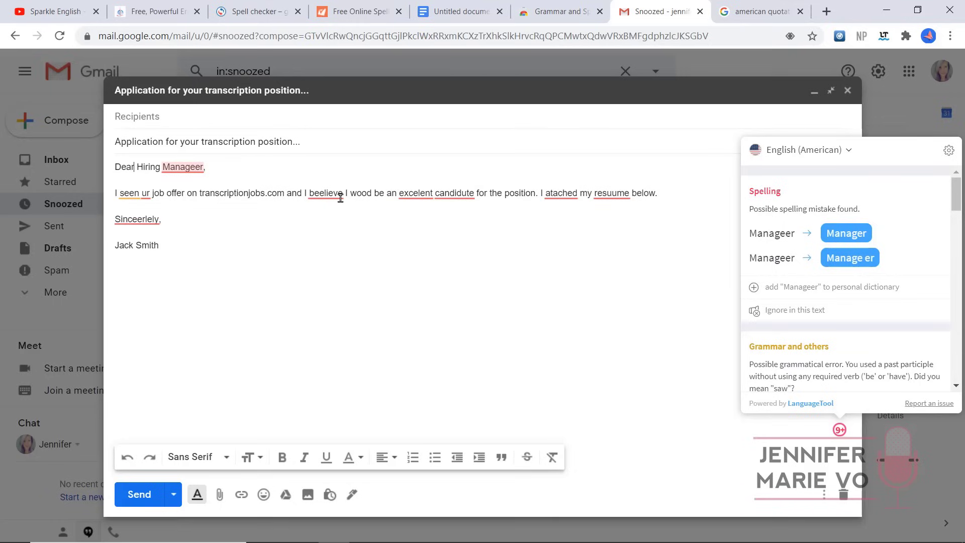
pyautogui.moveTo(141, 192)
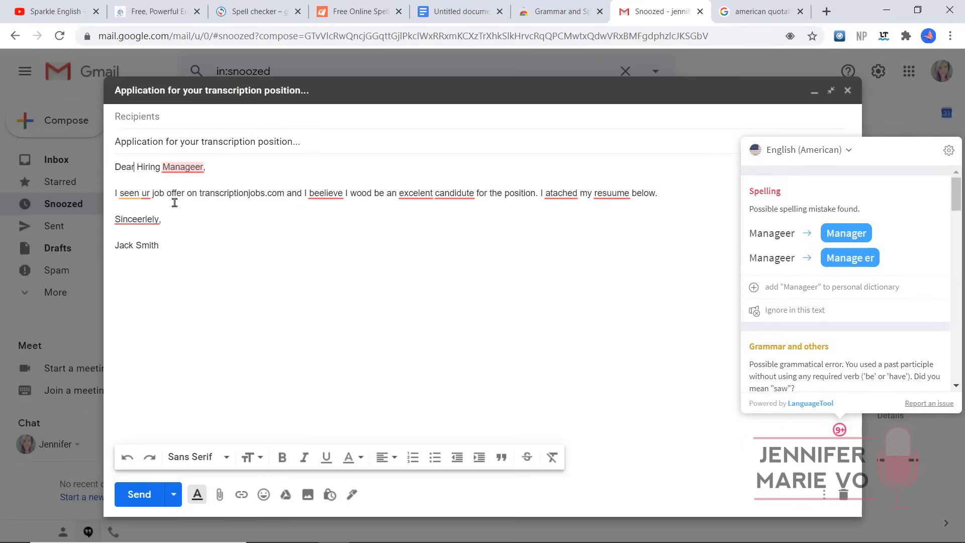
pyautogui.moveTo(845, 233)
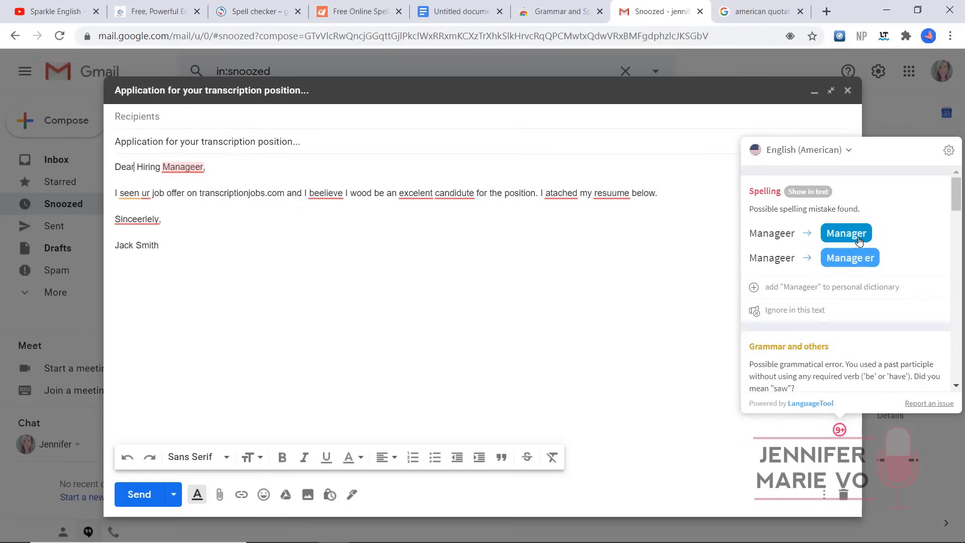
pyautogui.click(845, 233)
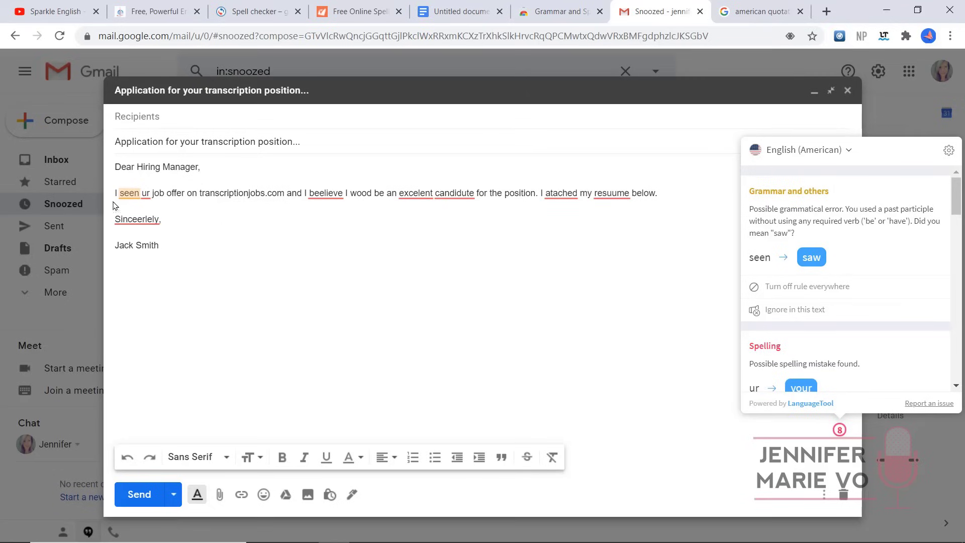
pyautogui.moveTo(812, 257)
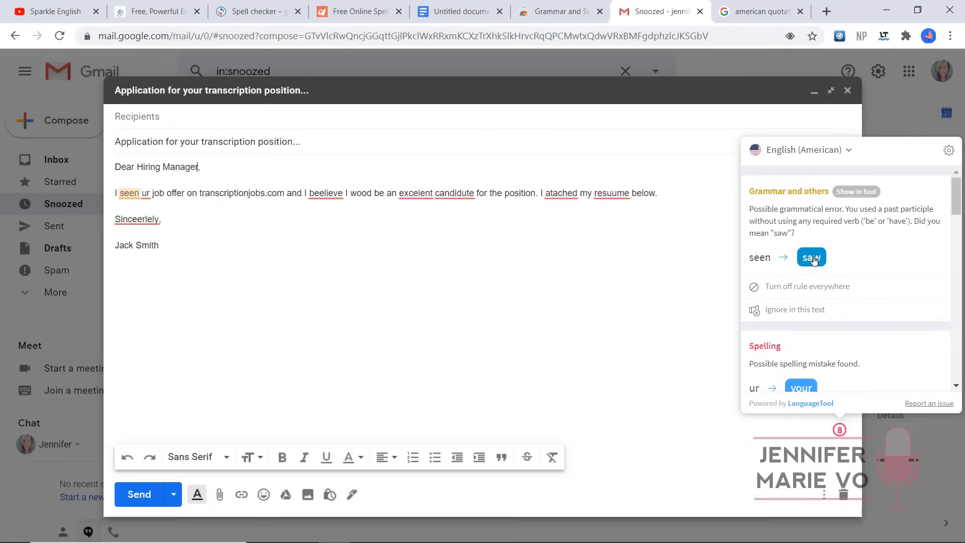
pyautogui.moveTo(812, 258)
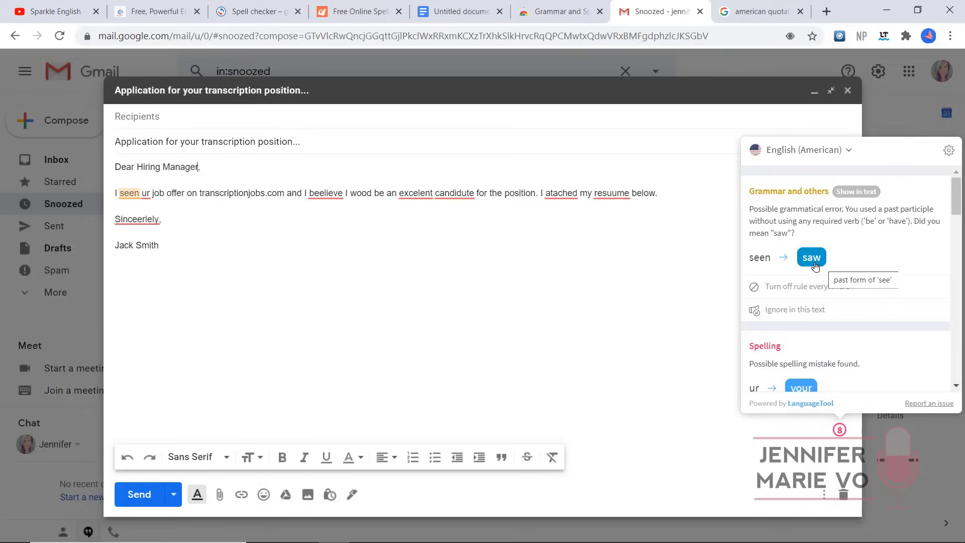
pyautogui.moveTo(744, 261)
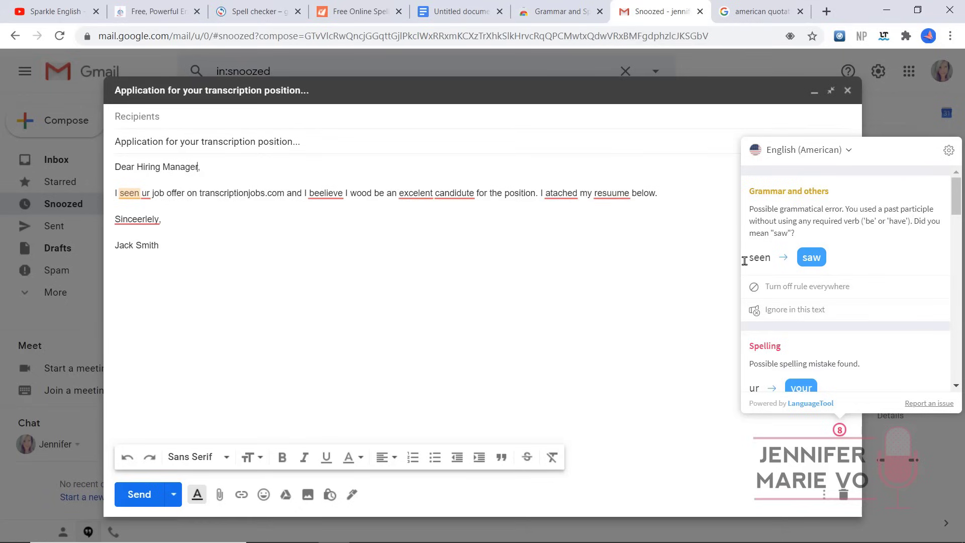
pyautogui.moveTo(811, 257)
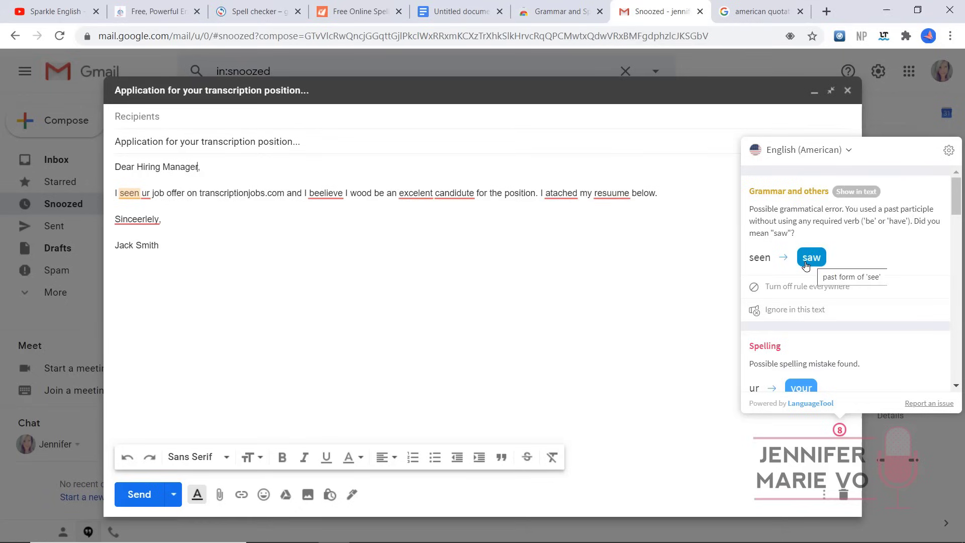
pyautogui.moveTo(782, 275)
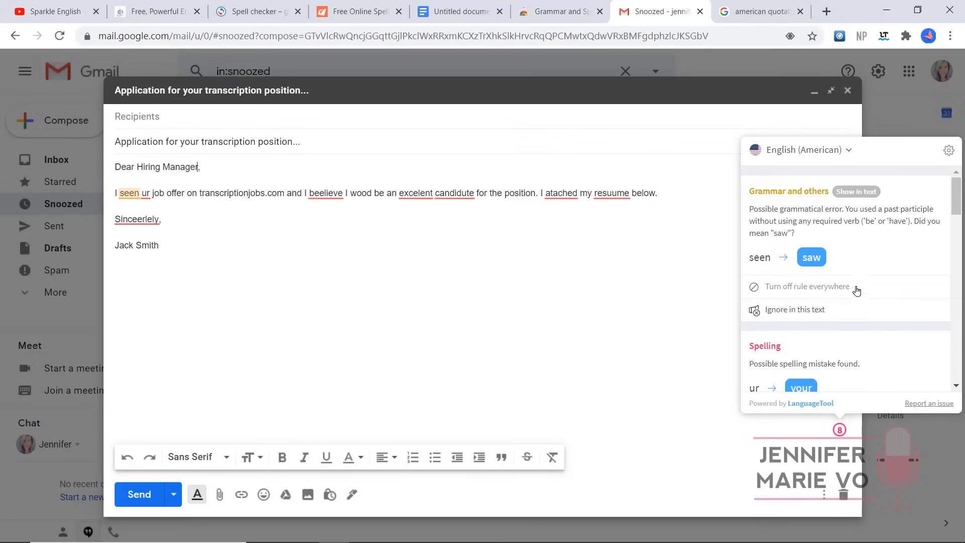
pyautogui.click(811, 257)
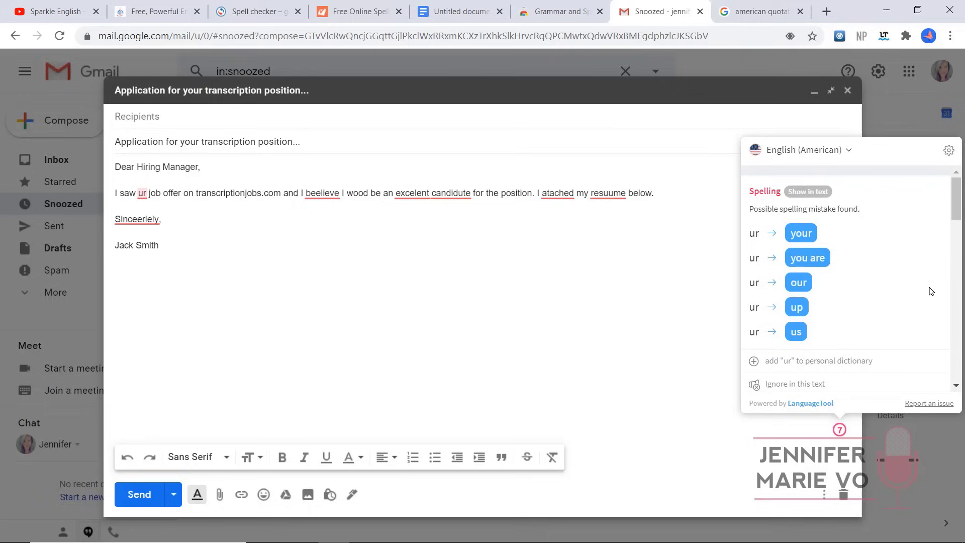
pyautogui.moveTo(765, 230)
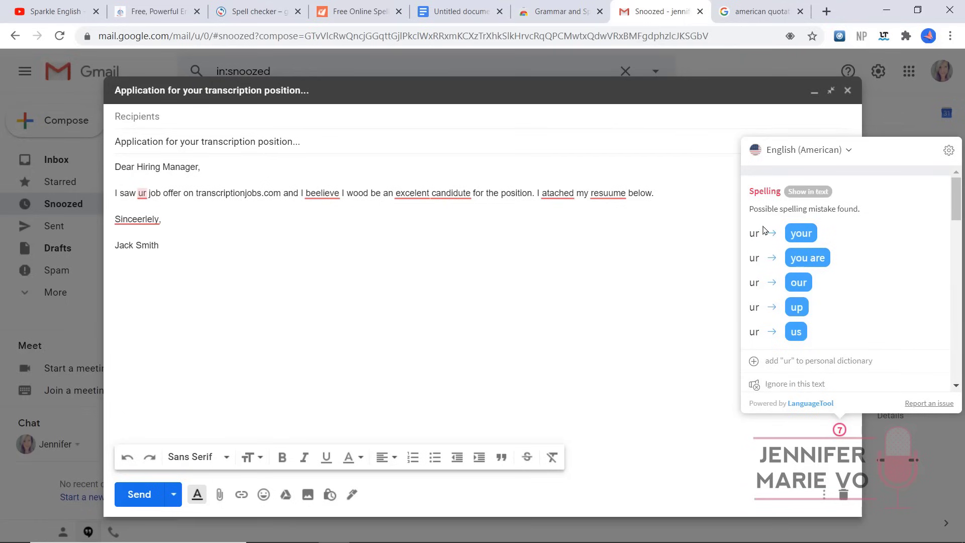
pyautogui.moveTo(807, 258)
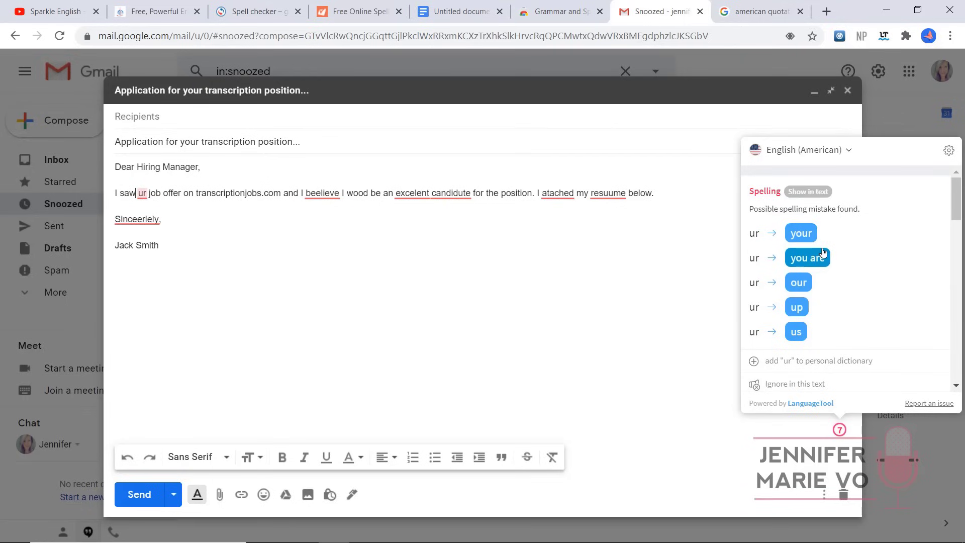
pyautogui.click(801, 232)
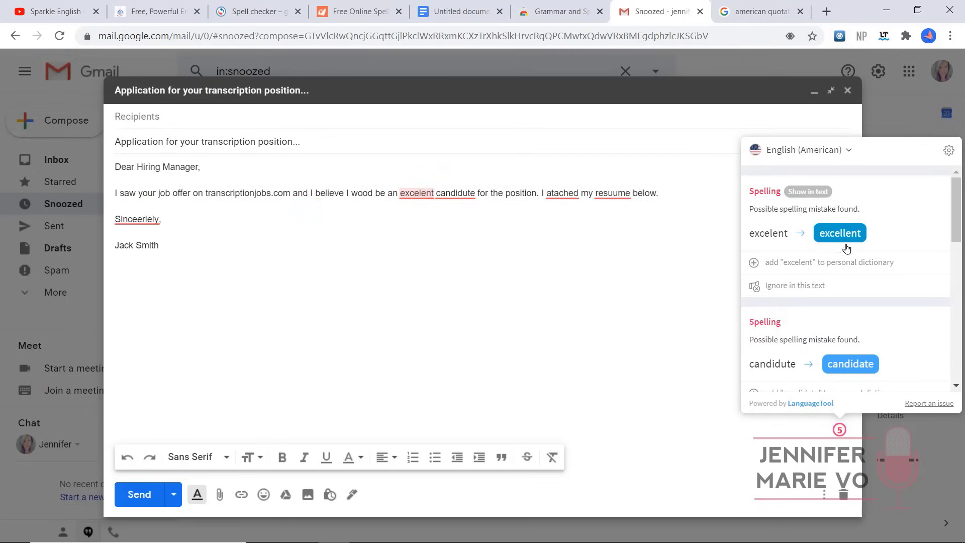
pyautogui.click(839, 233)
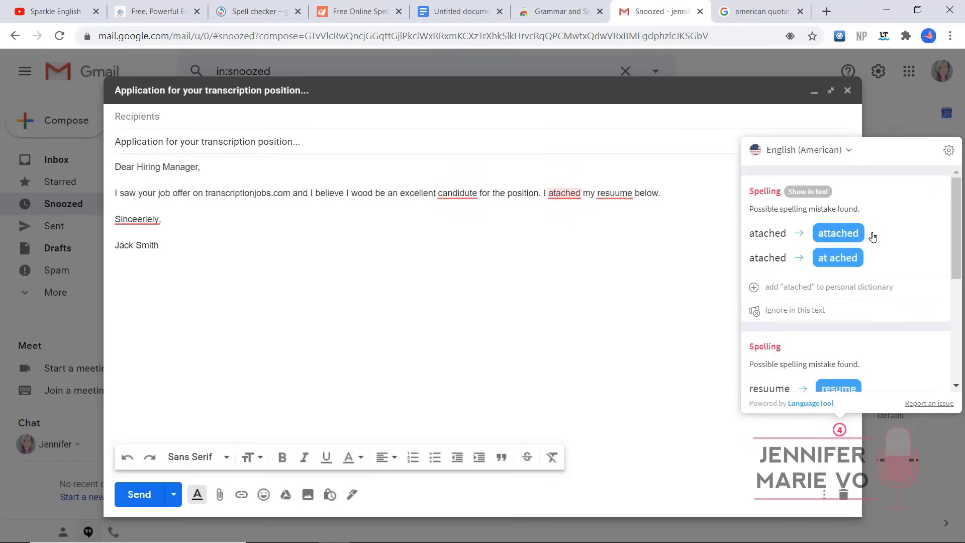
pyautogui.click(838, 233)
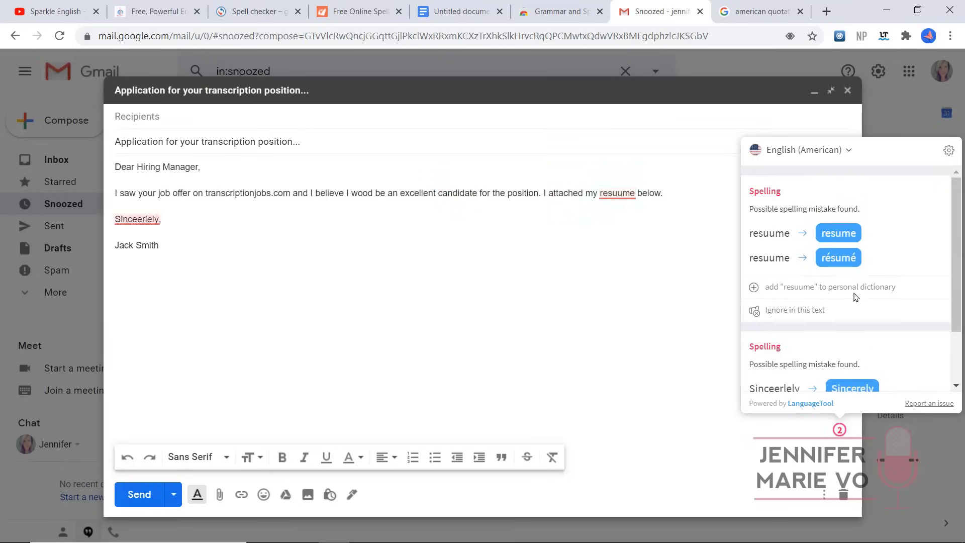
pyautogui.click(838, 232)
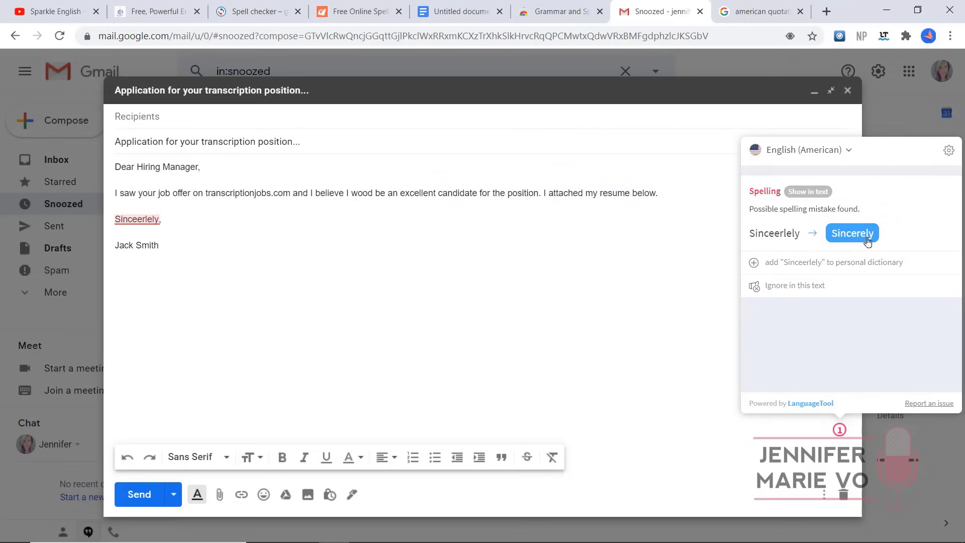
pyautogui.click(852, 233)
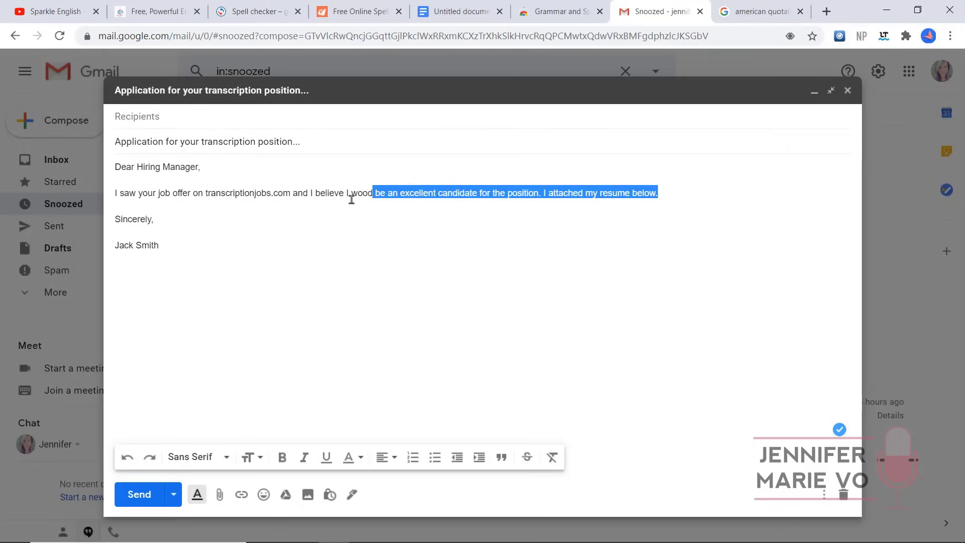
# - Correct 'wood' to 'would' using LanguageTool's suggestion
pyautogui.doubleClick(362, 192)
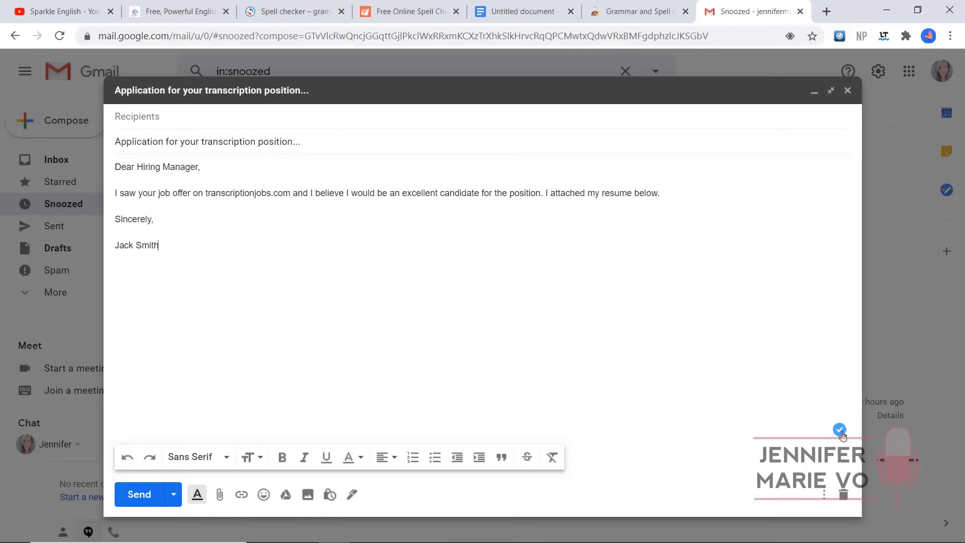
pyautogui.moveTo(597, 316)
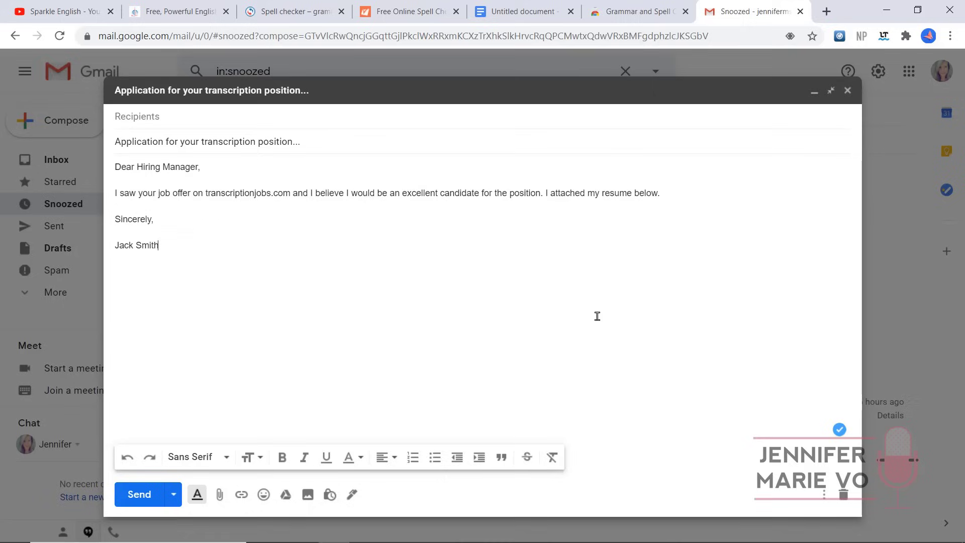
pyautogui.moveTo(186, 221)
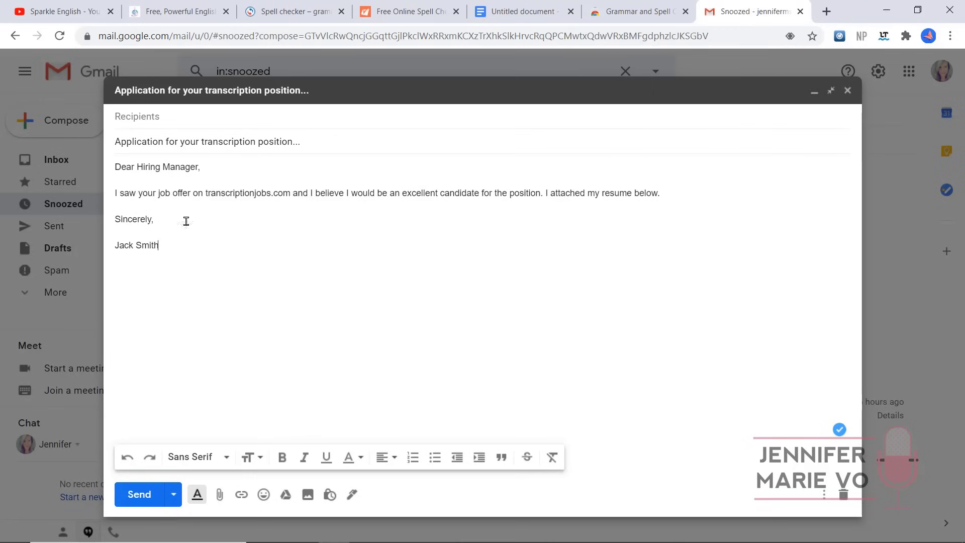
pyautogui.moveTo(339, 357)
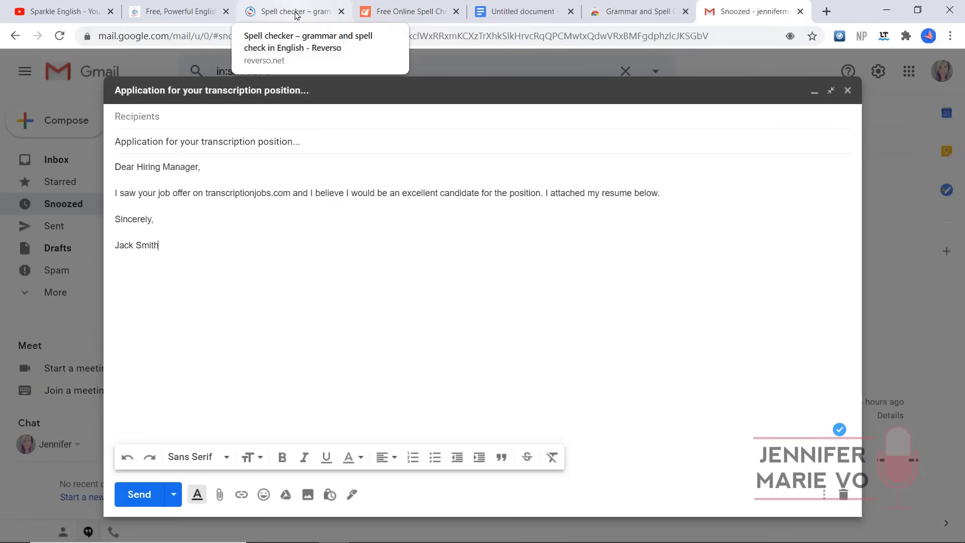
# - Revisit Reverso's and Spellcheck24's checked sentences, then LanguageTool's Chrome Web Store page
pyautogui.click(290, 11)
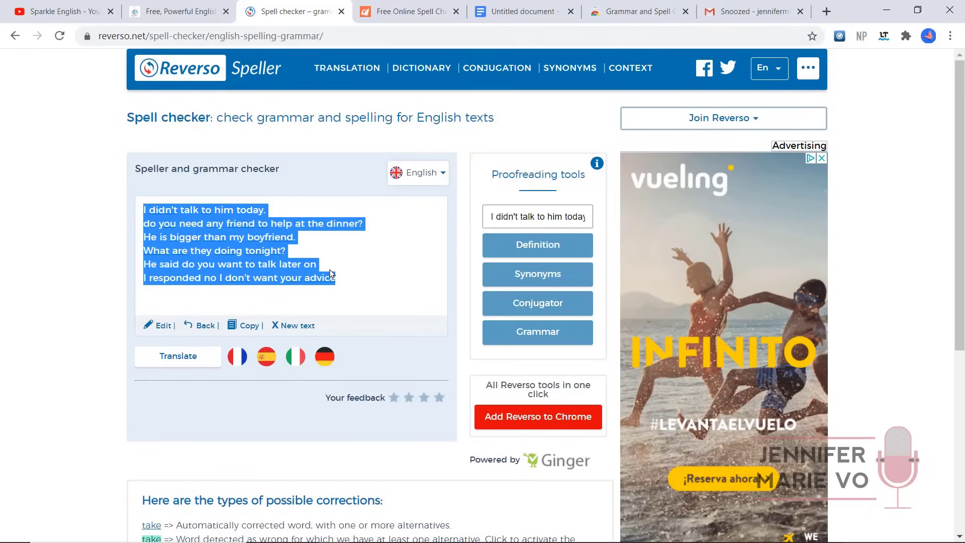
pyautogui.click(368, 281)
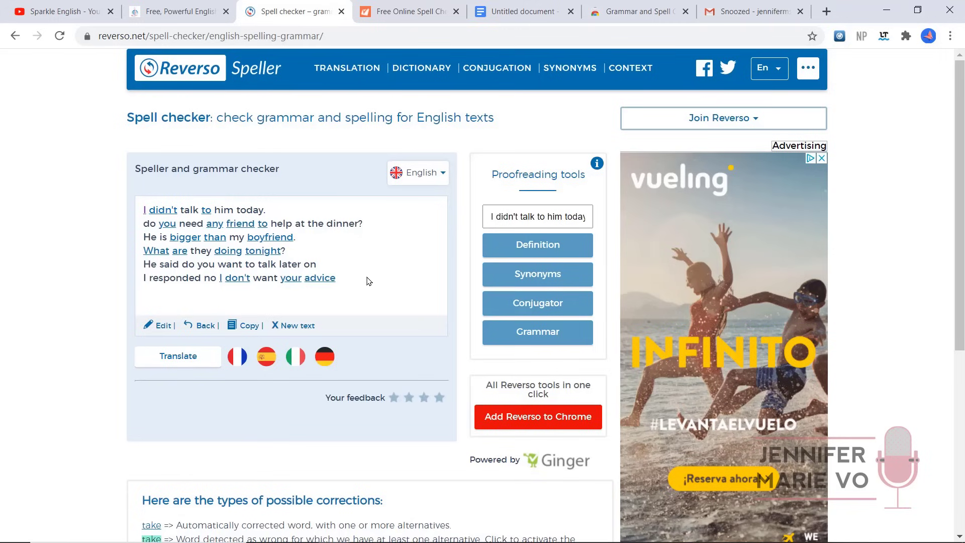
pyautogui.moveTo(182, 250)
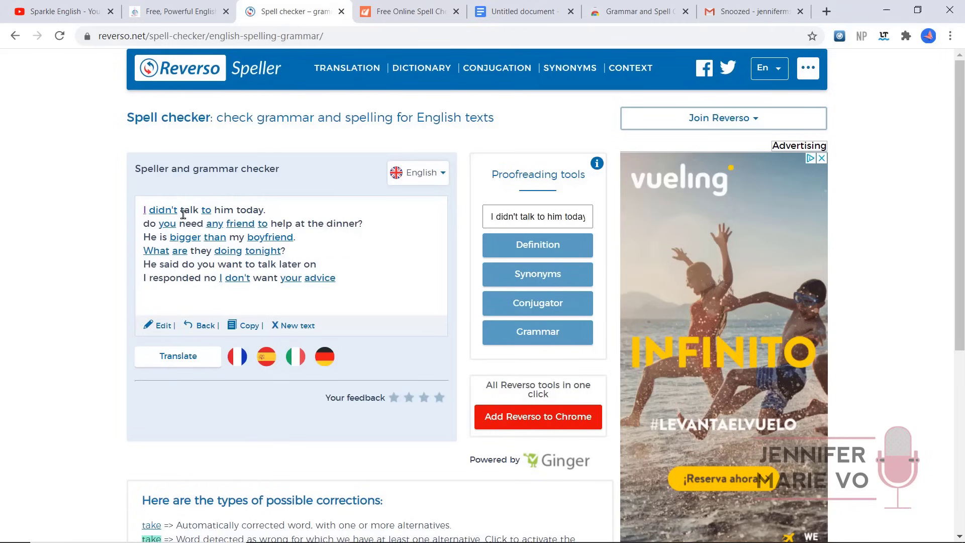
pyautogui.click(409, 11)
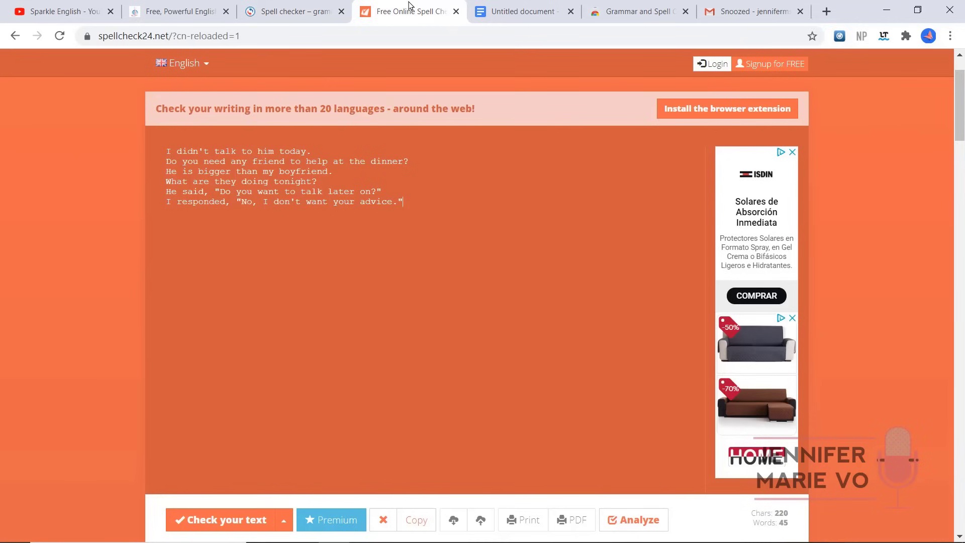
pyautogui.moveTo(411, 178)
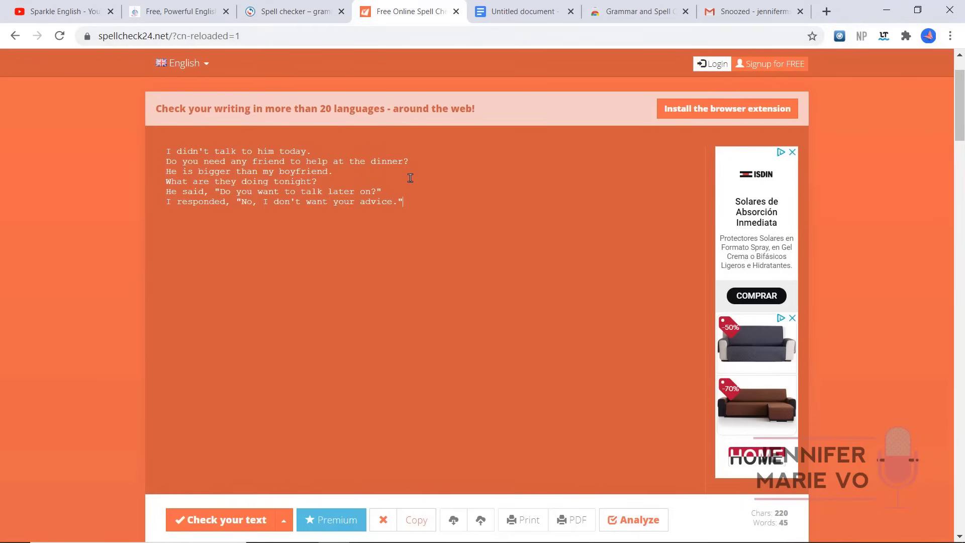
pyautogui.moveTo(246, 223)
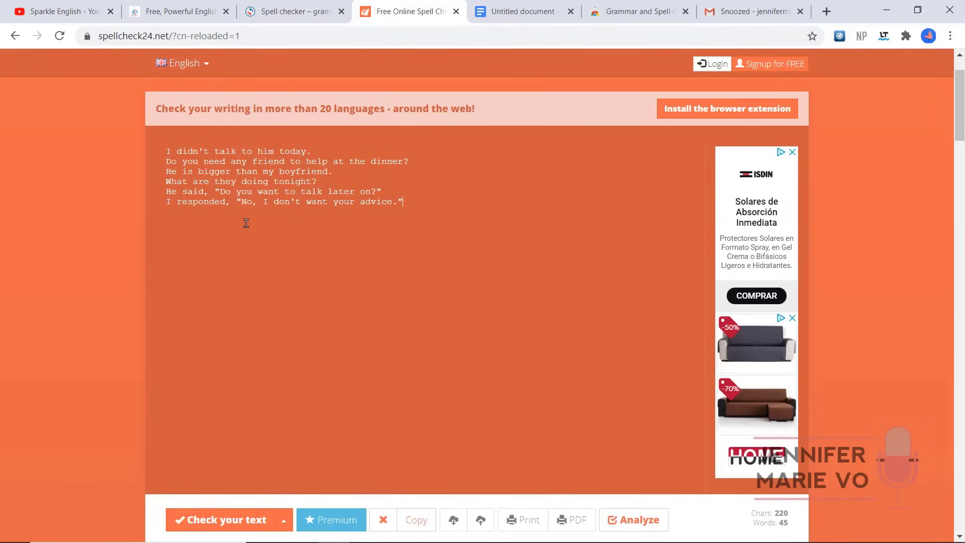
pyautogui.moveTo(206, 193)
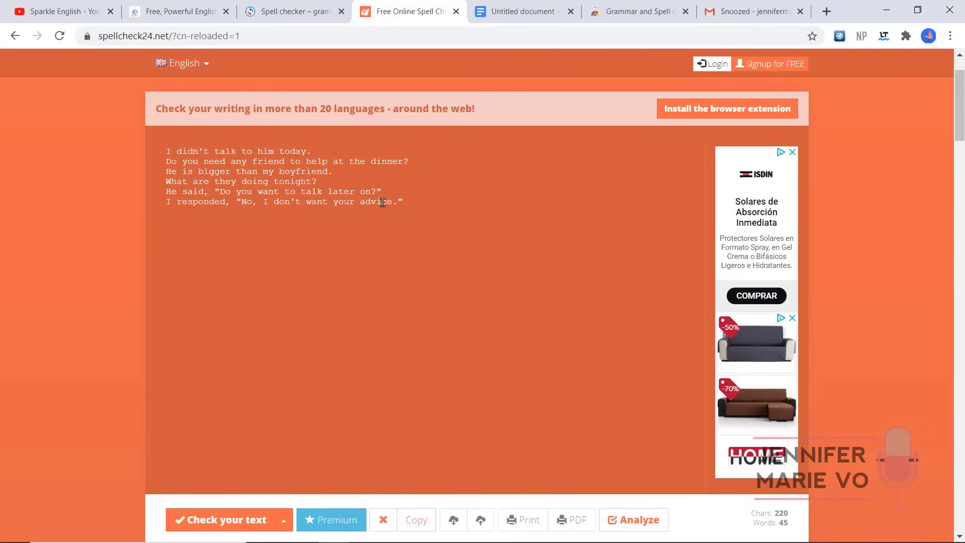
pyautogui.moveTo(331, 25)
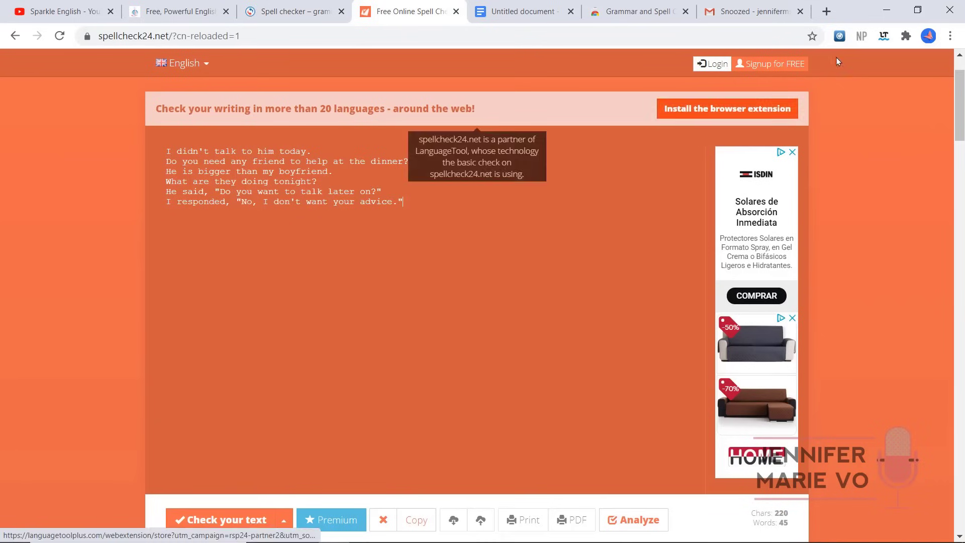
pyautogui.click(638, 11)
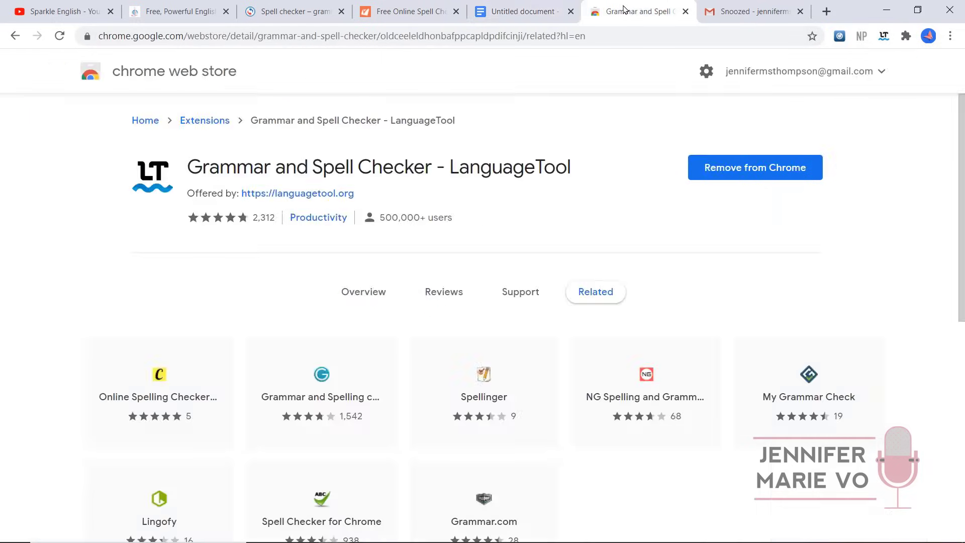
# - View the Docs sample's lingering errors like 'r' and 'tonite', then return to Spellcheck24
pyautogui.click(521, 11)
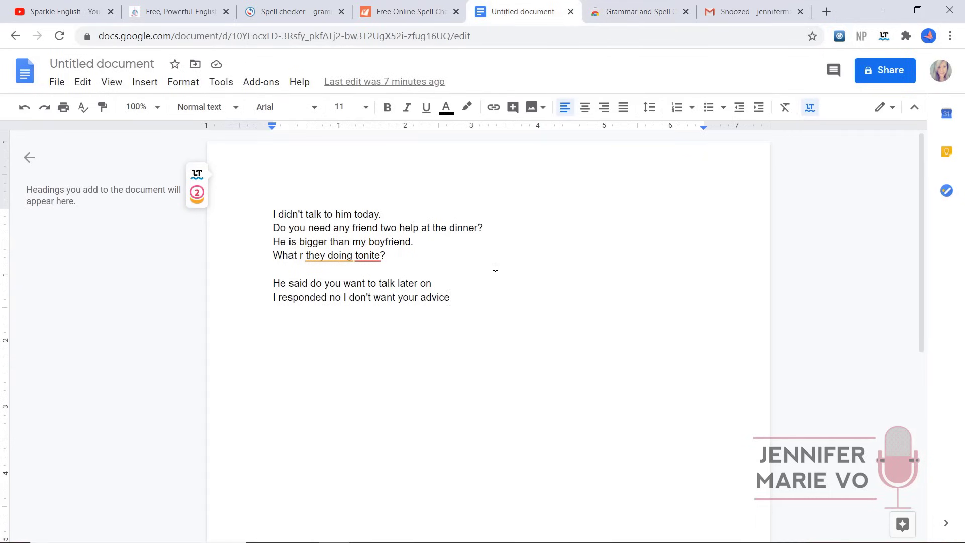
pyautogui.moveTo(486, 269)
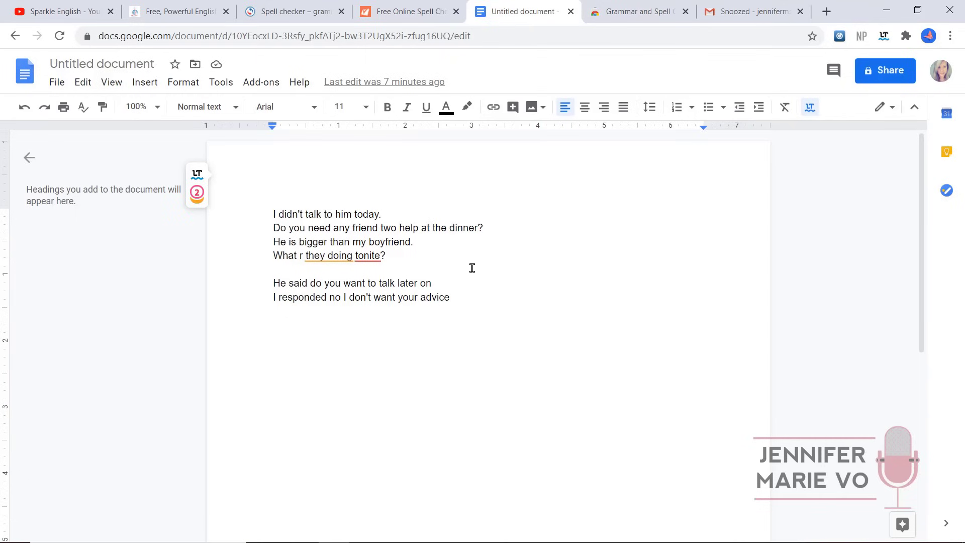
pyautogui.moveTo(467, 268)
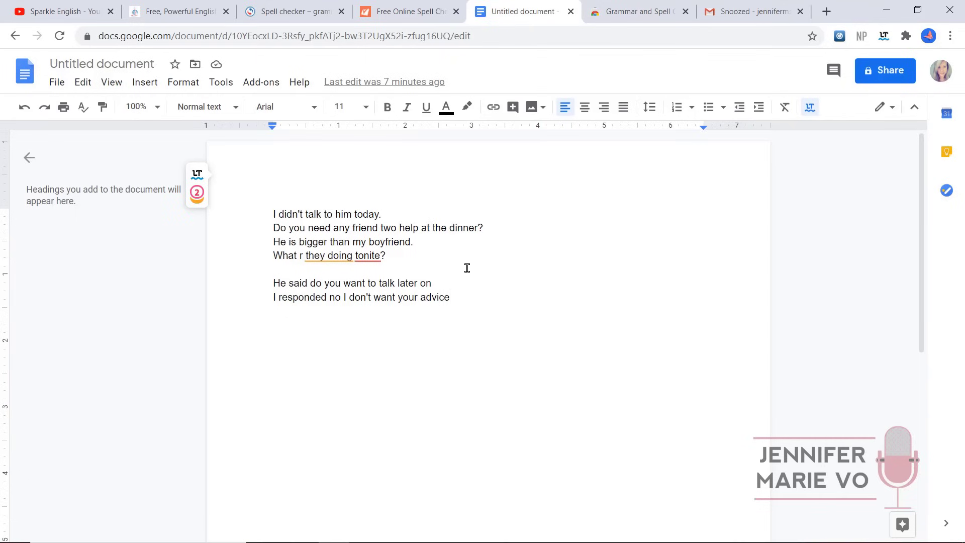
pyautogui.moveTo(409, 11)
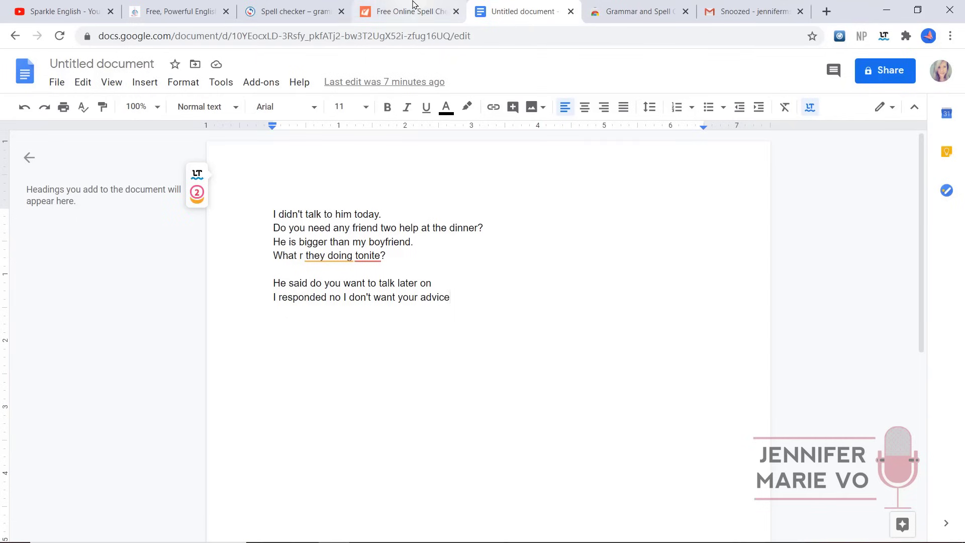
pyautogui.click(409, 12)
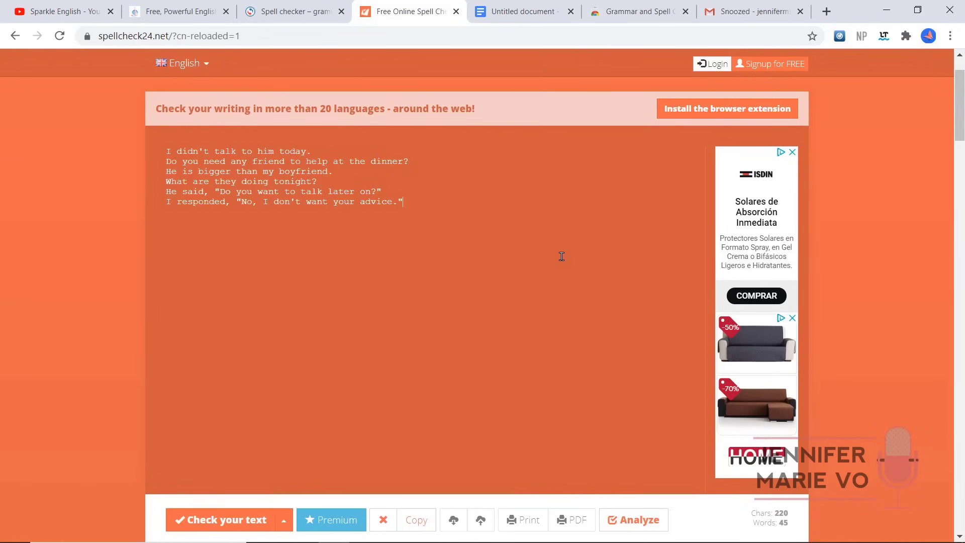
pyautogui.moveTo(426, 215)
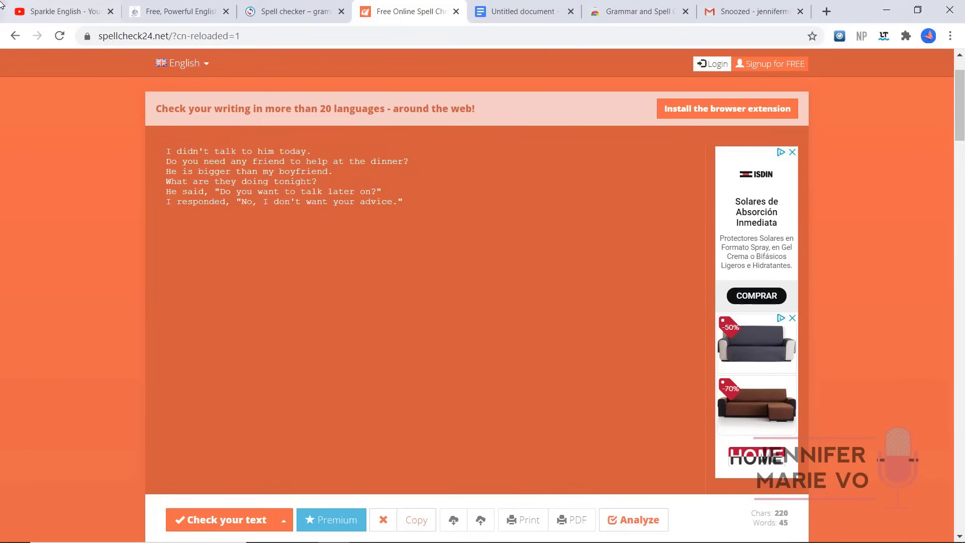
# - Return to the Sparkle English YouTube channel tab listing English Writing Essentials videos
pyautogui.click(58, 12)
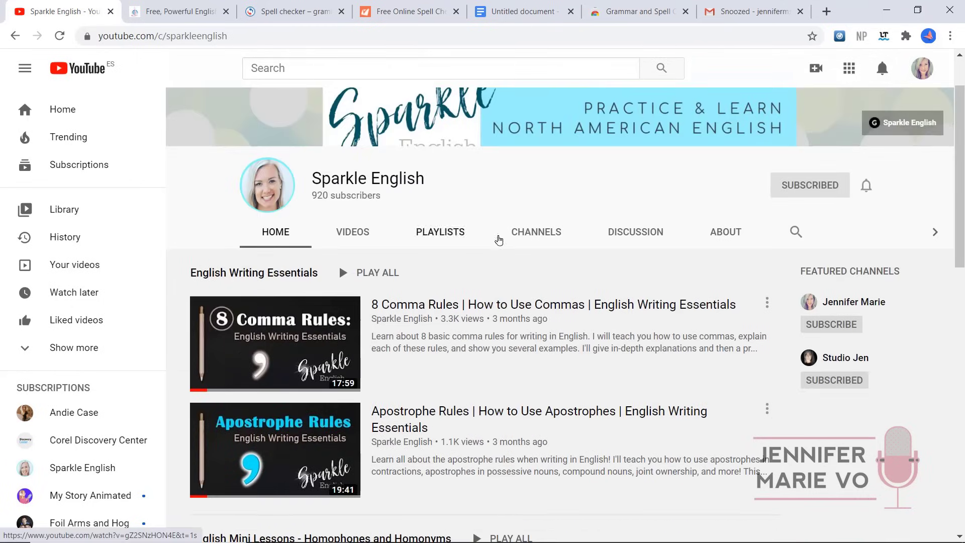
pyautogui.moveTo(261, 416)
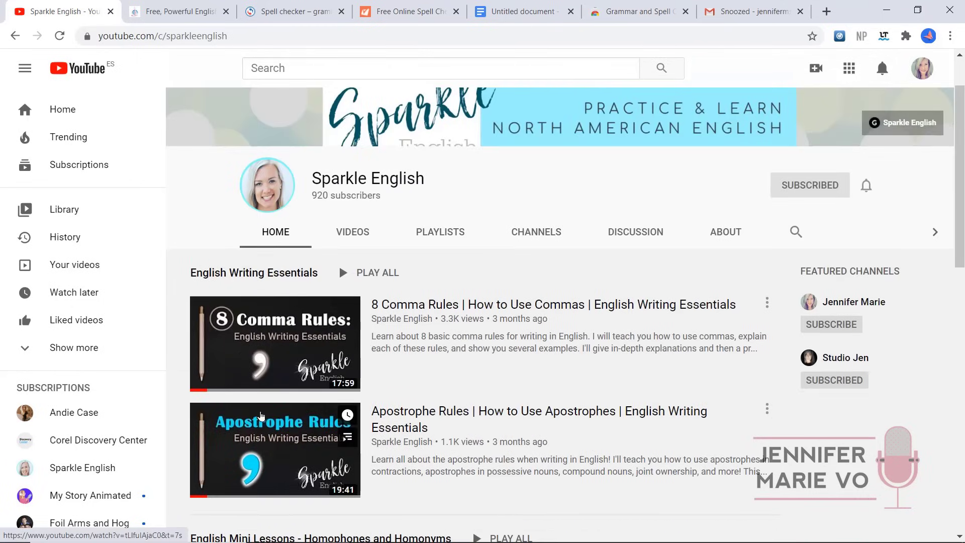
pyautogui.moveTo(212, 272)
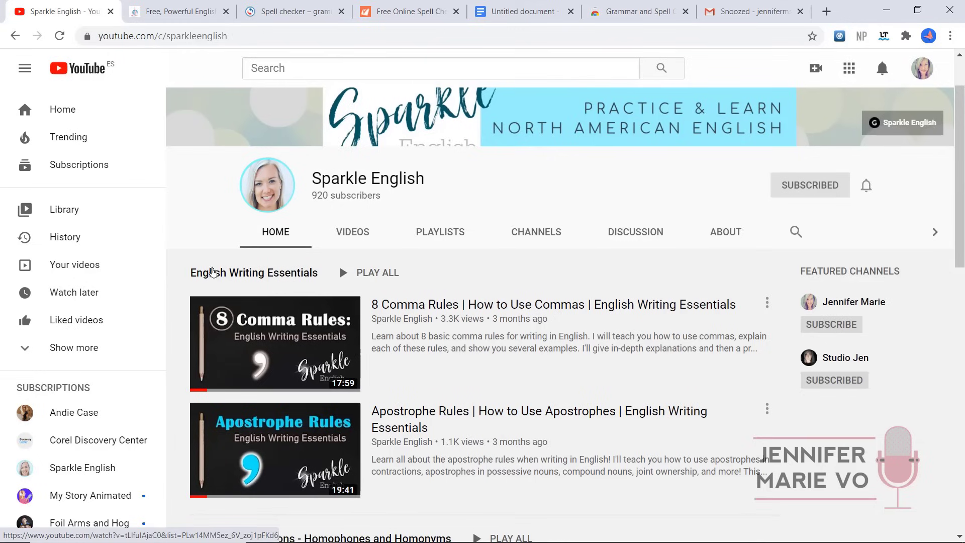
pyautogui.moveTo(414, 306)
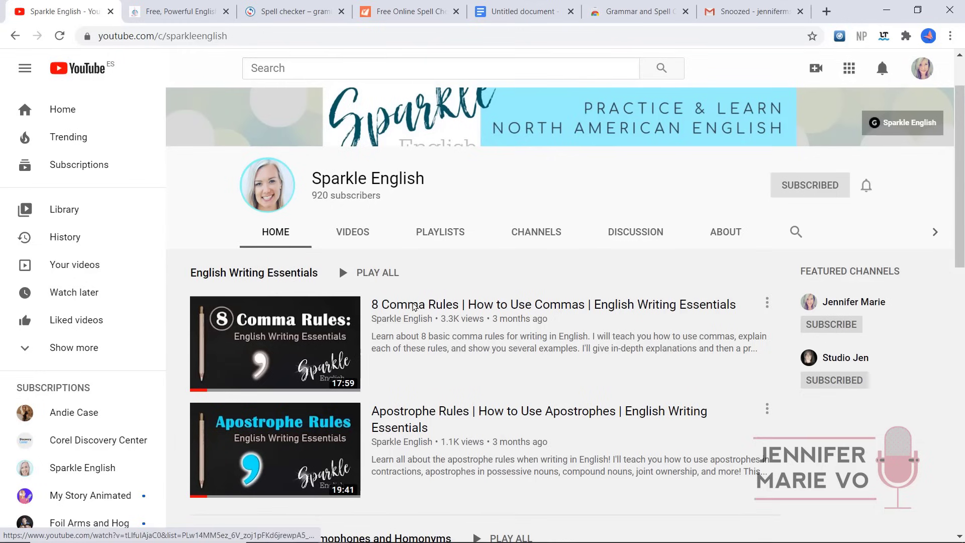
pyautogui.moveTo(352, 231)
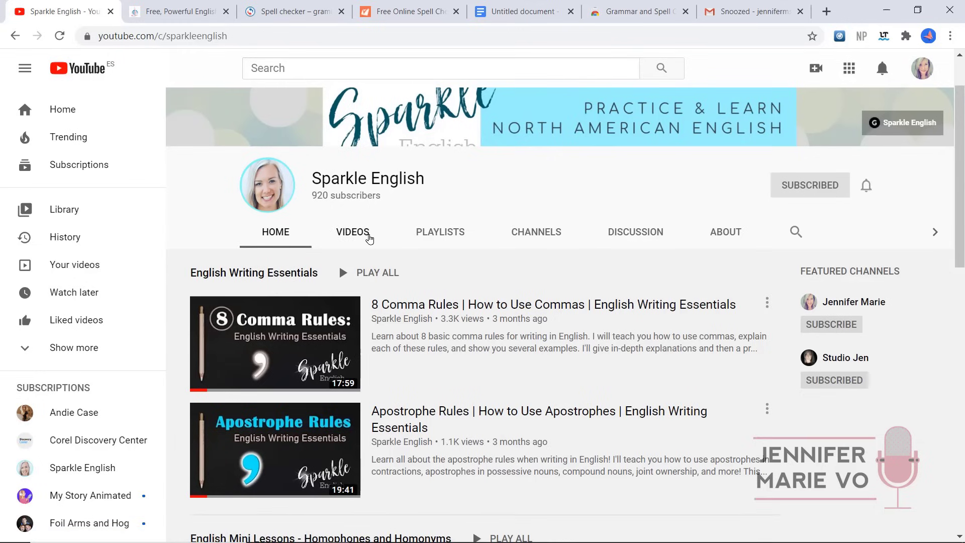
pyautogui.moveTo(430, 189)
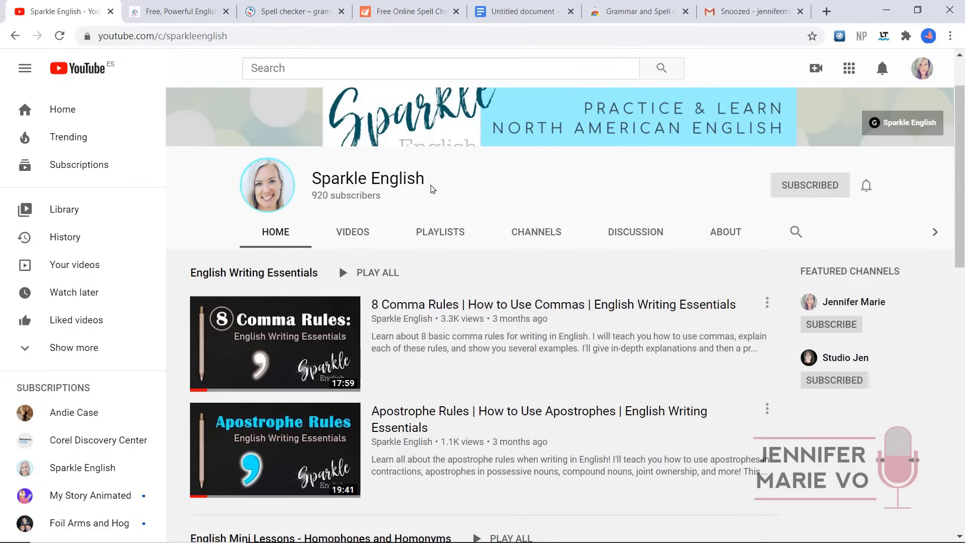
pyautogui.moveTo(469, 182)
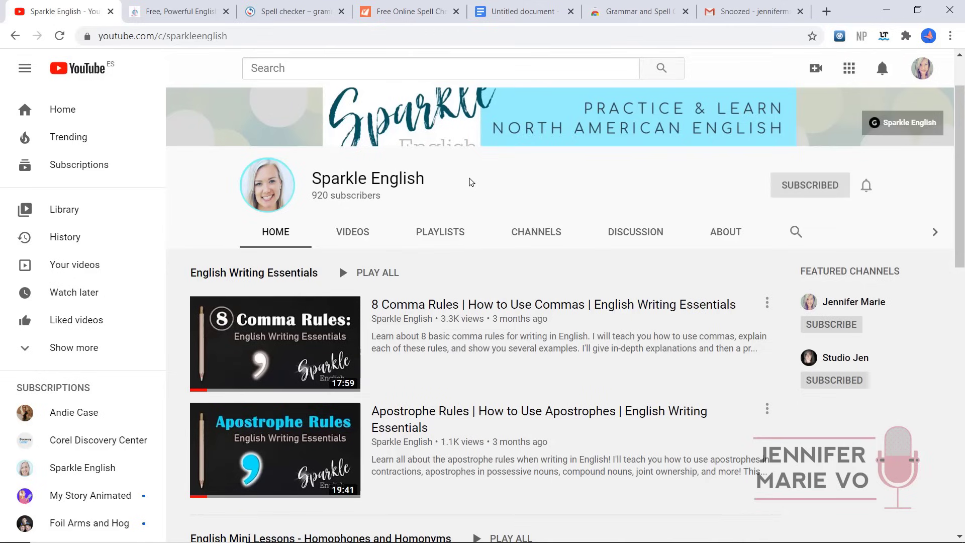